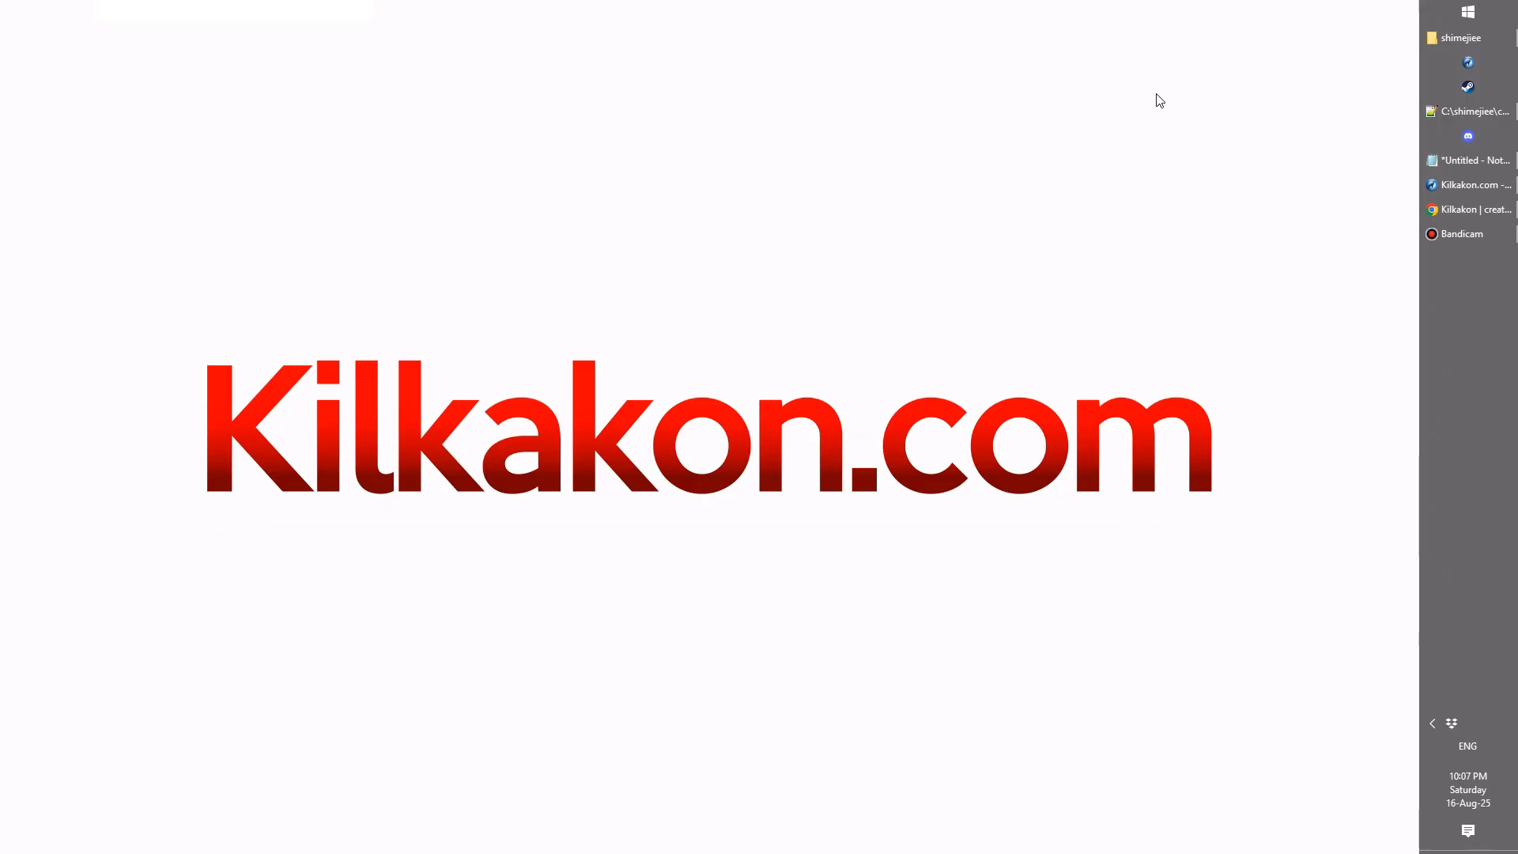
Step: Dismiss the configuration load error and run the ticked Shimeji image set via Use Selected
{"action": "left_click", "coordinate": [1477, 183]}
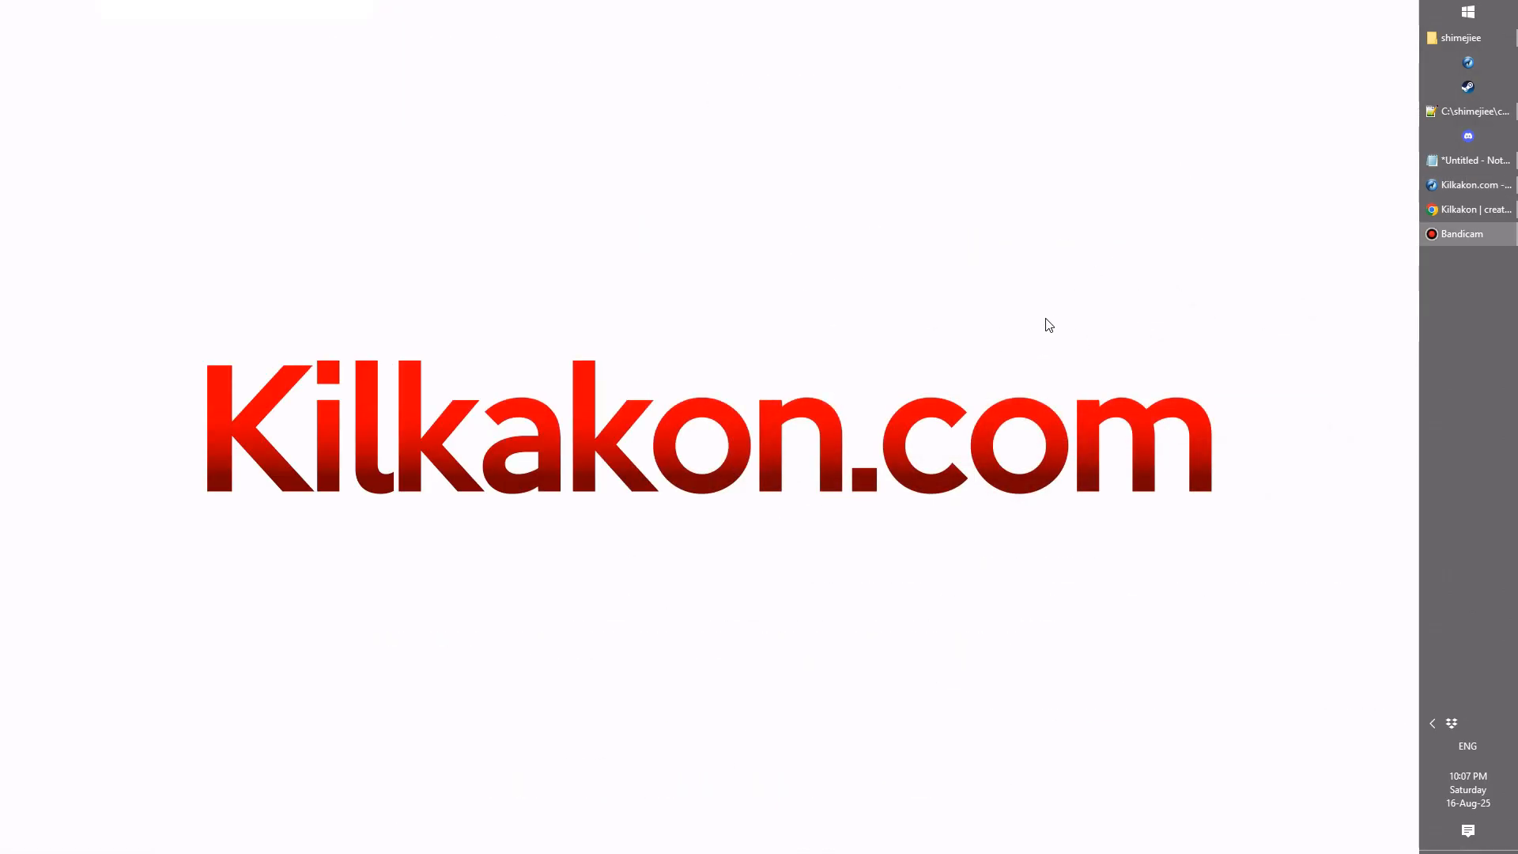
{"action": "mouse_move", "coordinate": [1113, 275]}
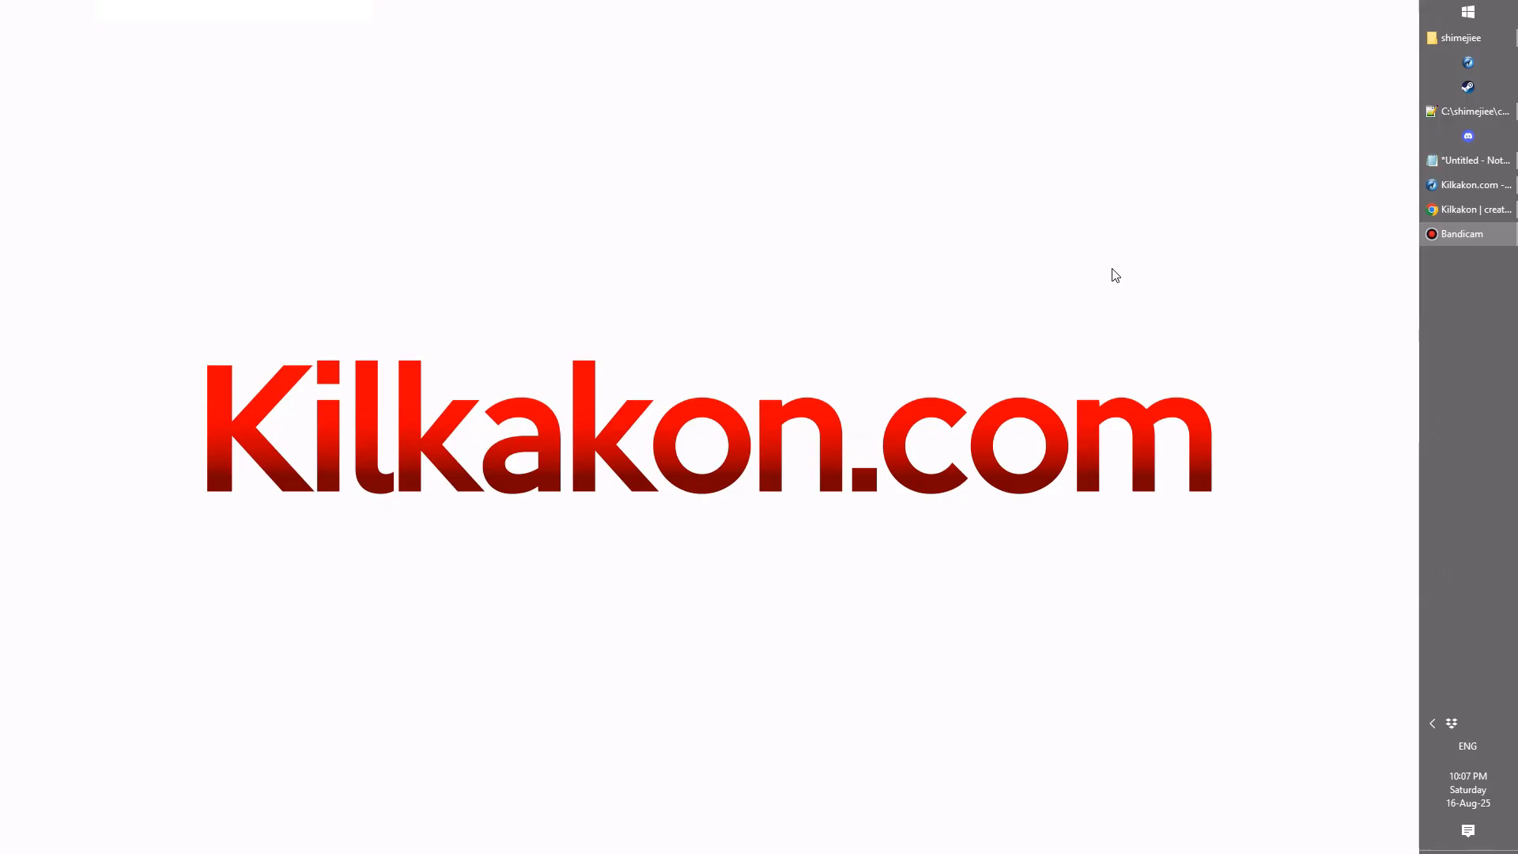
{"action": "left_click", "coordinate": [1459, 38]}
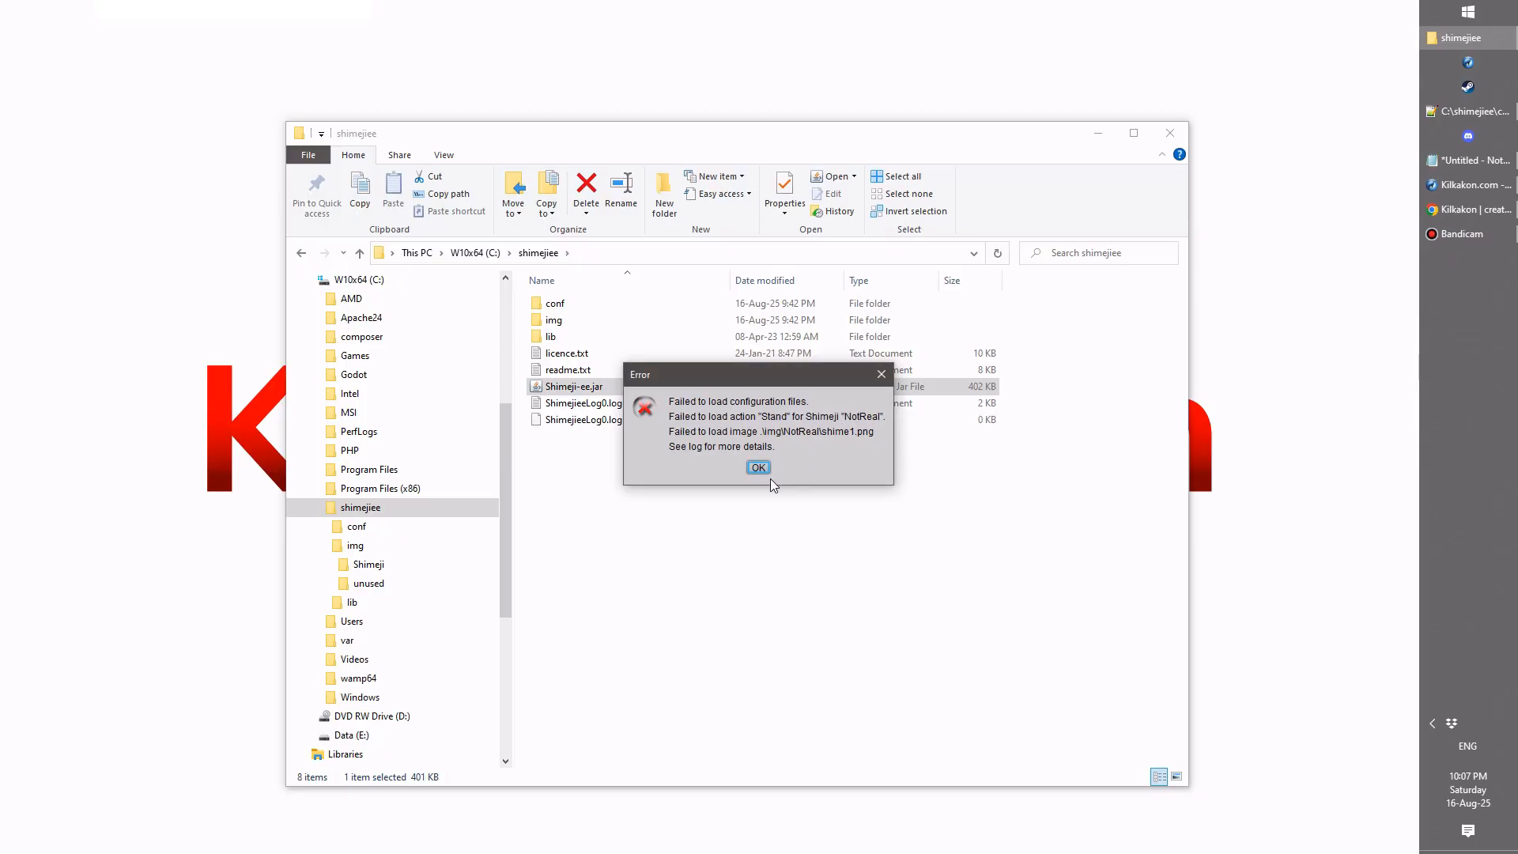
{"action": "left_click", "coordinate": [757, 466]}
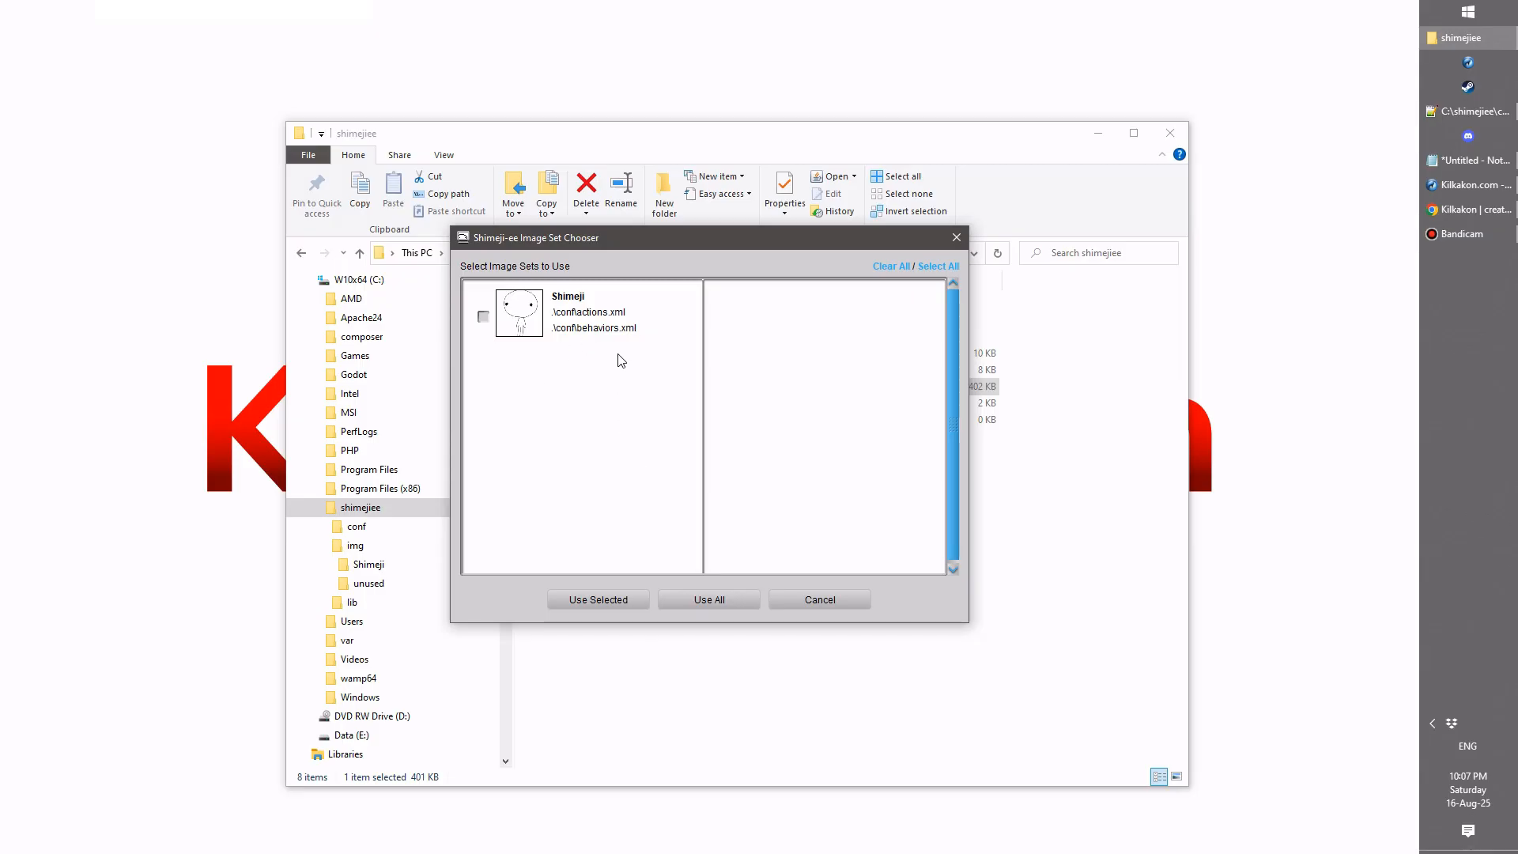
{"action": "mouse_move", "coordinate": [839, 462]}
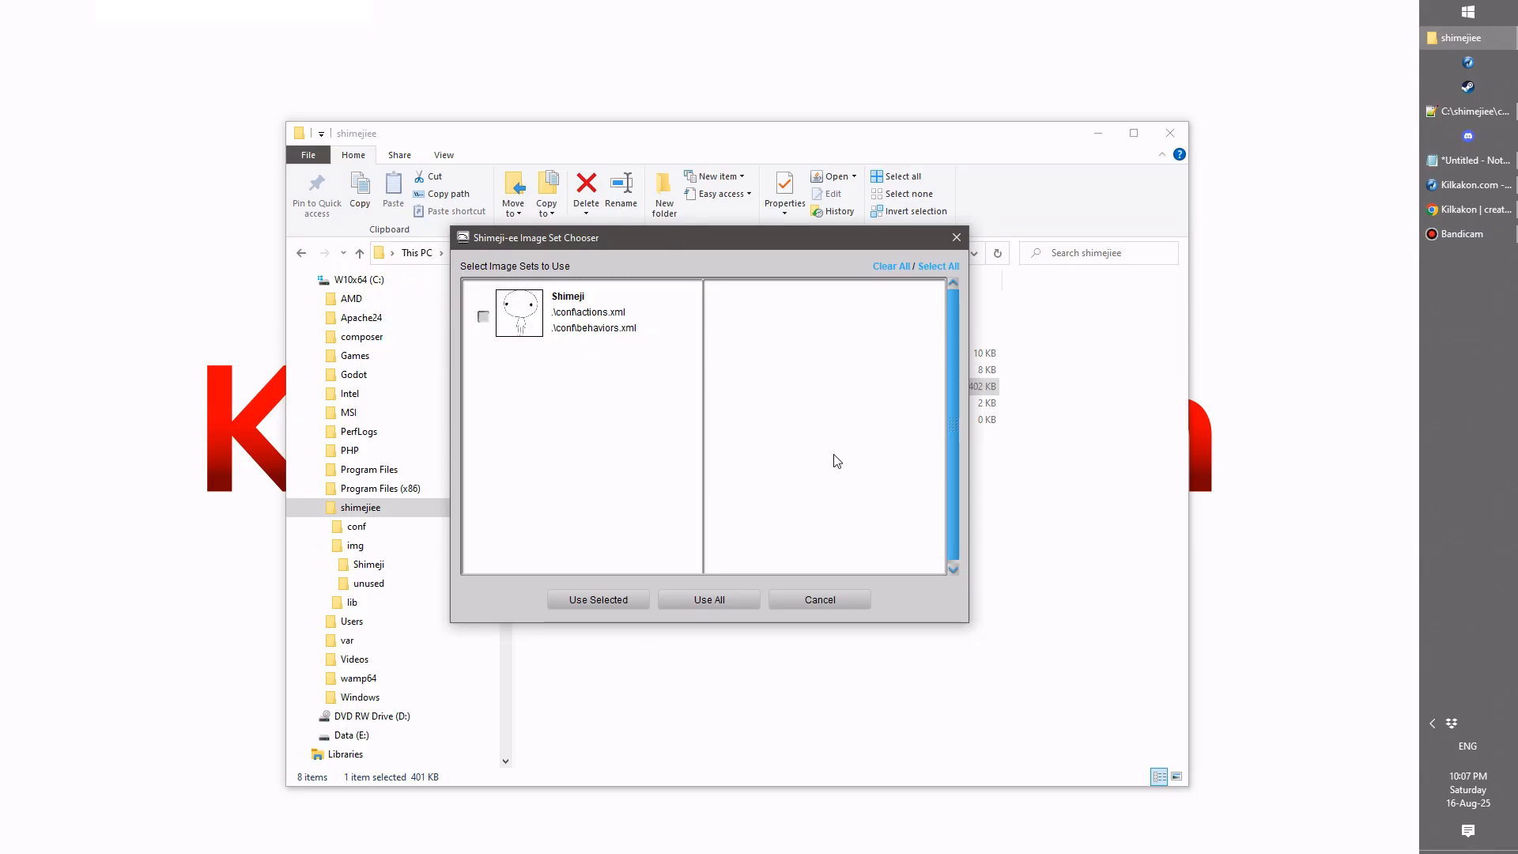
{"action": "mouse_move", "coordinate": [642, 416]}
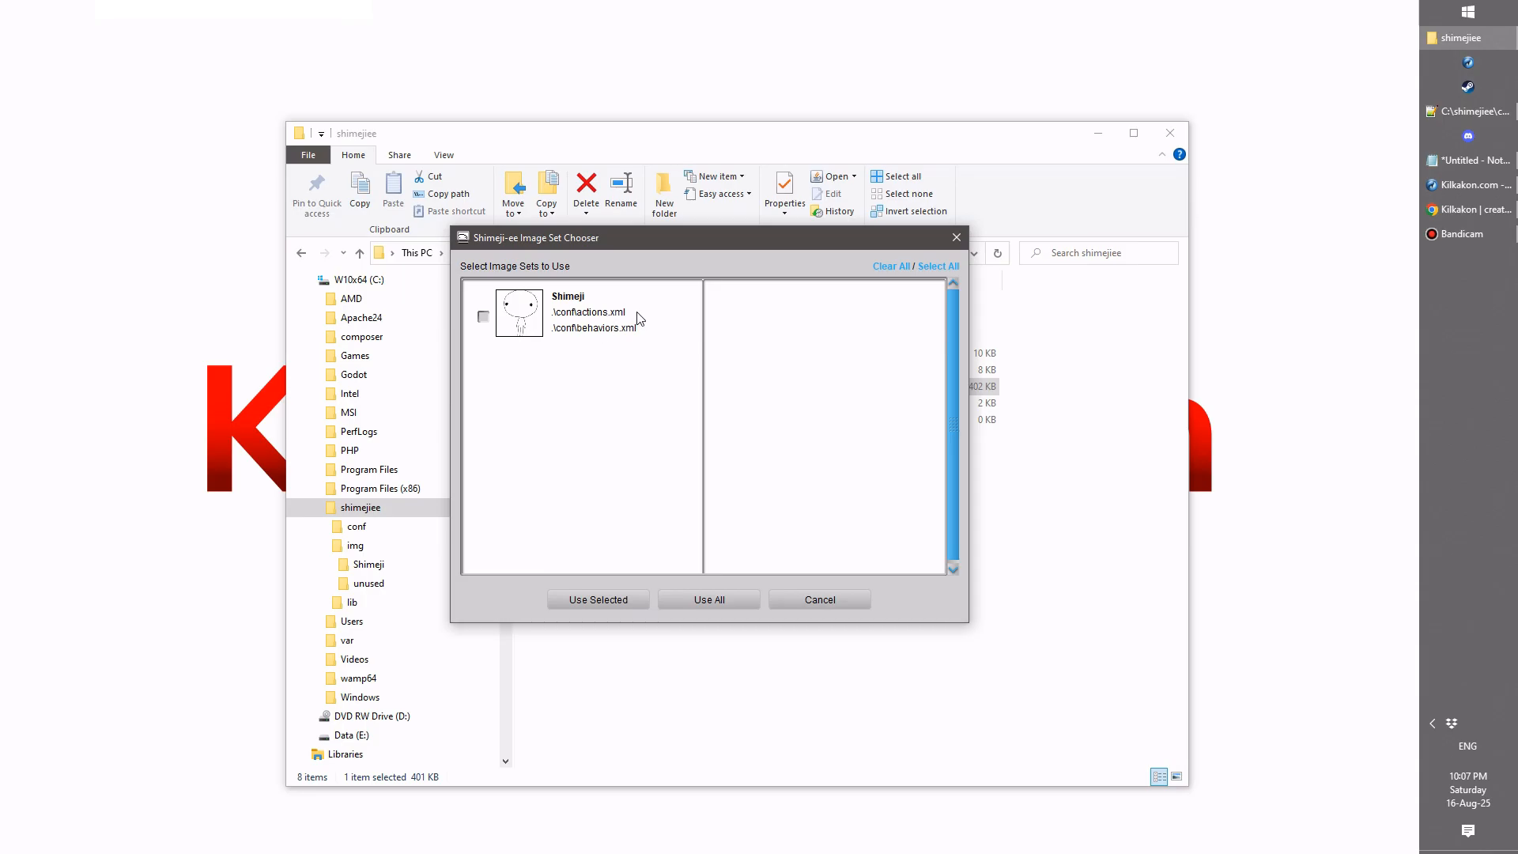
{"action": "left_click", "coordinate": [484, 315]}
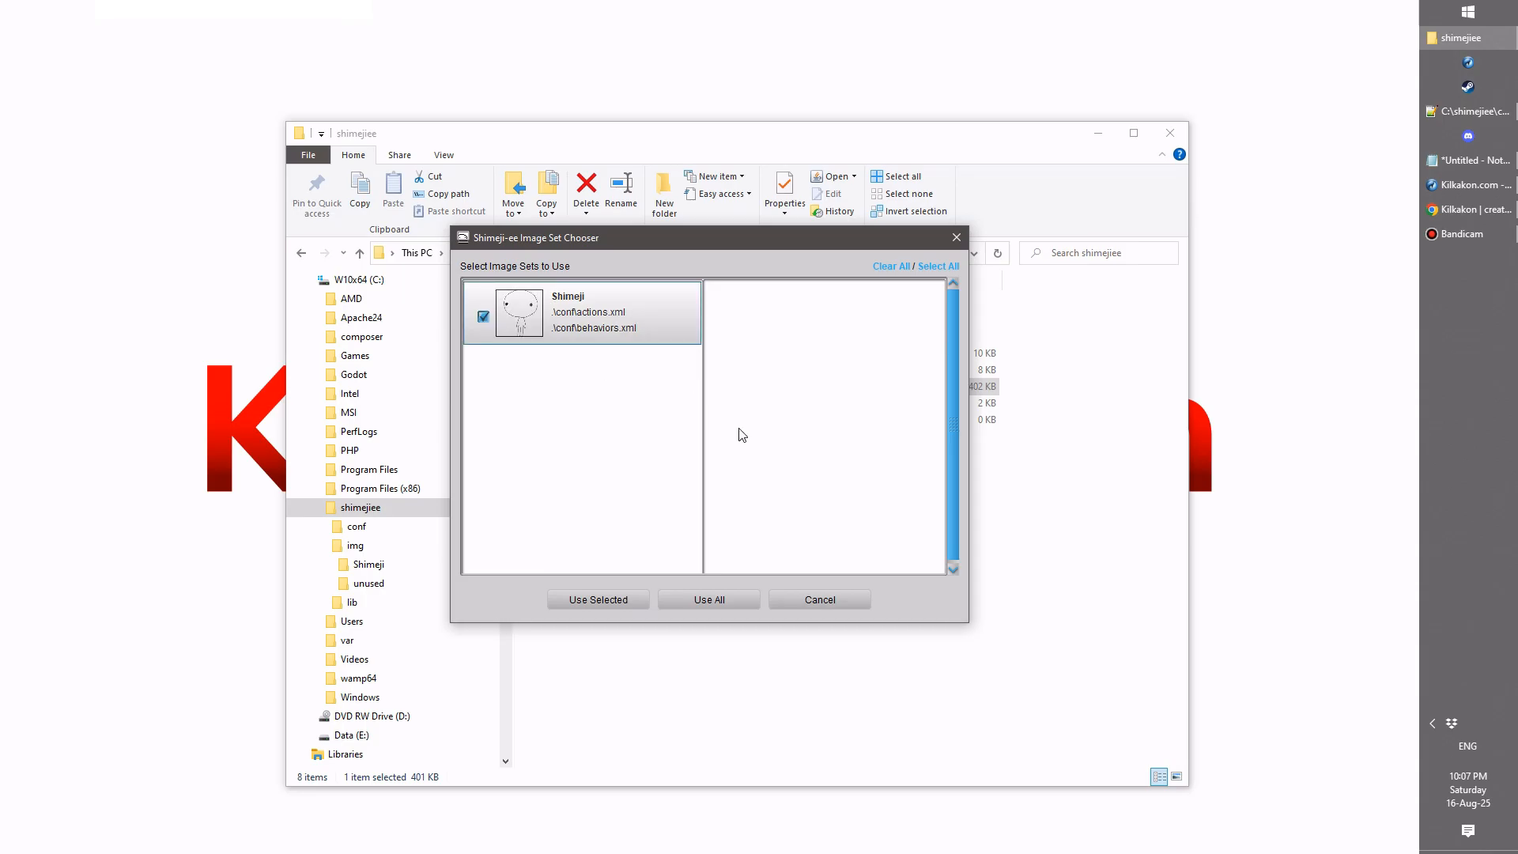
{"action": "left_click", "coordinate": [598, 600]}
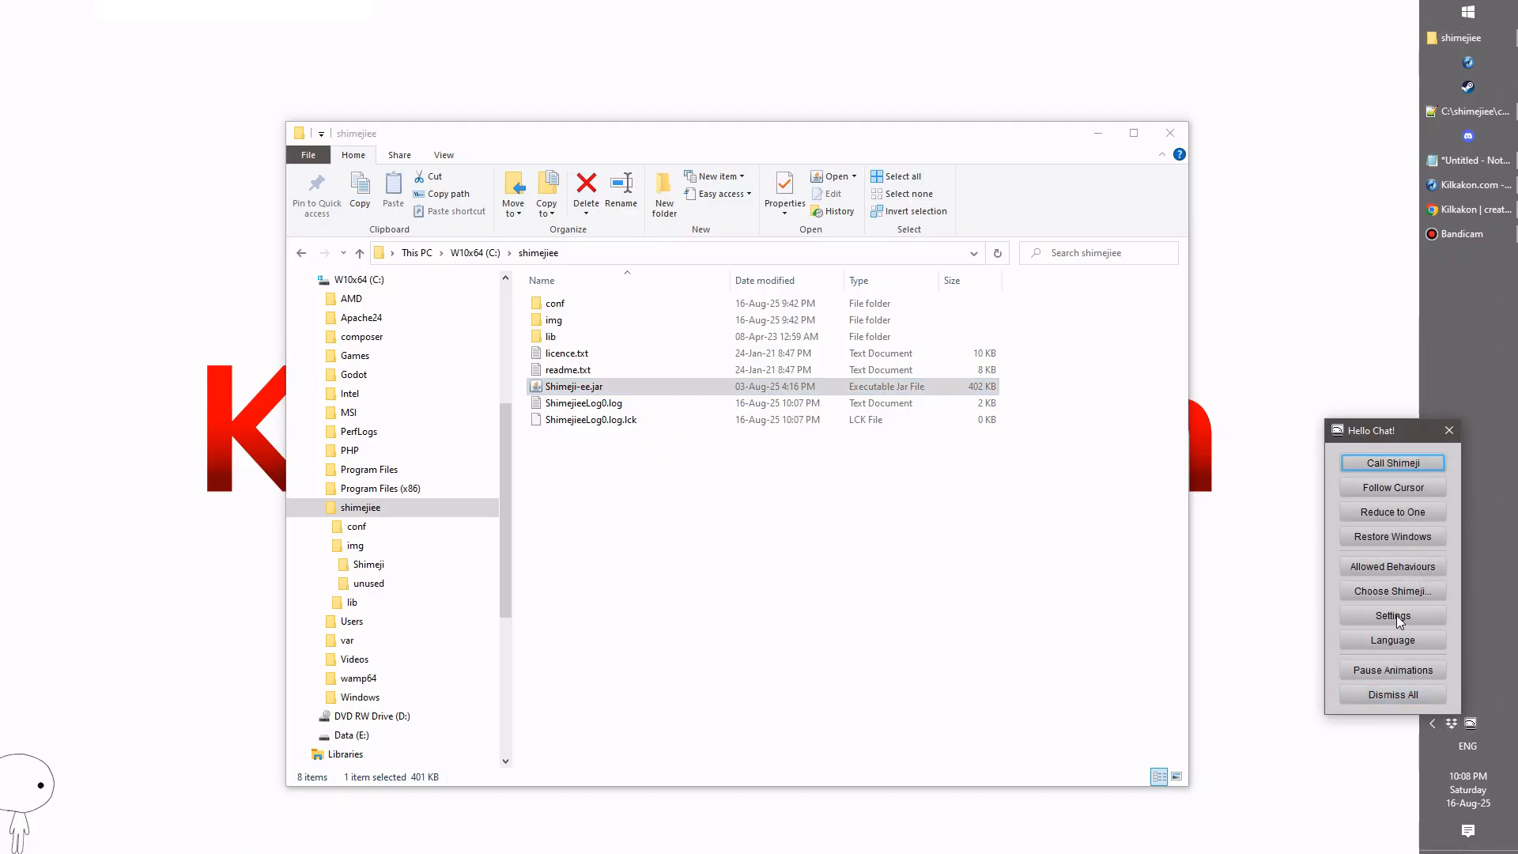
Step: Add the window caption 'Hello' to the Interactive Windows blacklist in Settings
{"action": "left_click", "coordinate": [1392, 615]}
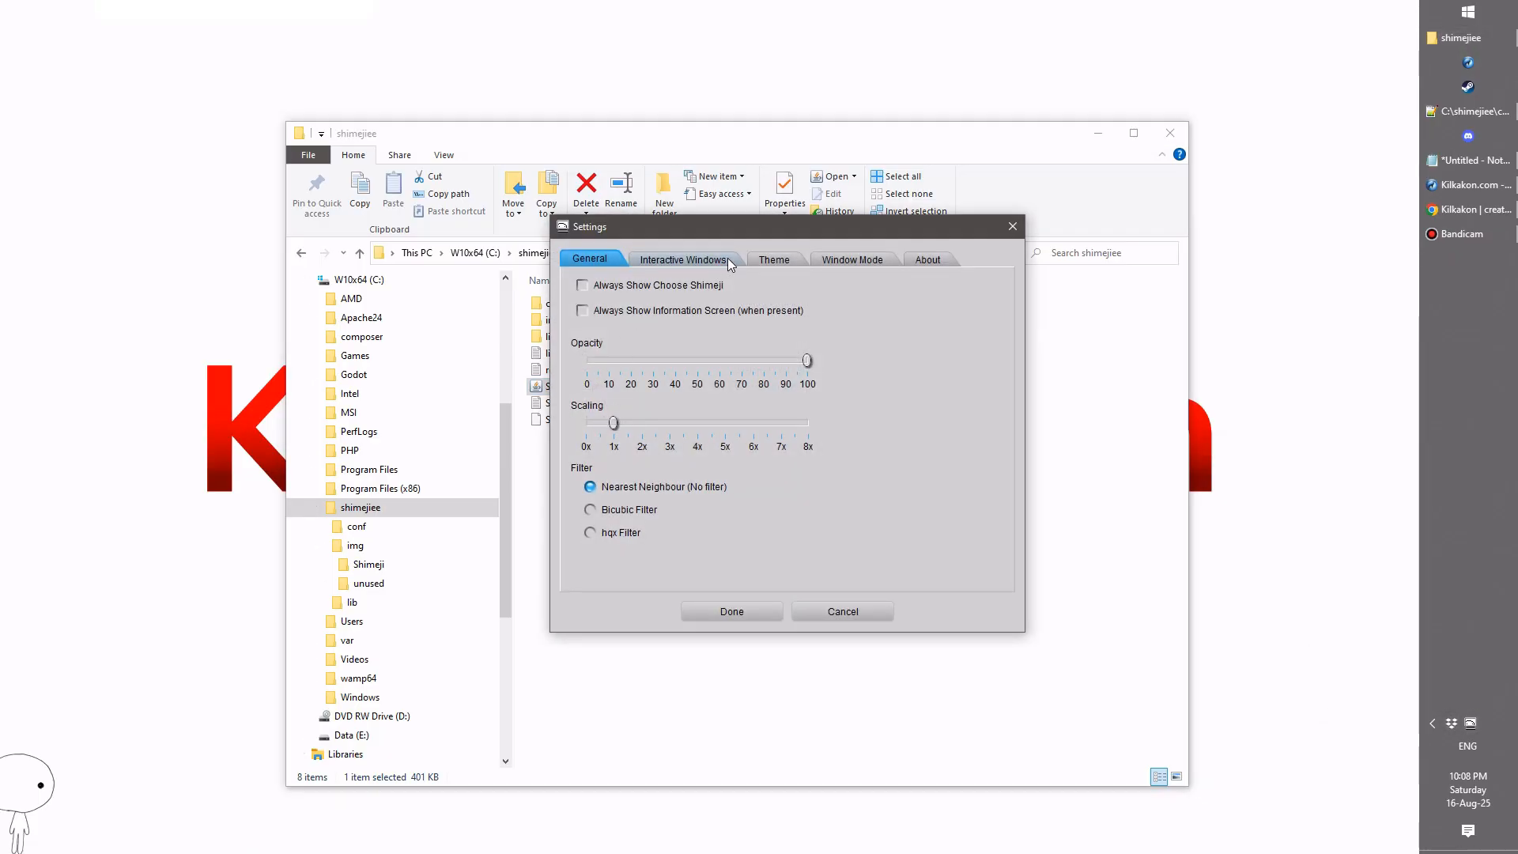
{"action": "left_click", "coordinate": [683, 259]}
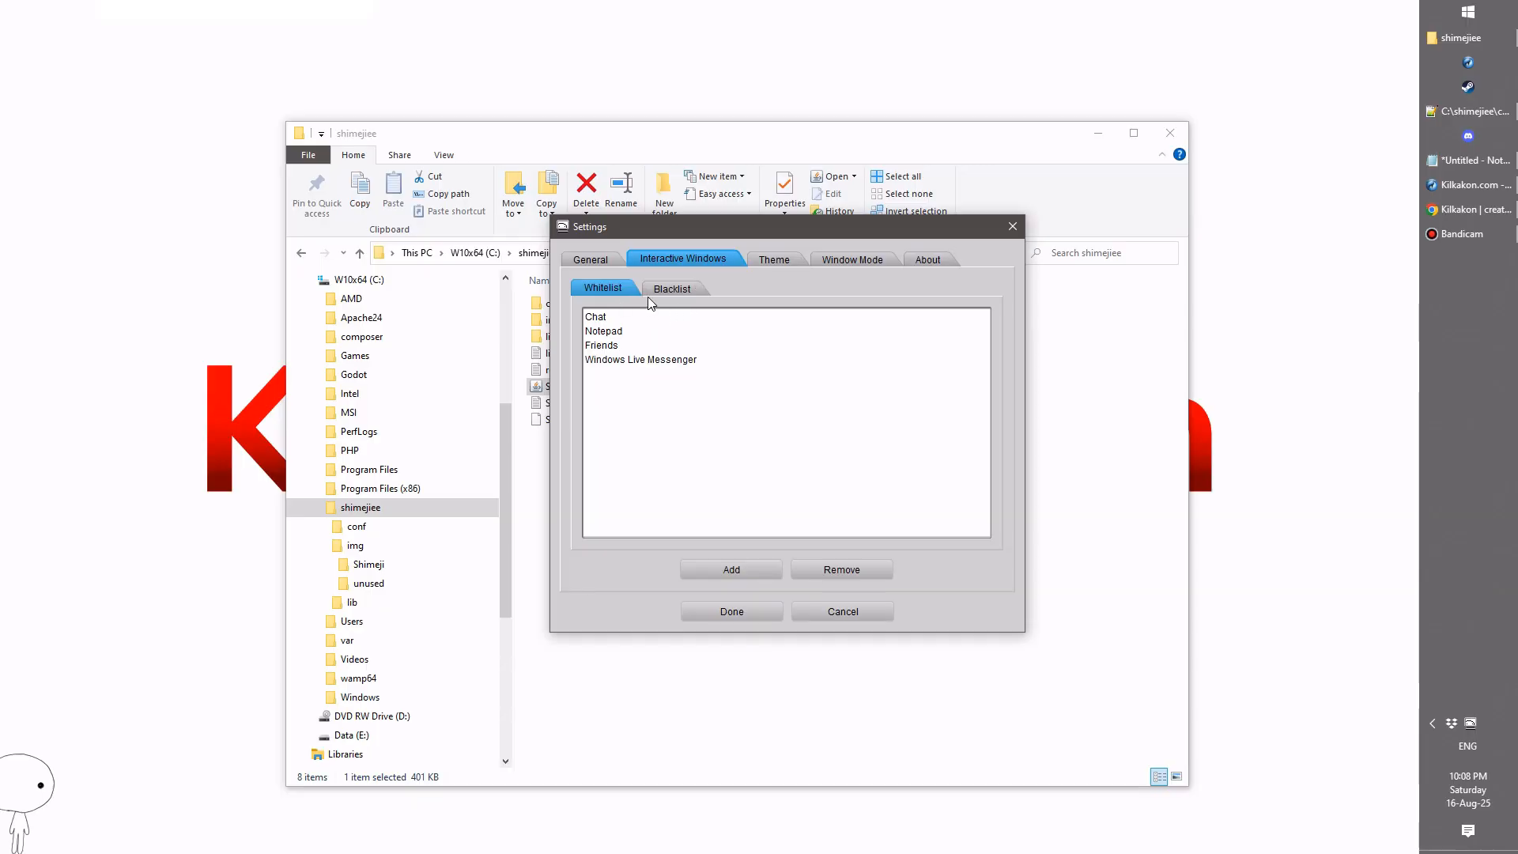
{"action": "mouse_move", "coordinate": [609, 301]}
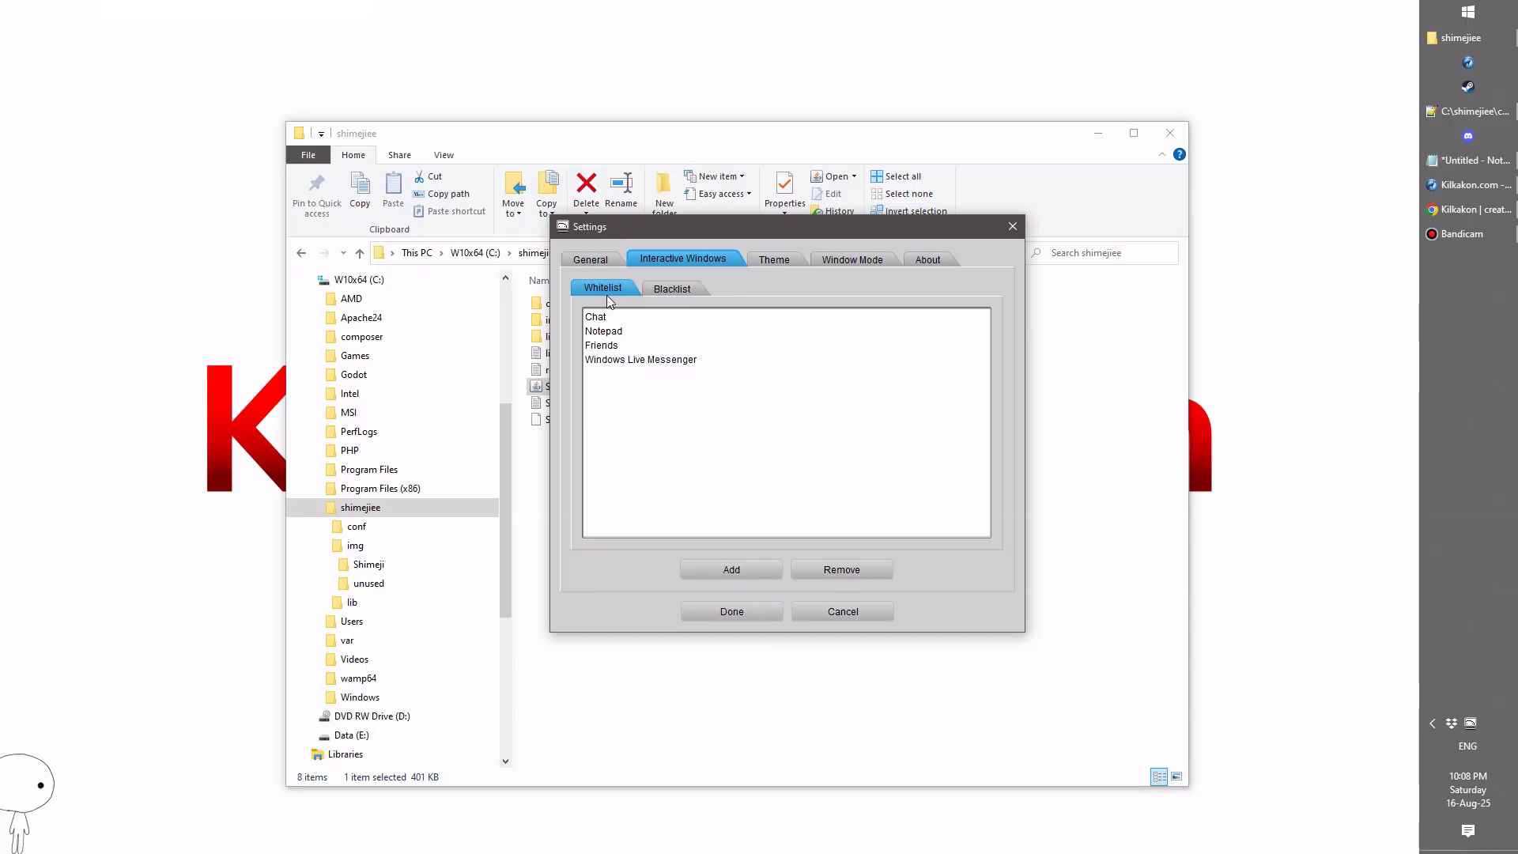
{"action": "left_click", "coordinate": [670, 288]}
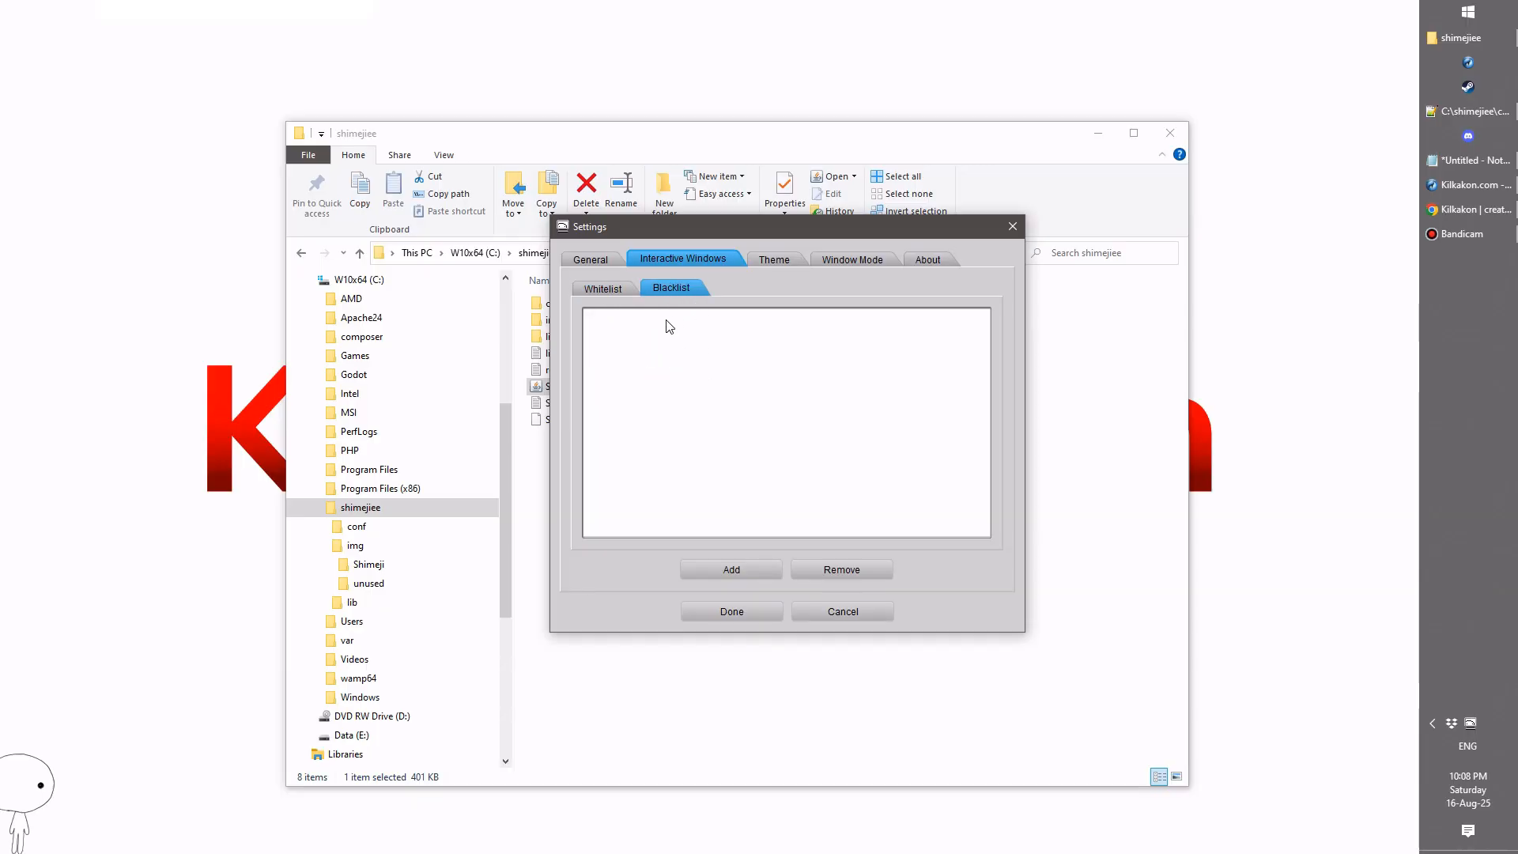
{"action": "mouse_move", "coordinate": [625, 329]}
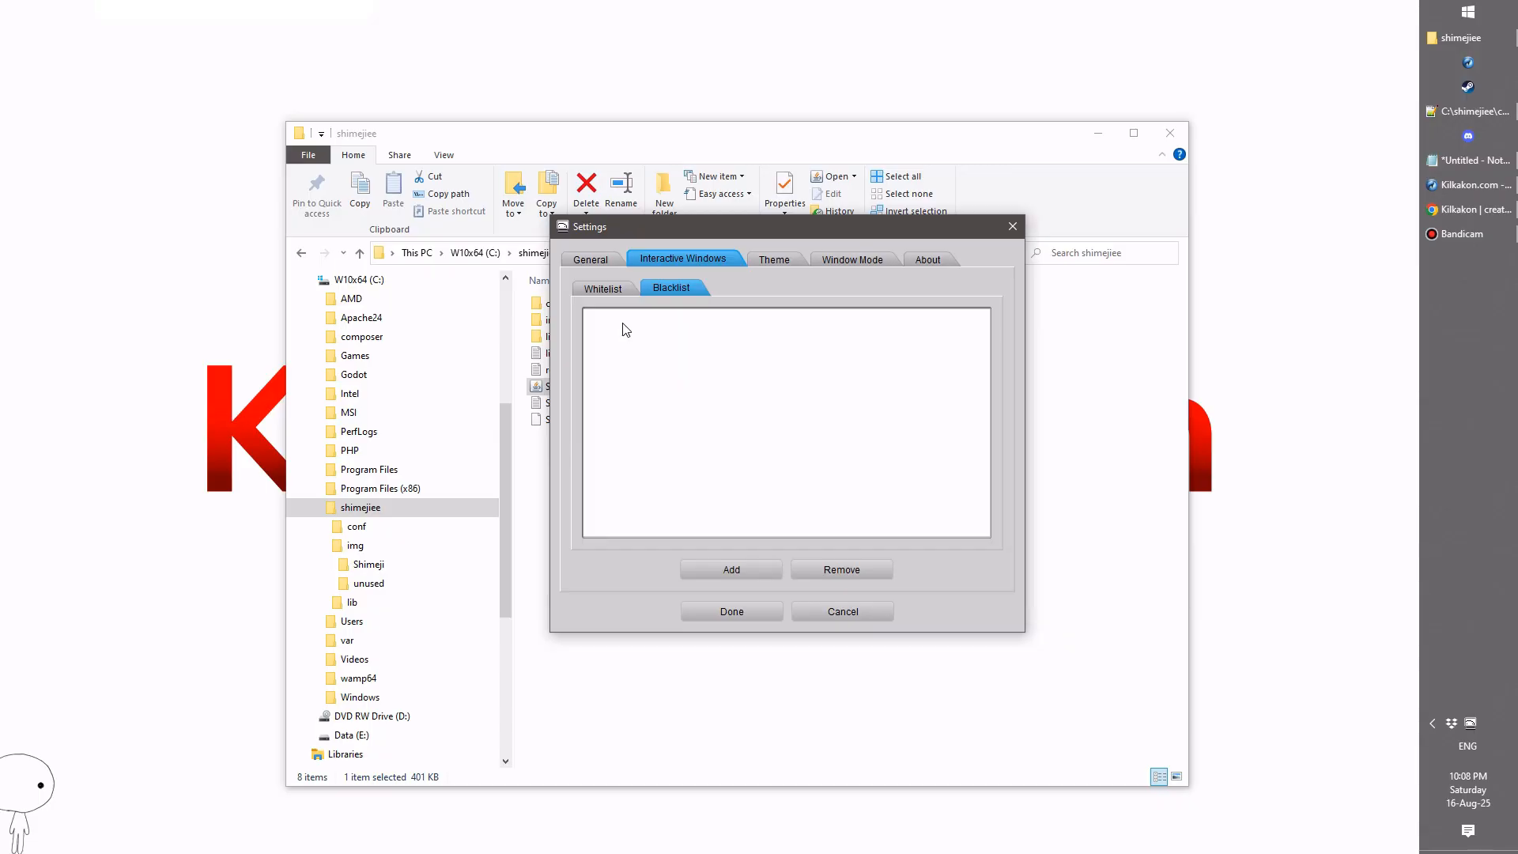
{"action": "left_click", "coordinate": [603, 288]}
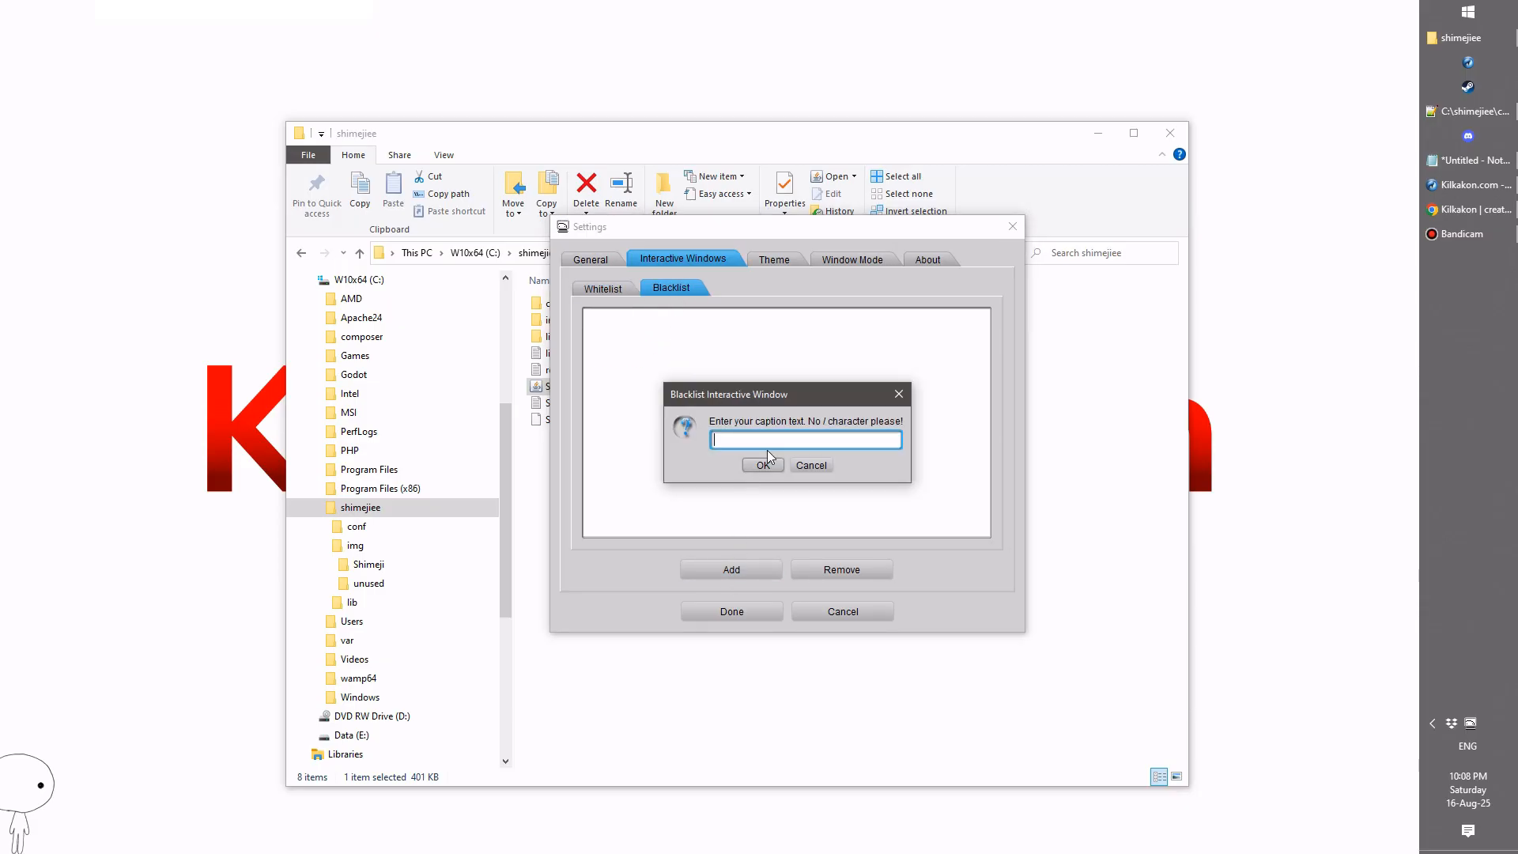
{"action": "type", "text": "Hello"}
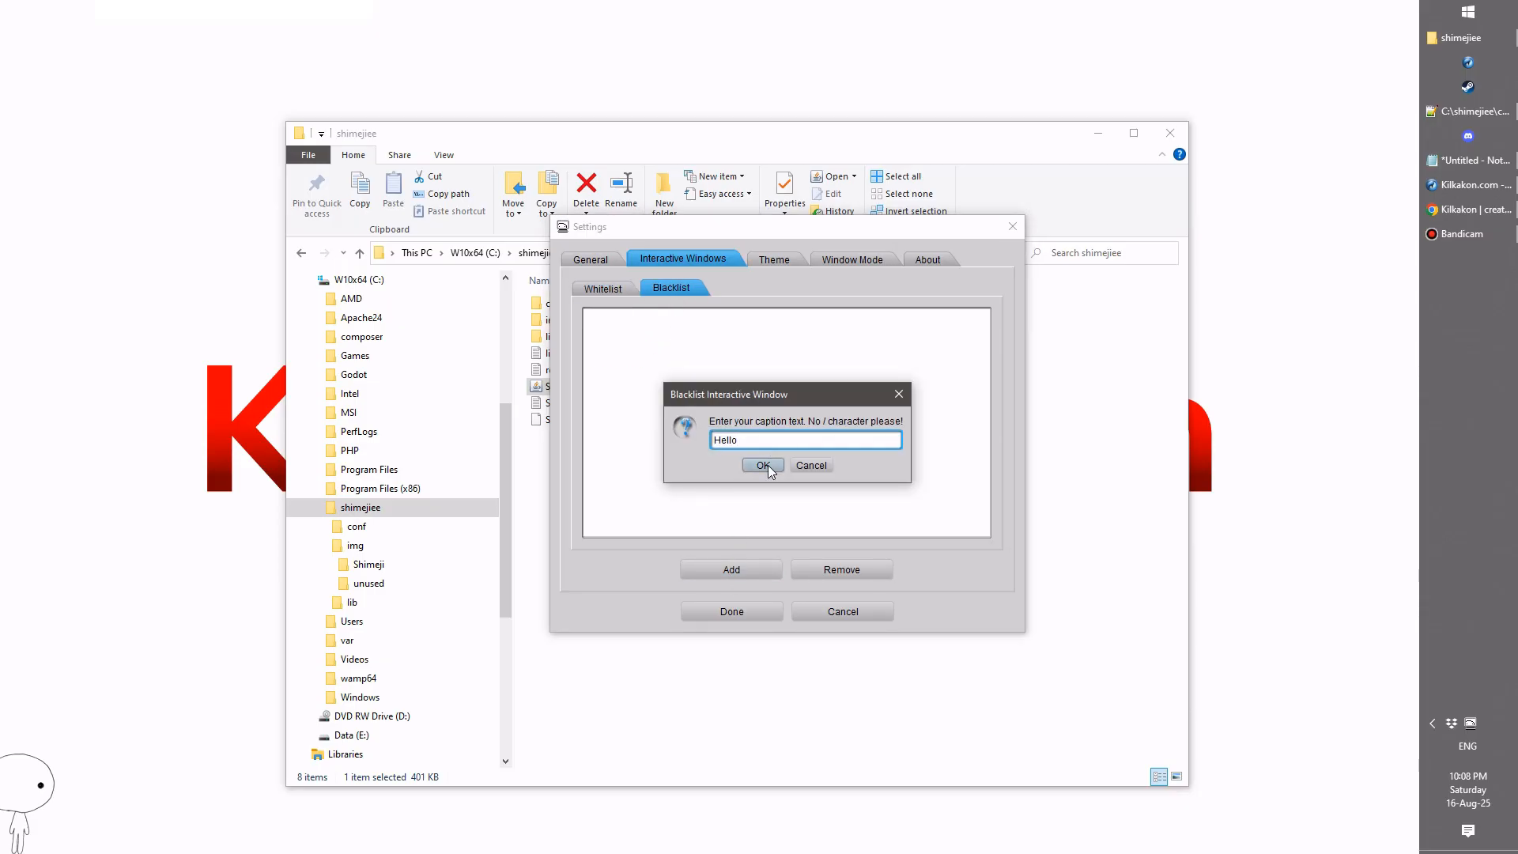
{"action": "left_click", "coordinate": [762, 465]}
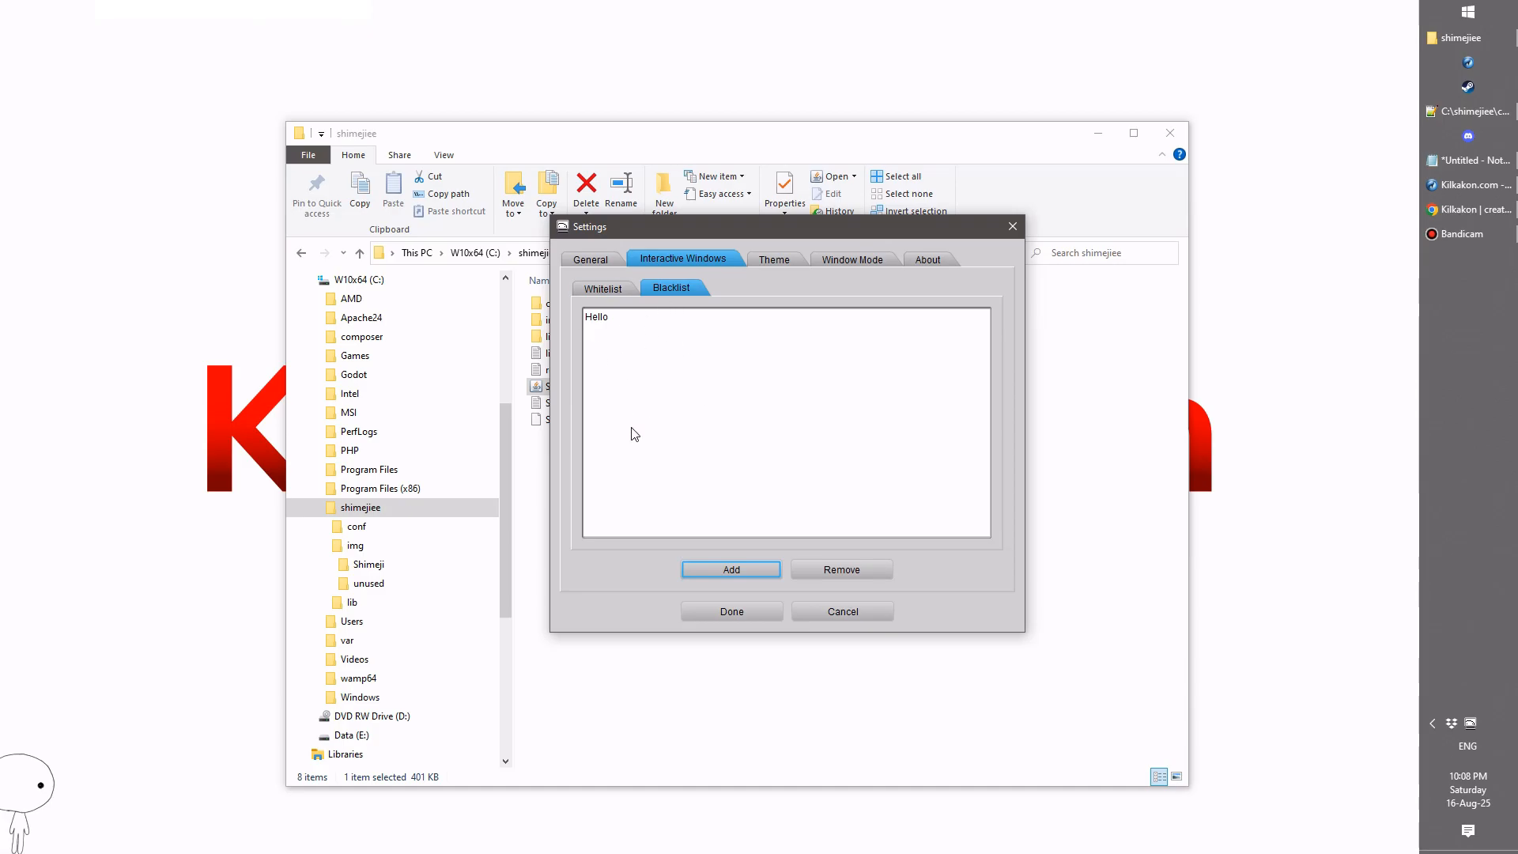
Step: Compare the whitelist with the blacklist showing Hello, then save the settings with Done
{"action": "left_click", "coordinate": [601, 288]}
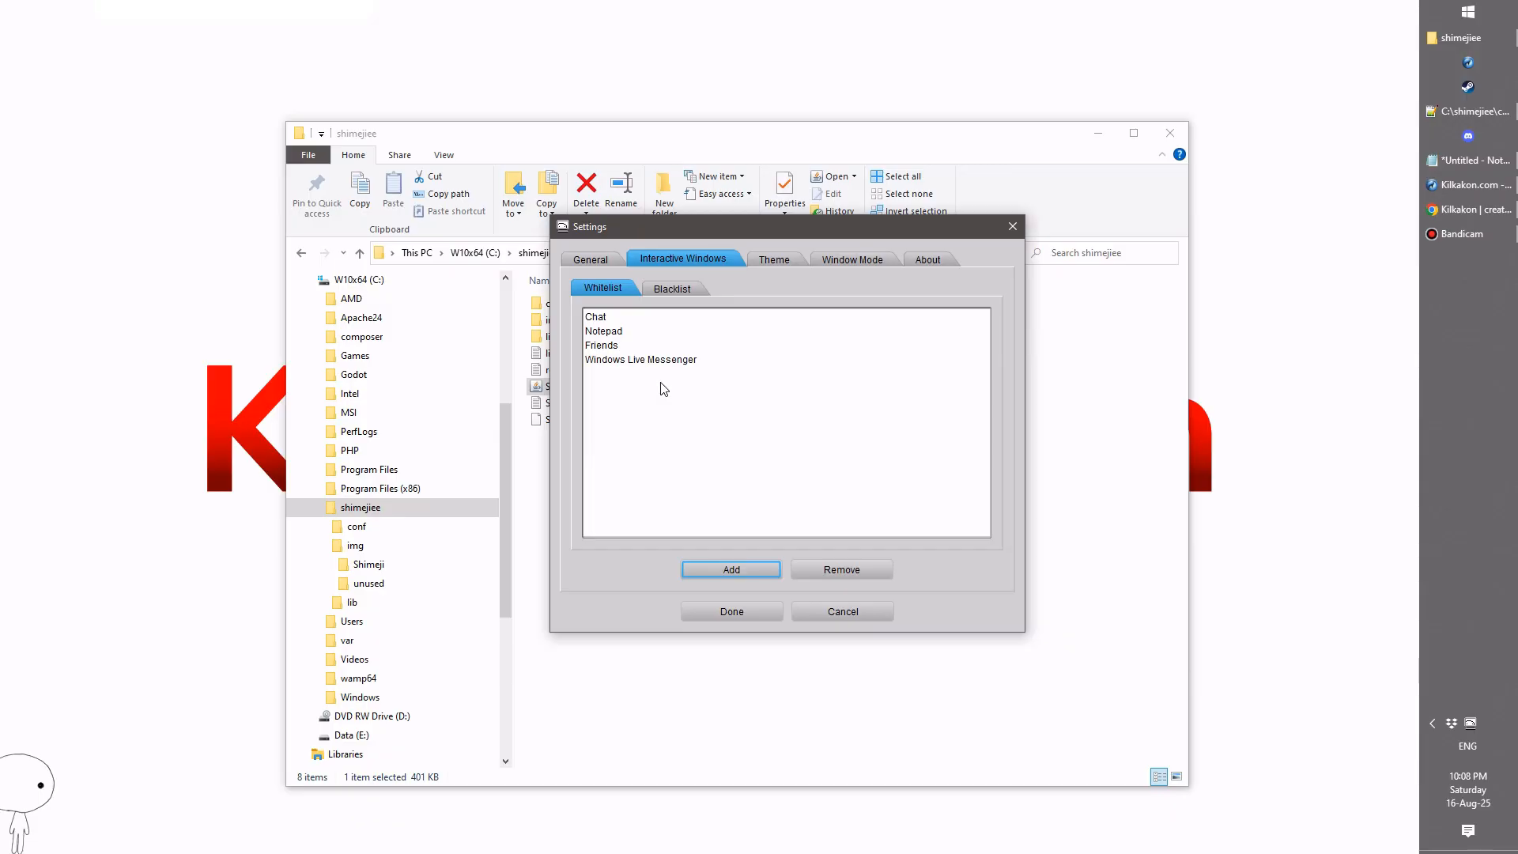
{"action": "left_click", "coordinate": [670, 288]}
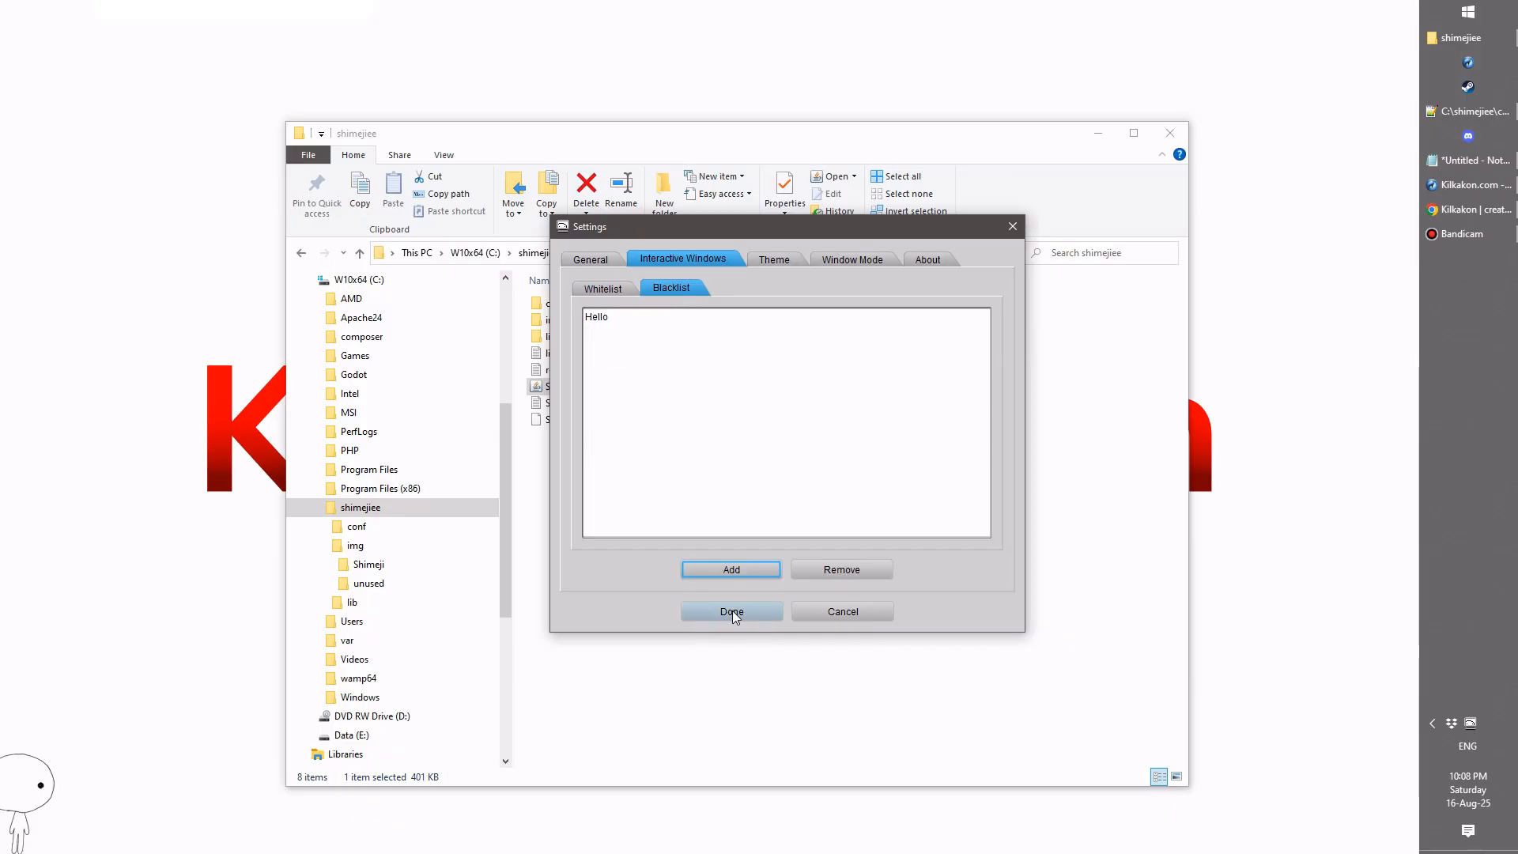
{"action": "left_click", "coordinate": [730, 611]}
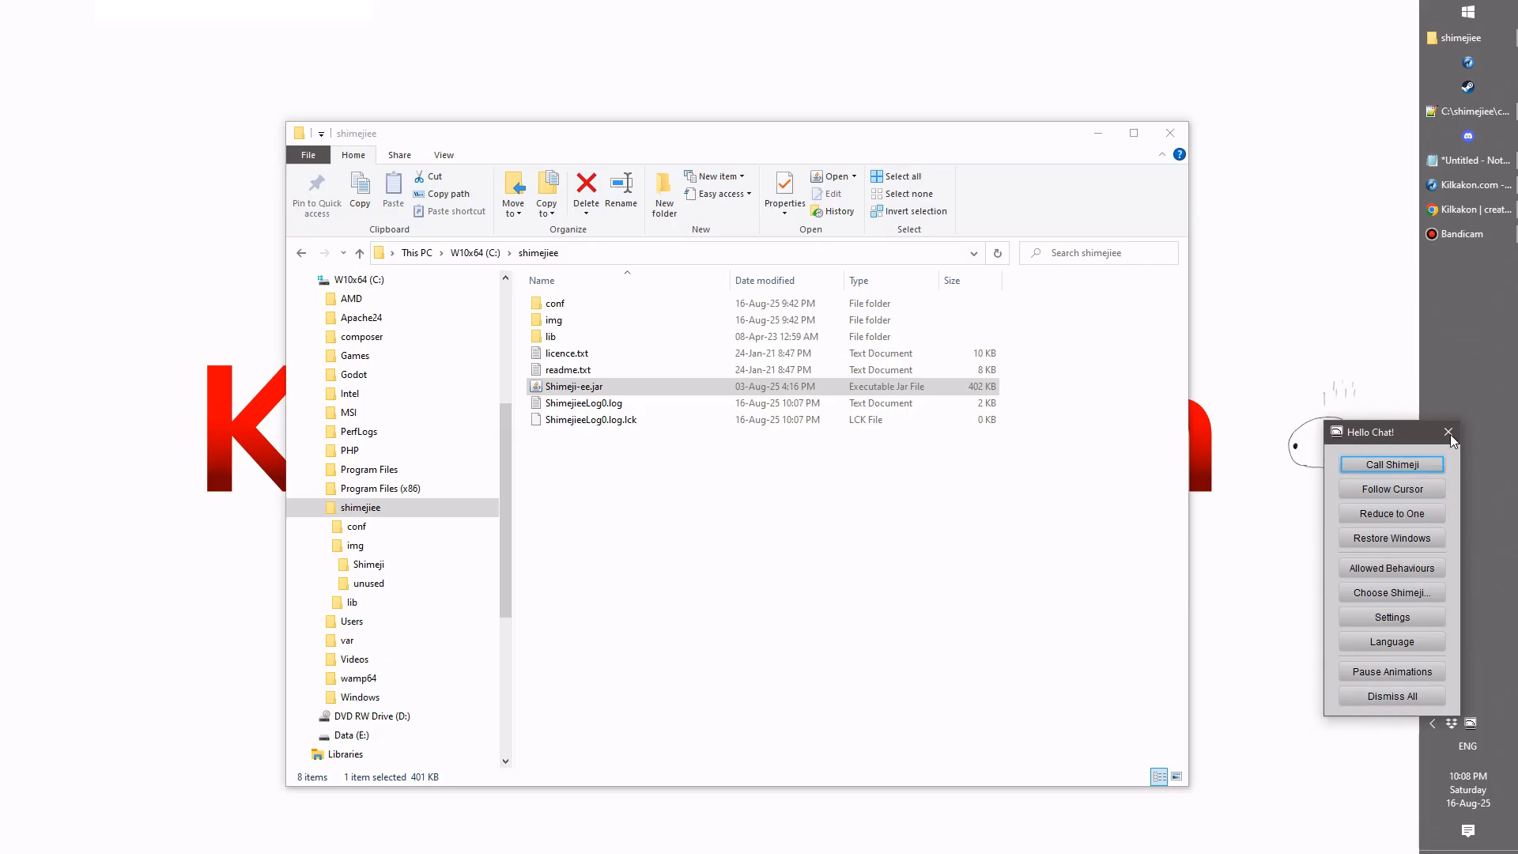
Step: Close the Hello Chat! menu, leaving the character walking on the desktop
{"action": "left_click", "coordinate": [1448, 432]}
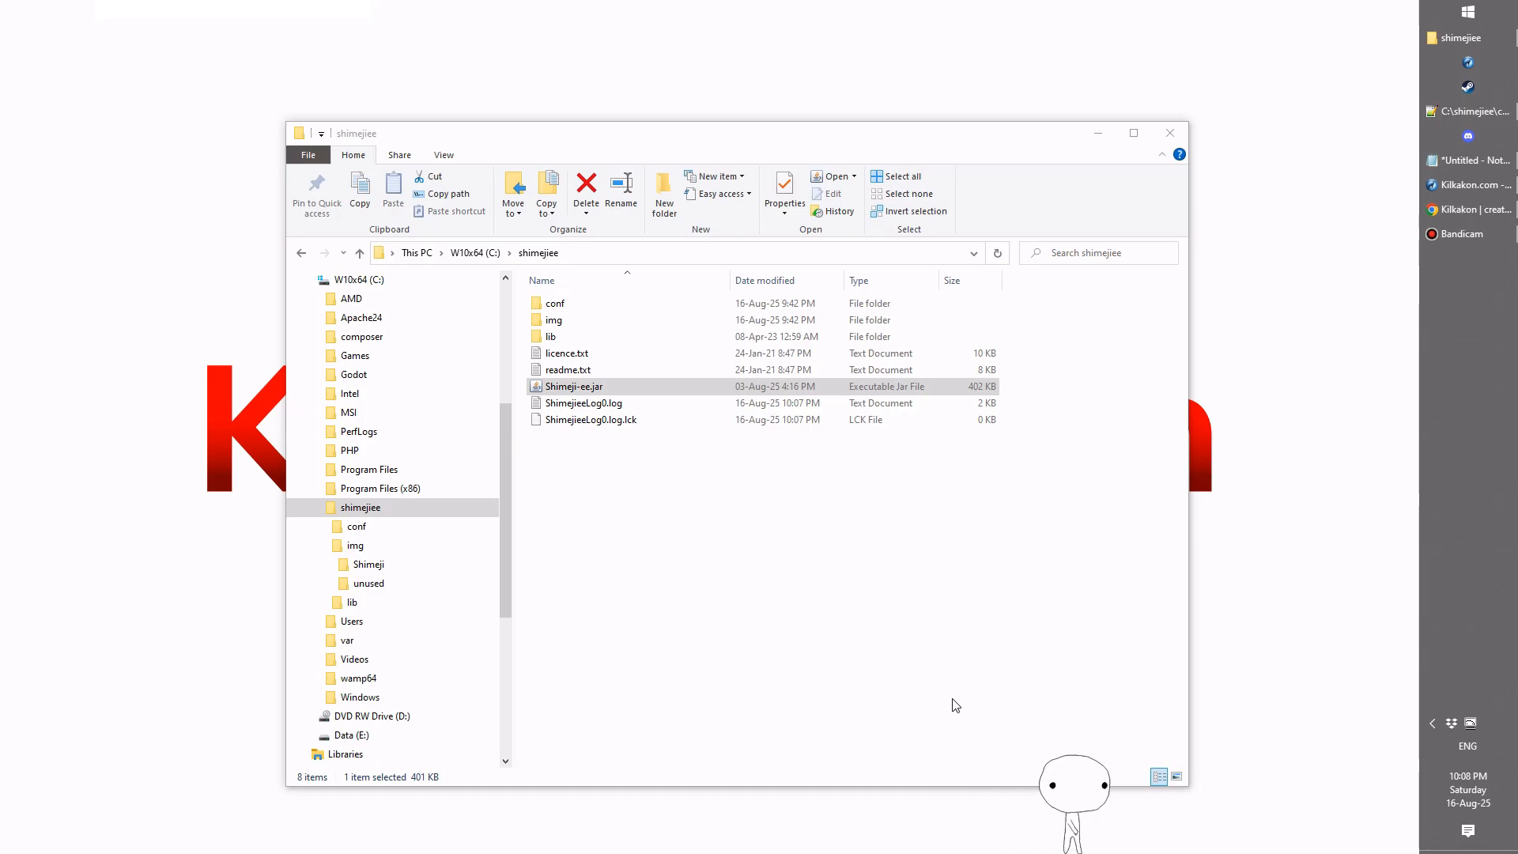
{"action": "mouse_move", "coordinate": [1288, 779]}
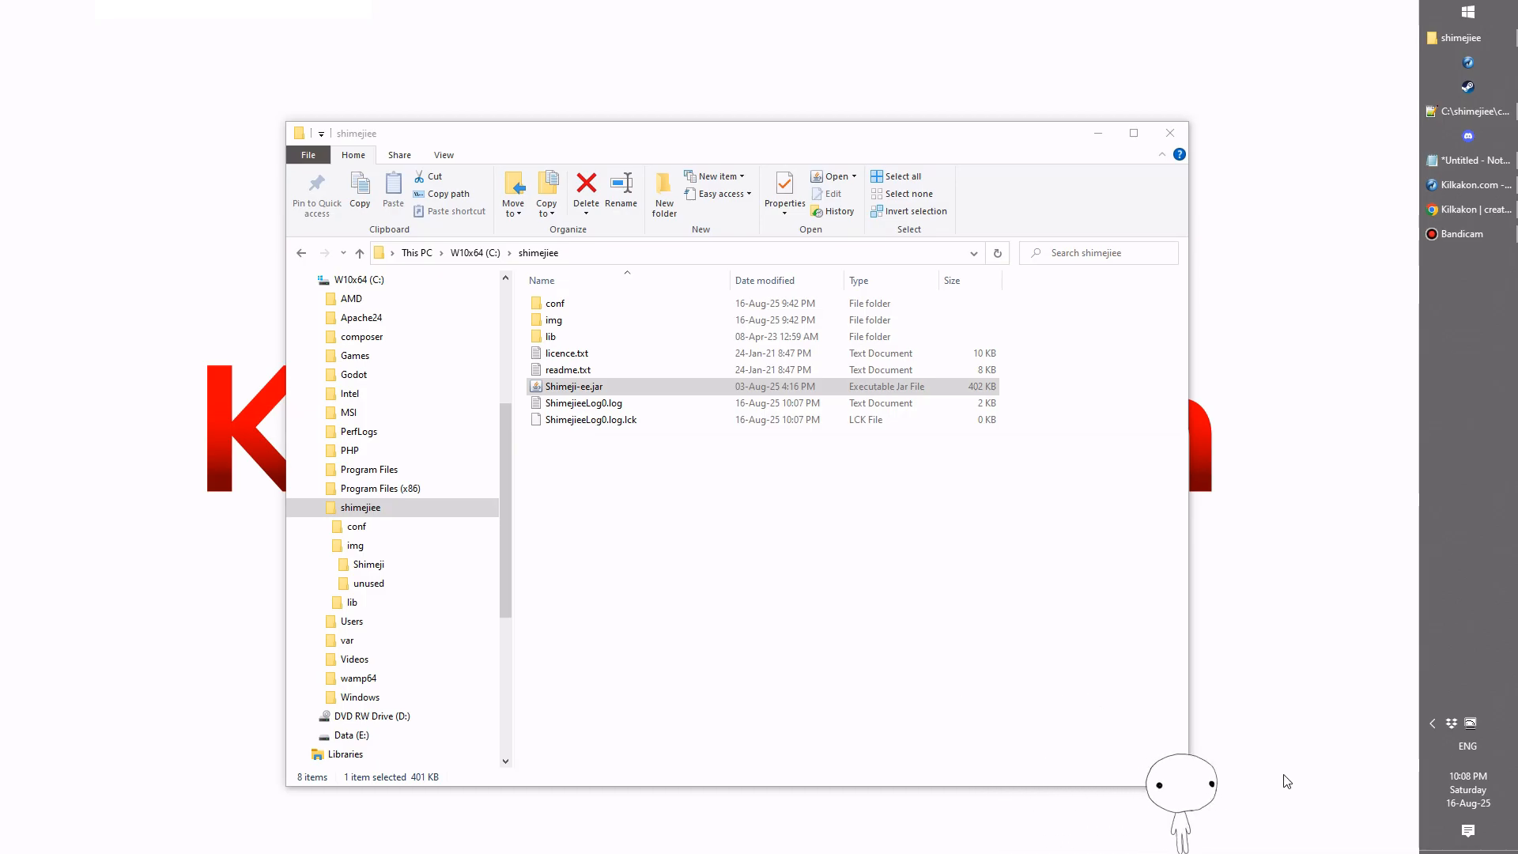
{"action": "right_click", "coordinate": [1179, 787]}
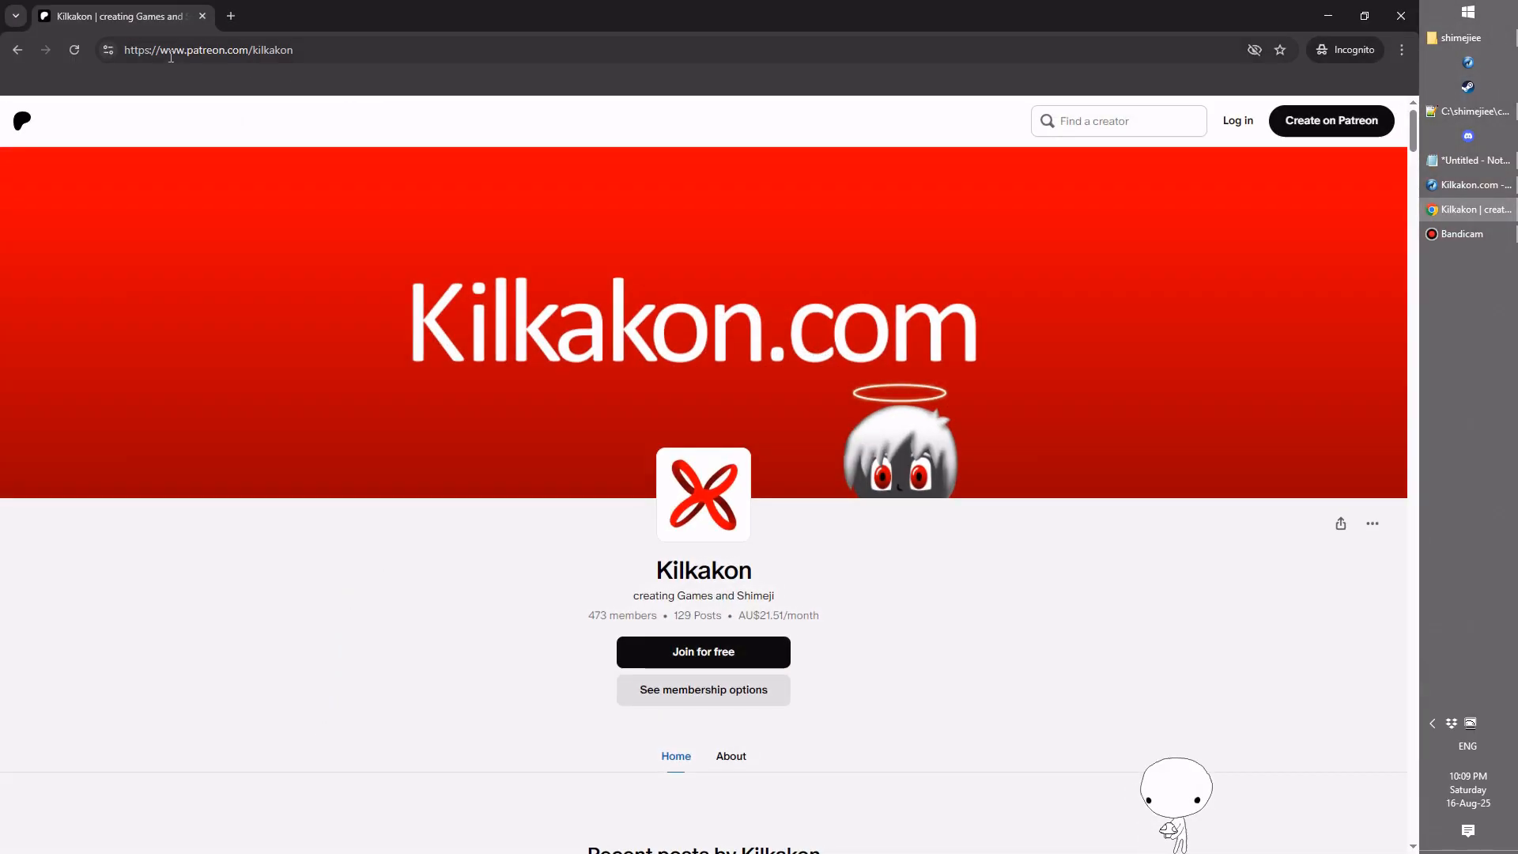
{"action": "mouse_move", "coordinate": [421, 120]}
{"action": "type", "text": "template"}
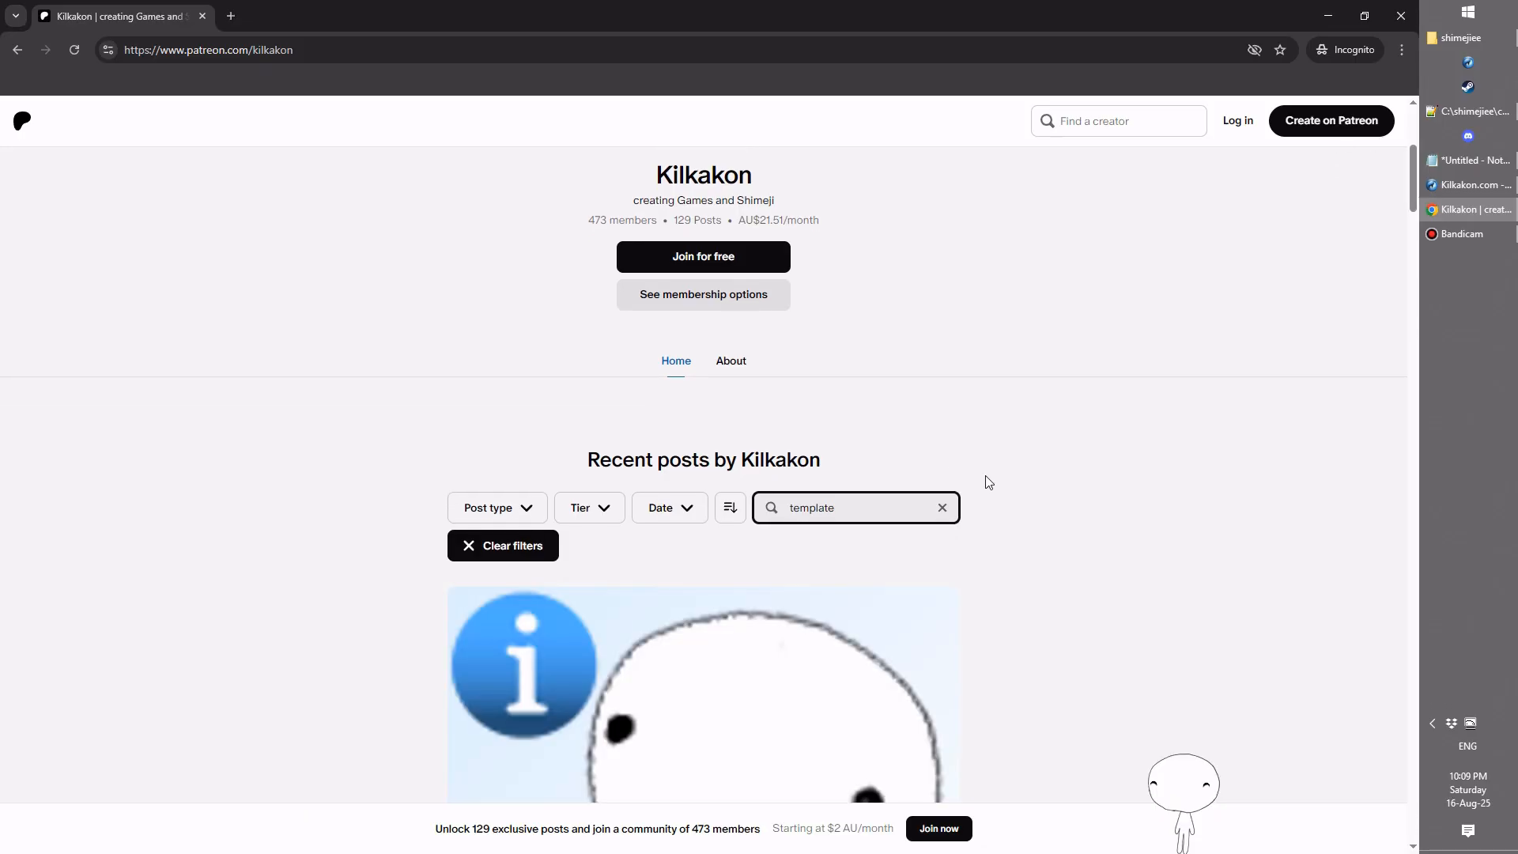
Step: Scroll the Kilkakon Patreon page down to the Recent posts section
{"action": "scroll", "scroll_direction": "down", "scroll_amount": 3}
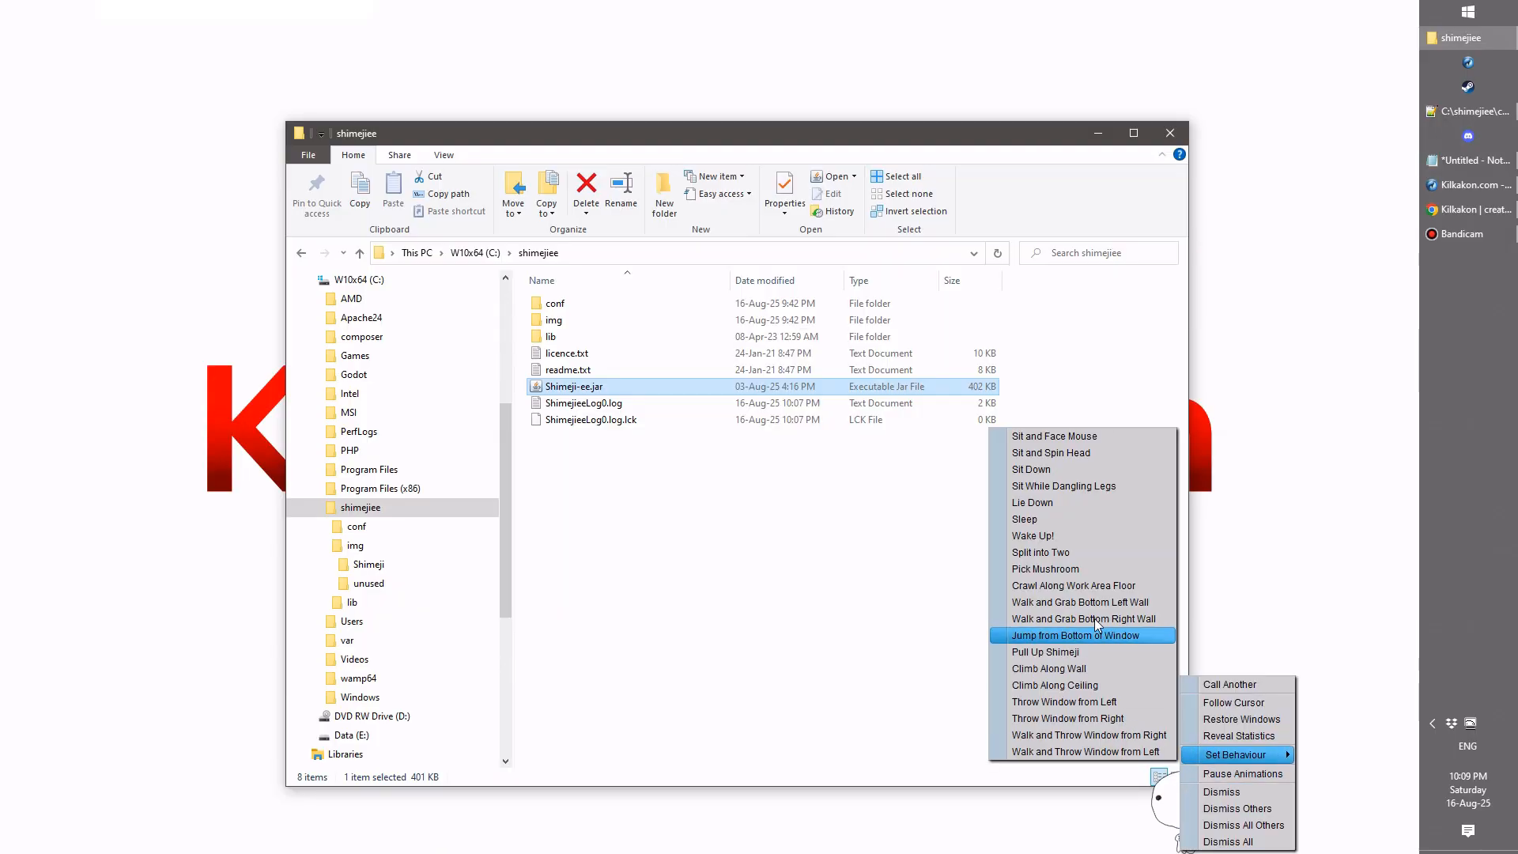
Step: Choose Pick Mushroom from the mascot's Set Behaviour menu so it eats and falls asleep
{"action": "left_click", "coordinate": [1081, 636]}
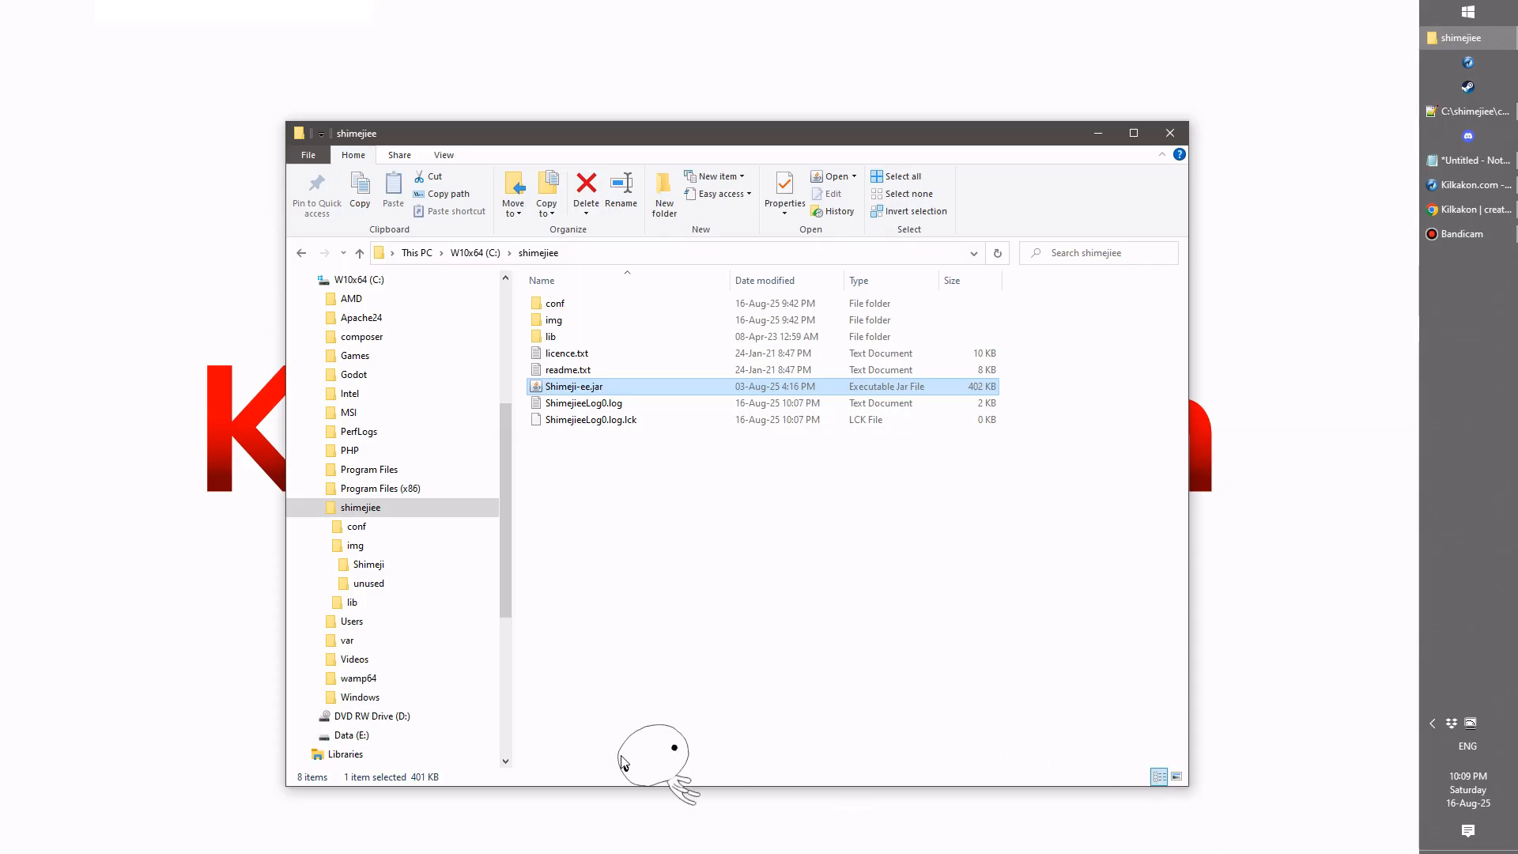
{"action": "right_click", "coordinate": [653, 748]}
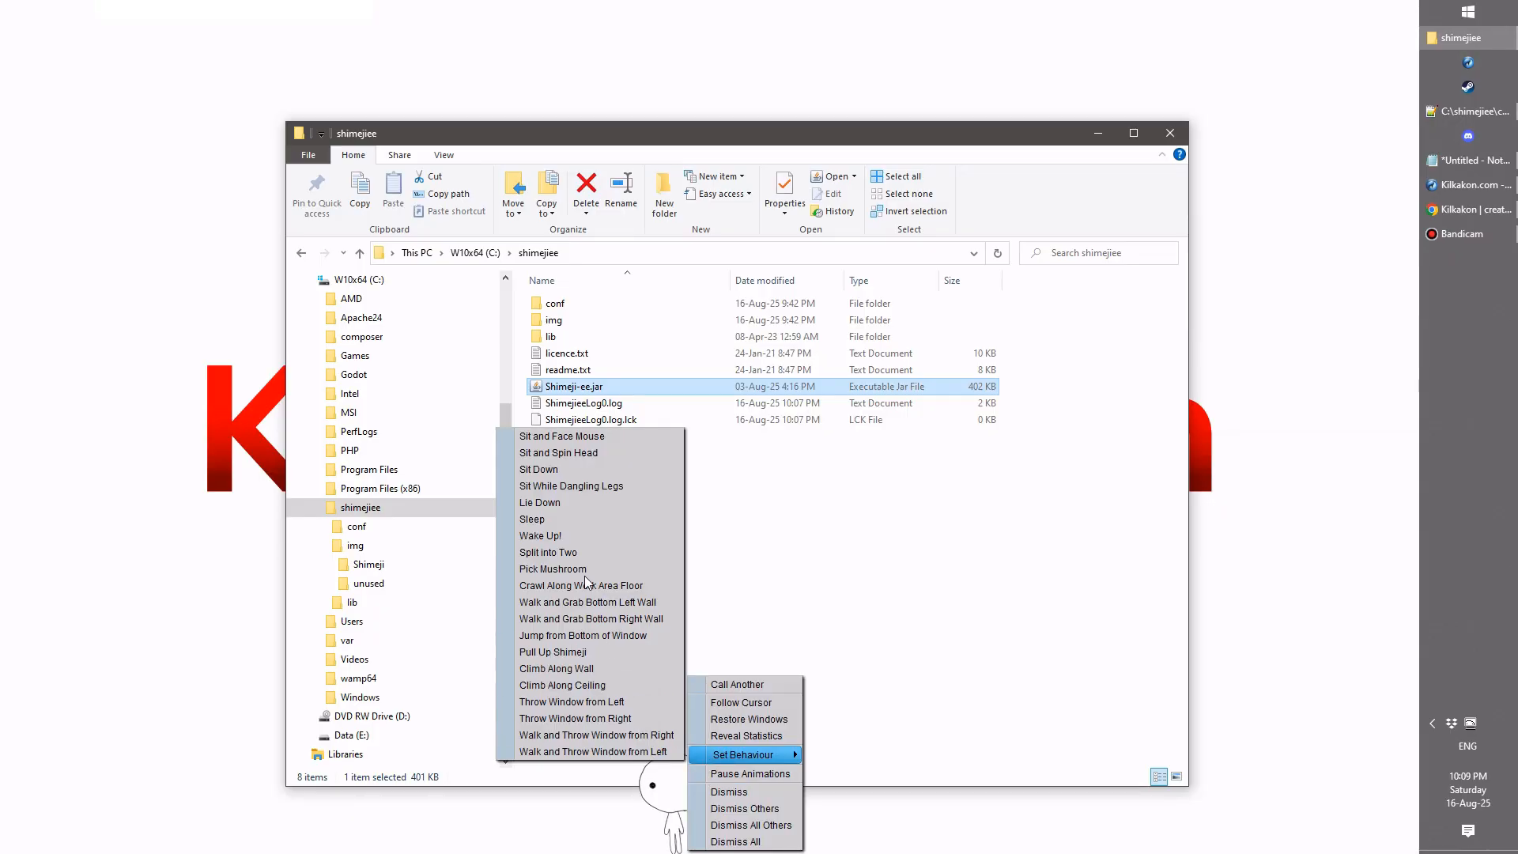
{"action": "left_click", "coordinate": [755, 549]}
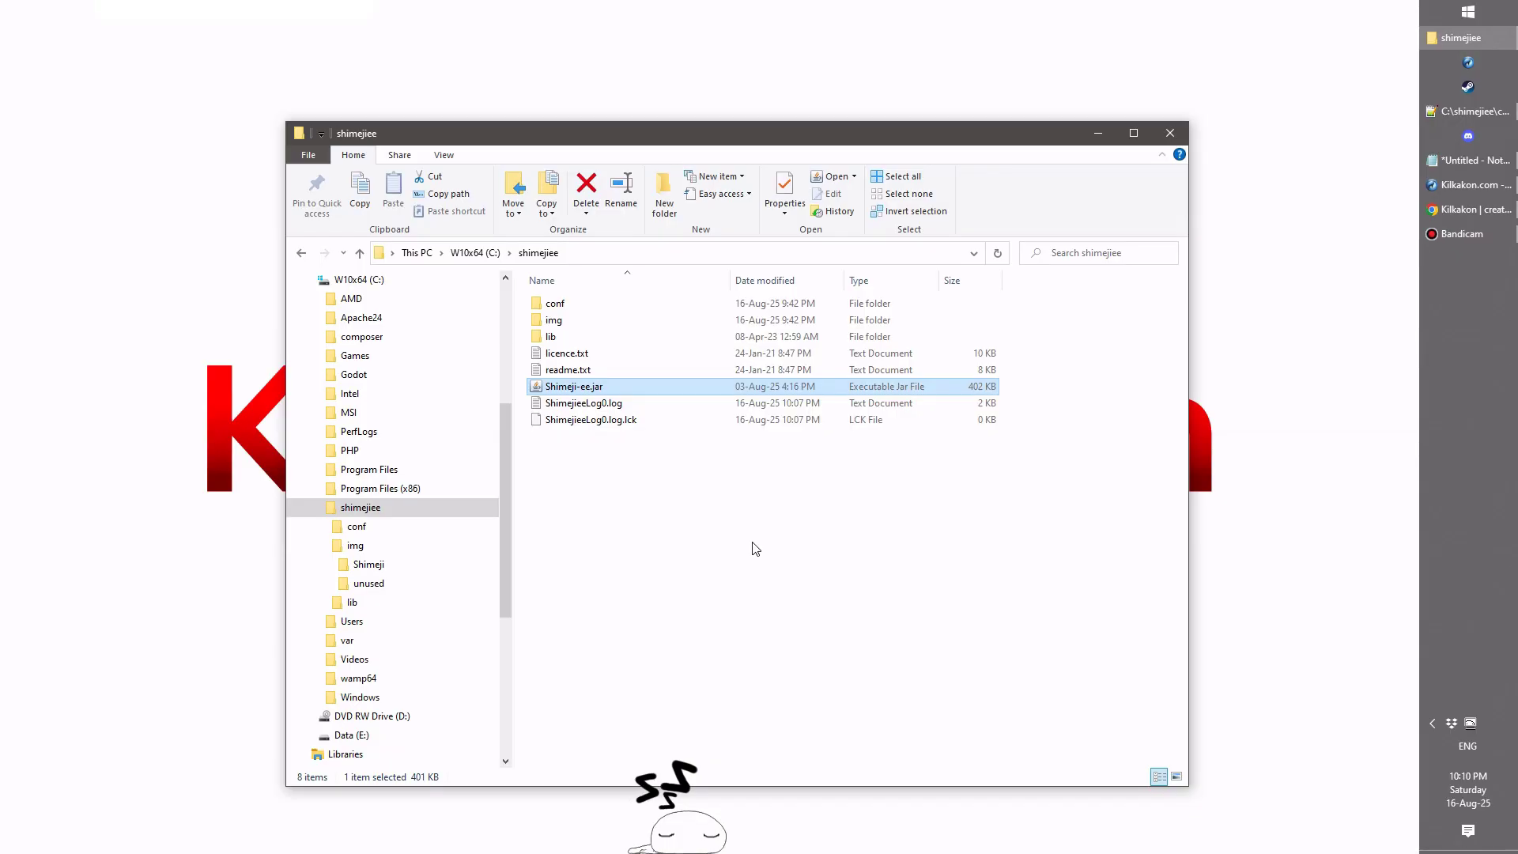
{"action": "mouse_move", "coordinate": [698, 811]}
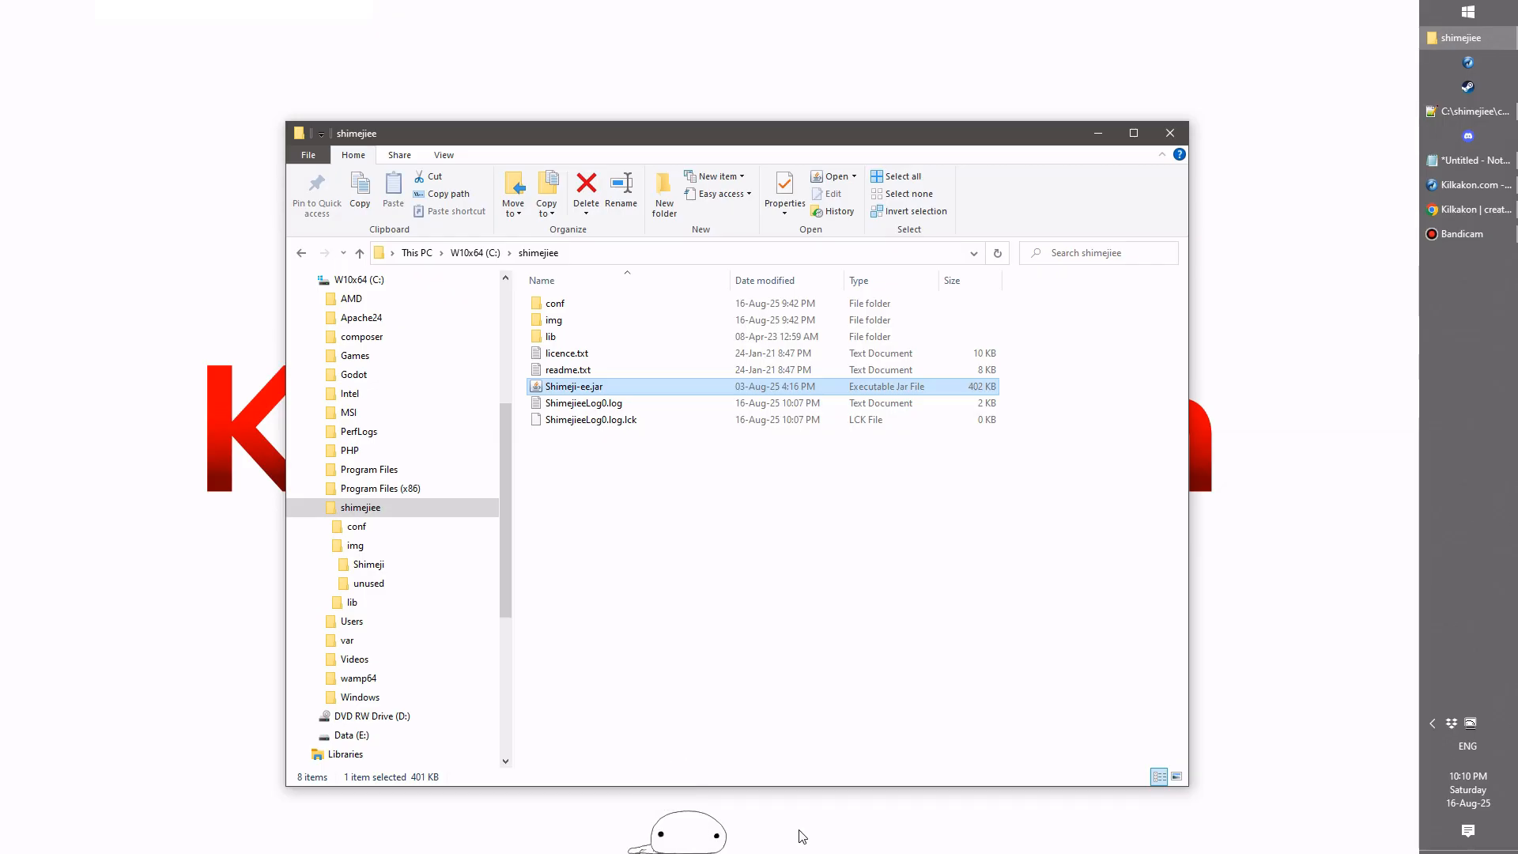
{"action": "mouse_move", "coordinate": [797, 831]}
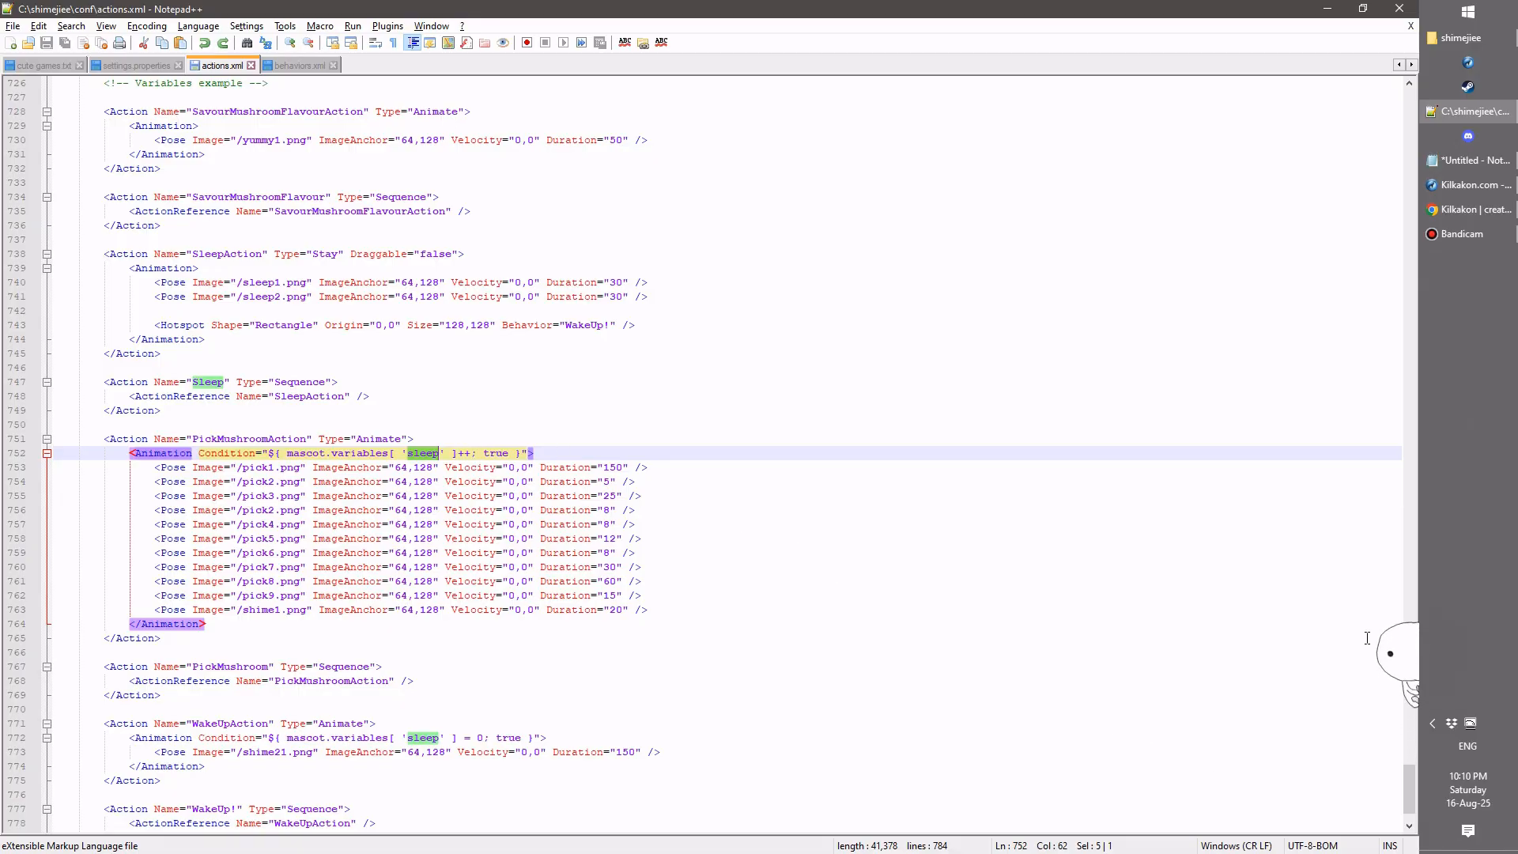
{"action": "mouse_move", "coordinate": [1311, 675]}
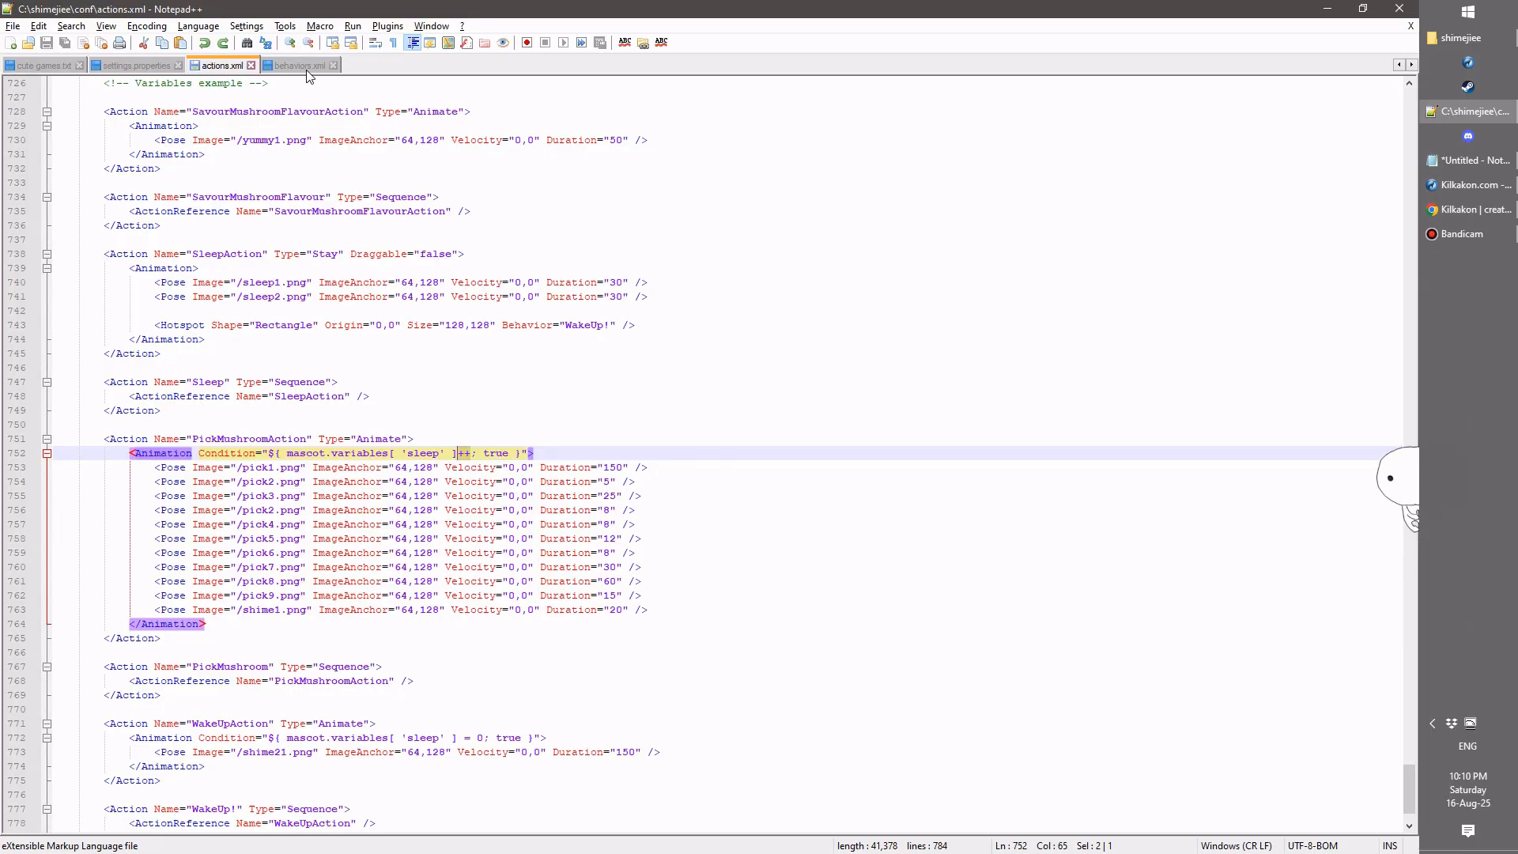
Step: Switch from actions.xml to the behaviors.xml file
{"action": "left_click", "coordinate": [299, 65]}
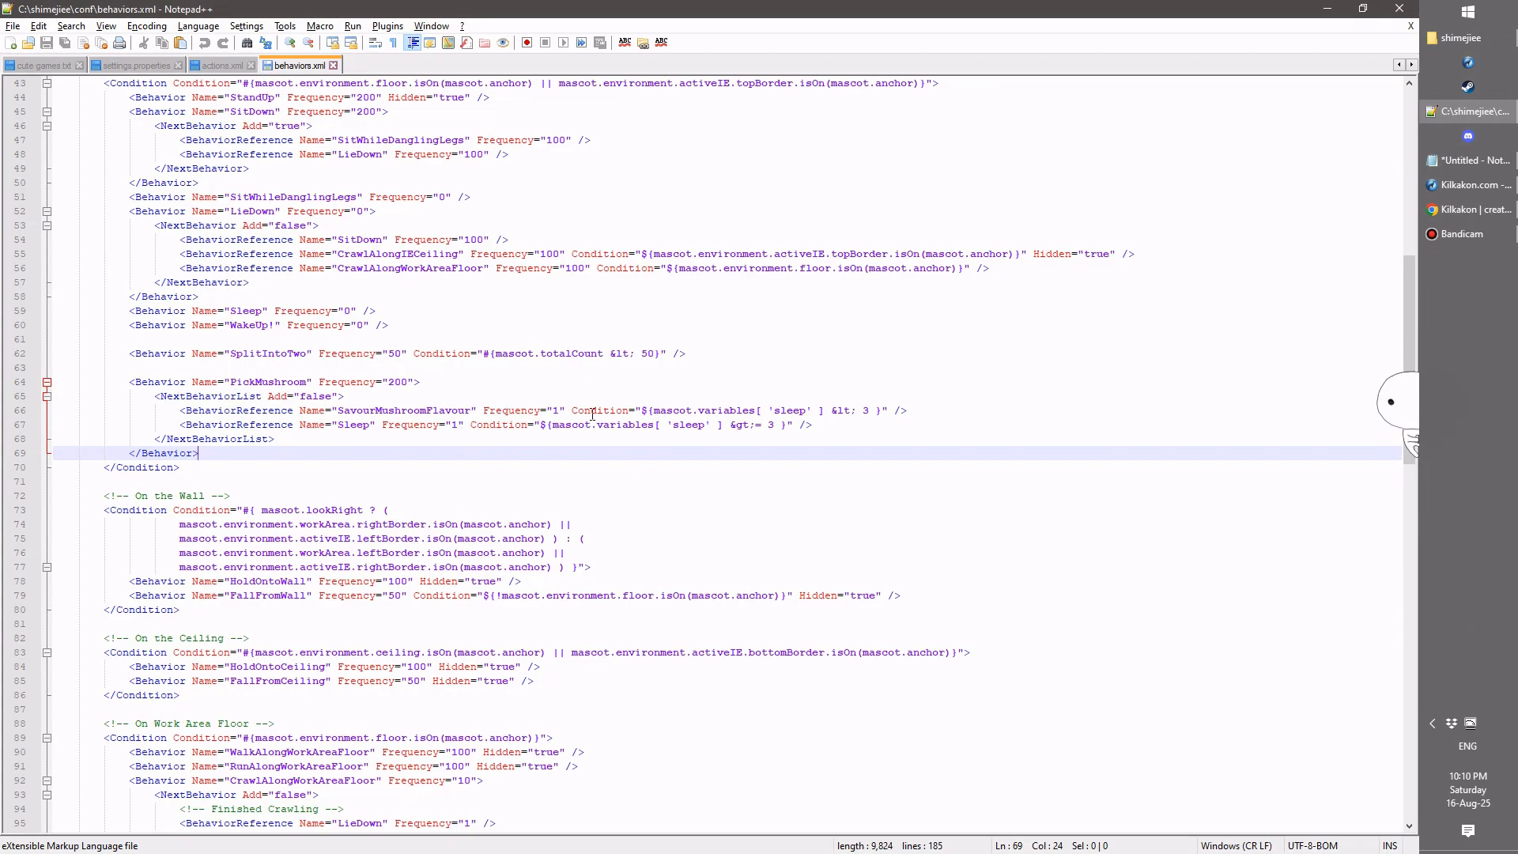
{"action": "mouse_move", "coordinate": [887, 410]}
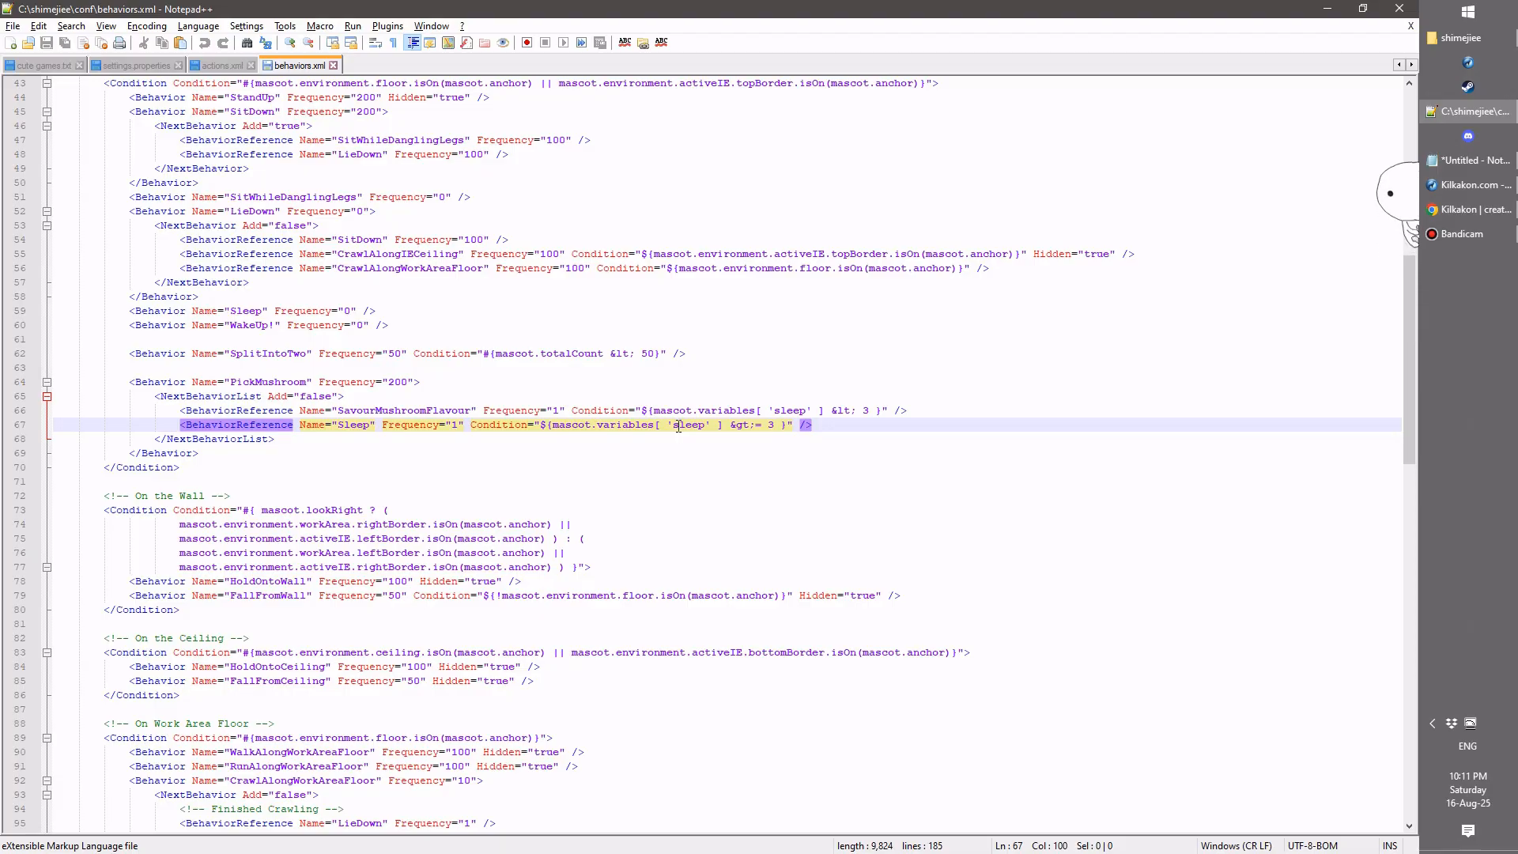
{"action": "mouse_move", "coordinate": [669, 398]}
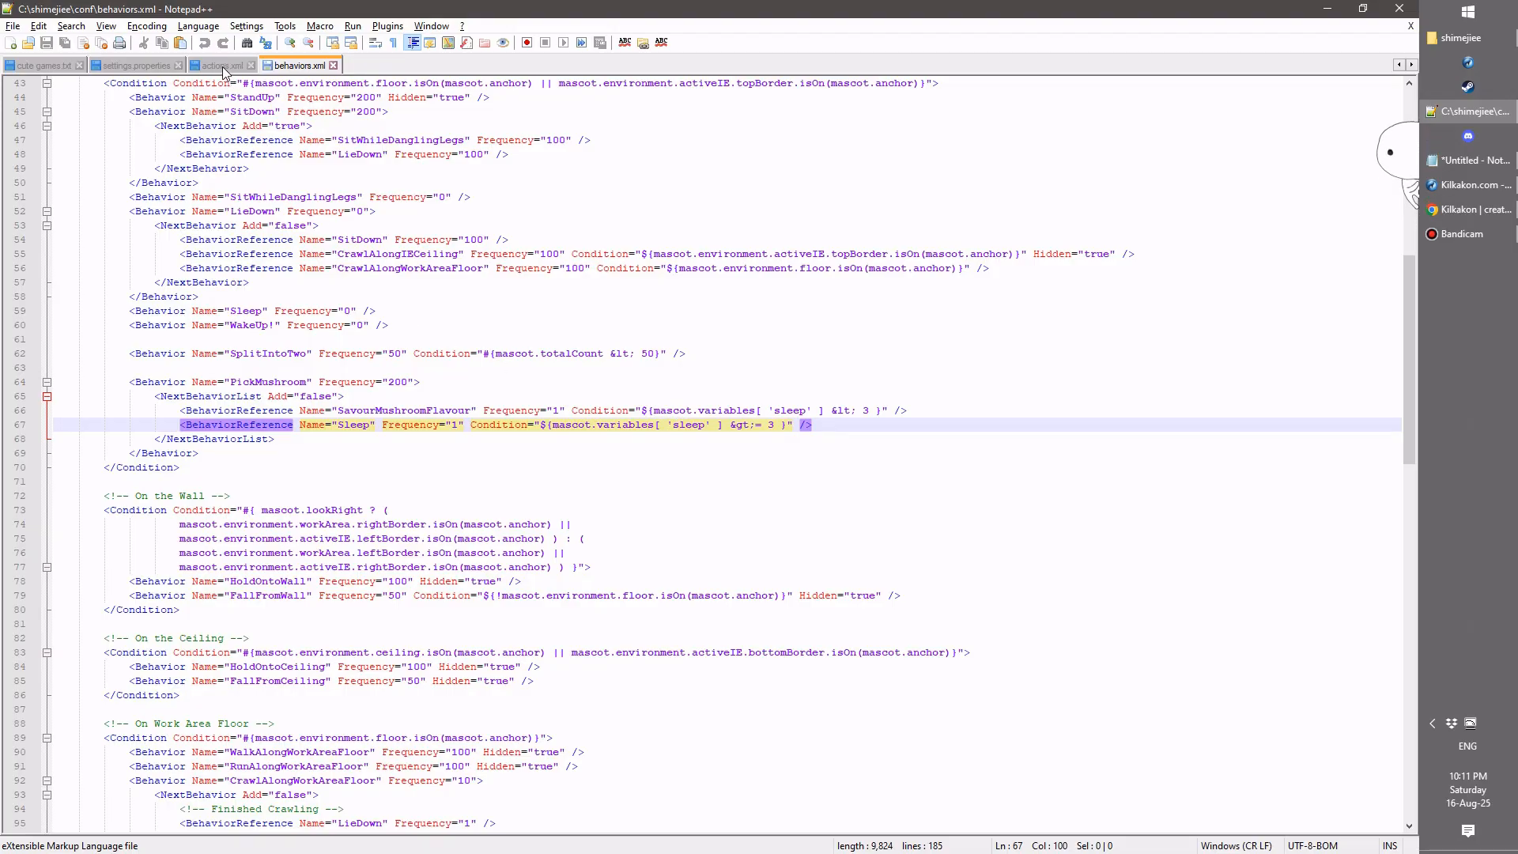
Step: Return from behaviors.xml to the actions.xml file
{"action": "left_click", "coordinate": [229, 66]}
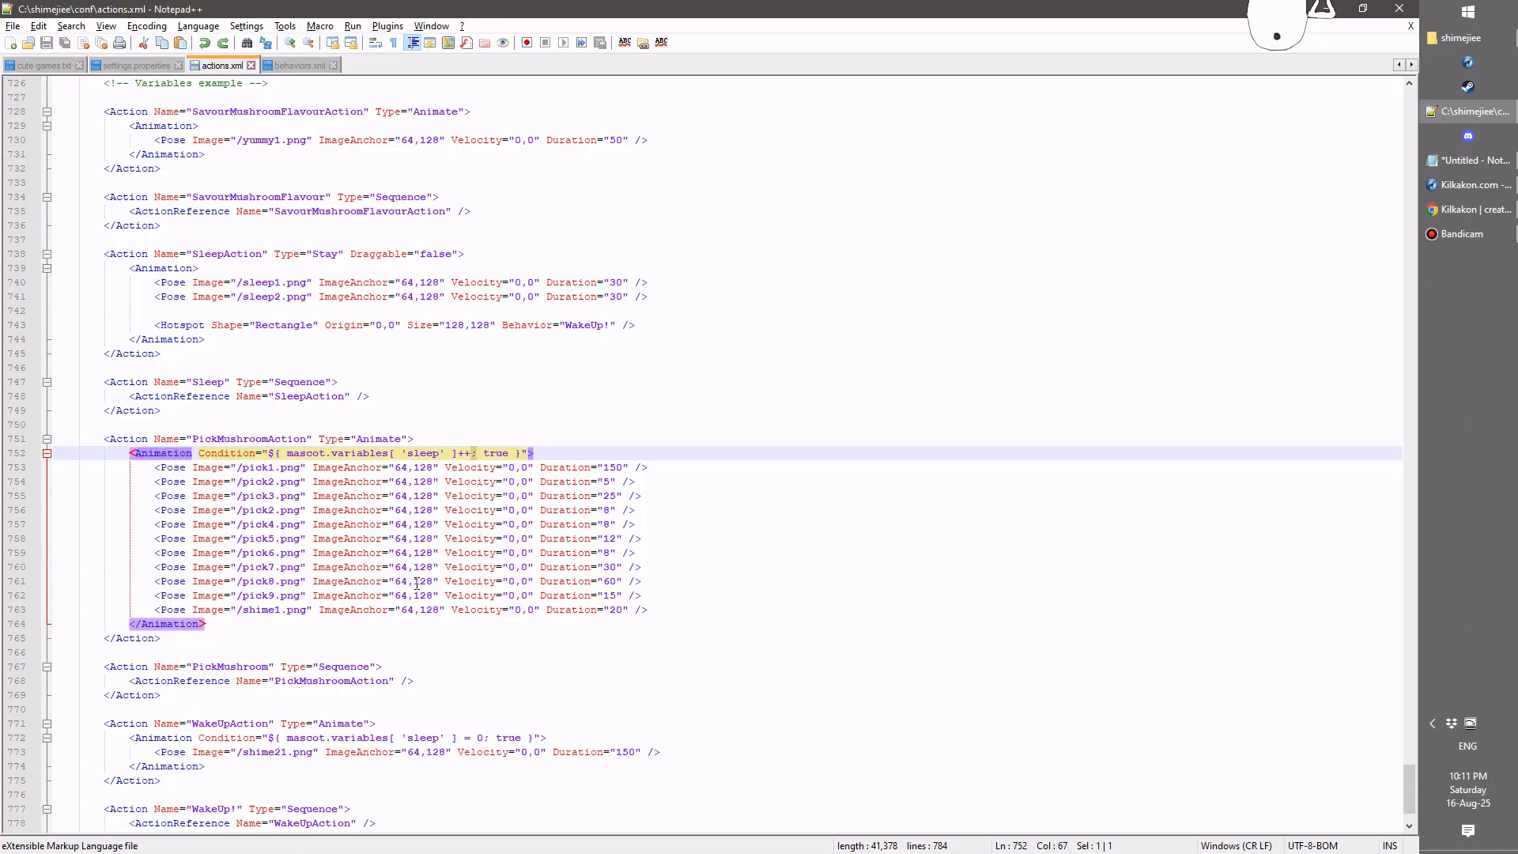
Step: Show the Pinched and Resisting OffsetType="Origin" actions, then drag the mascot to demonstrate the offset
{"action": "scroll", "scroll_direction": "up", "scroll_amount": 3}
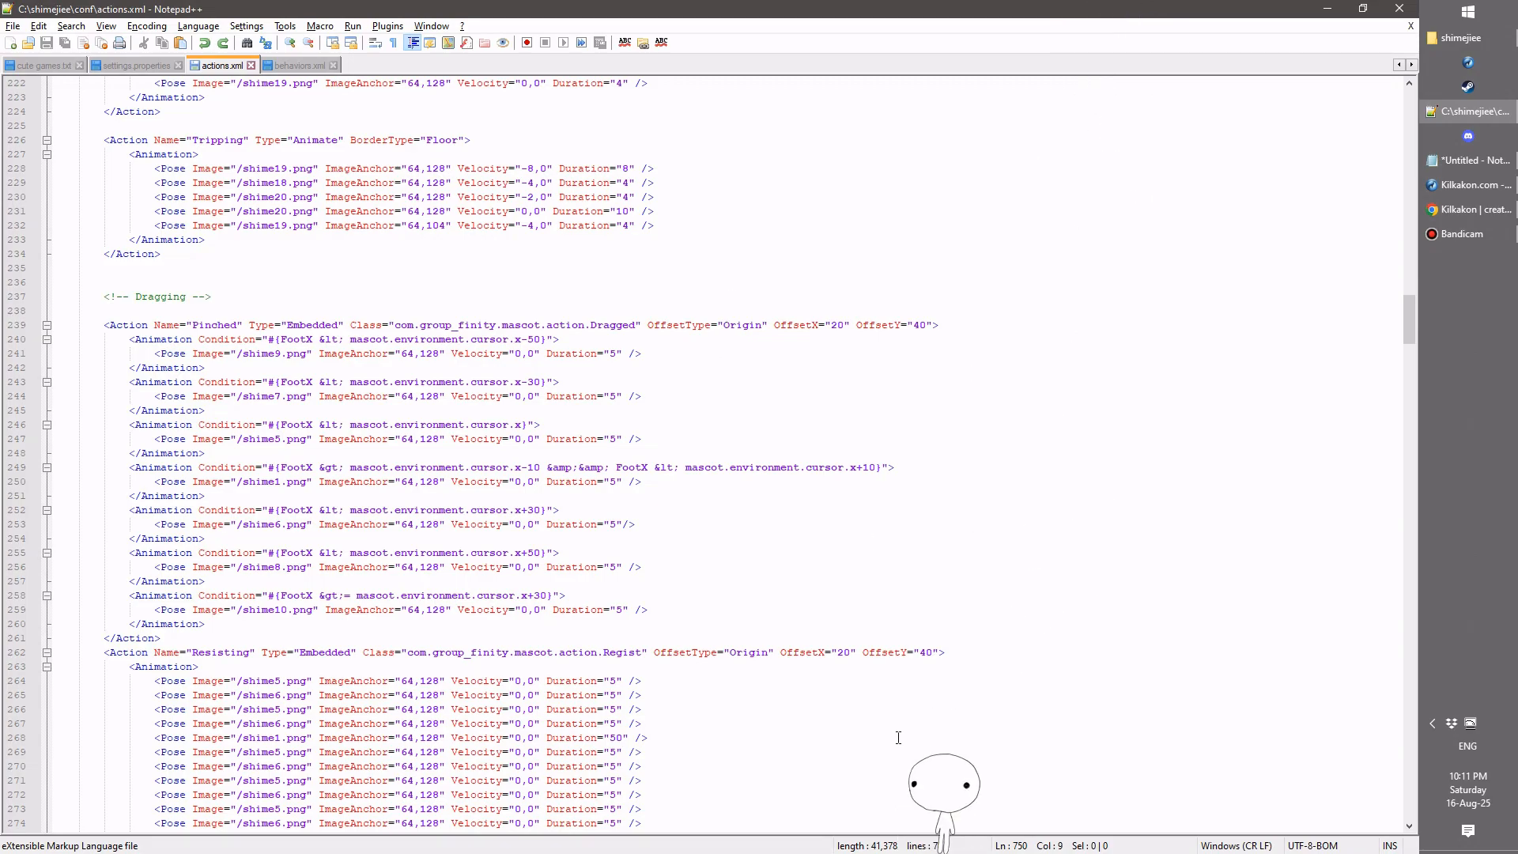
{"action": "mouse_move", "coordinate": [917, 839]}
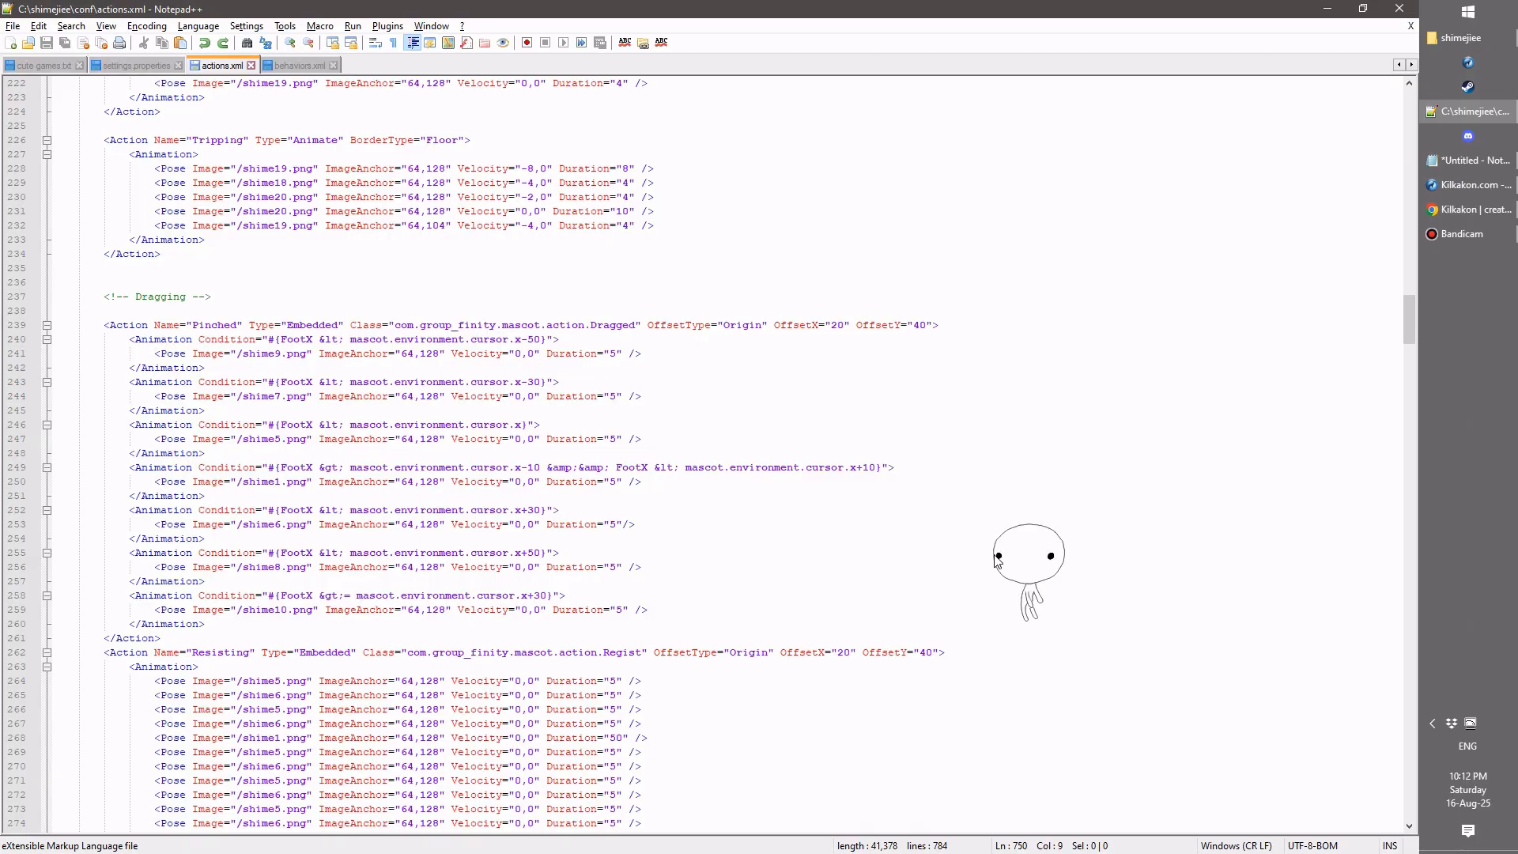
{"action": "mouse_move", "coordinate": [998, 561]}
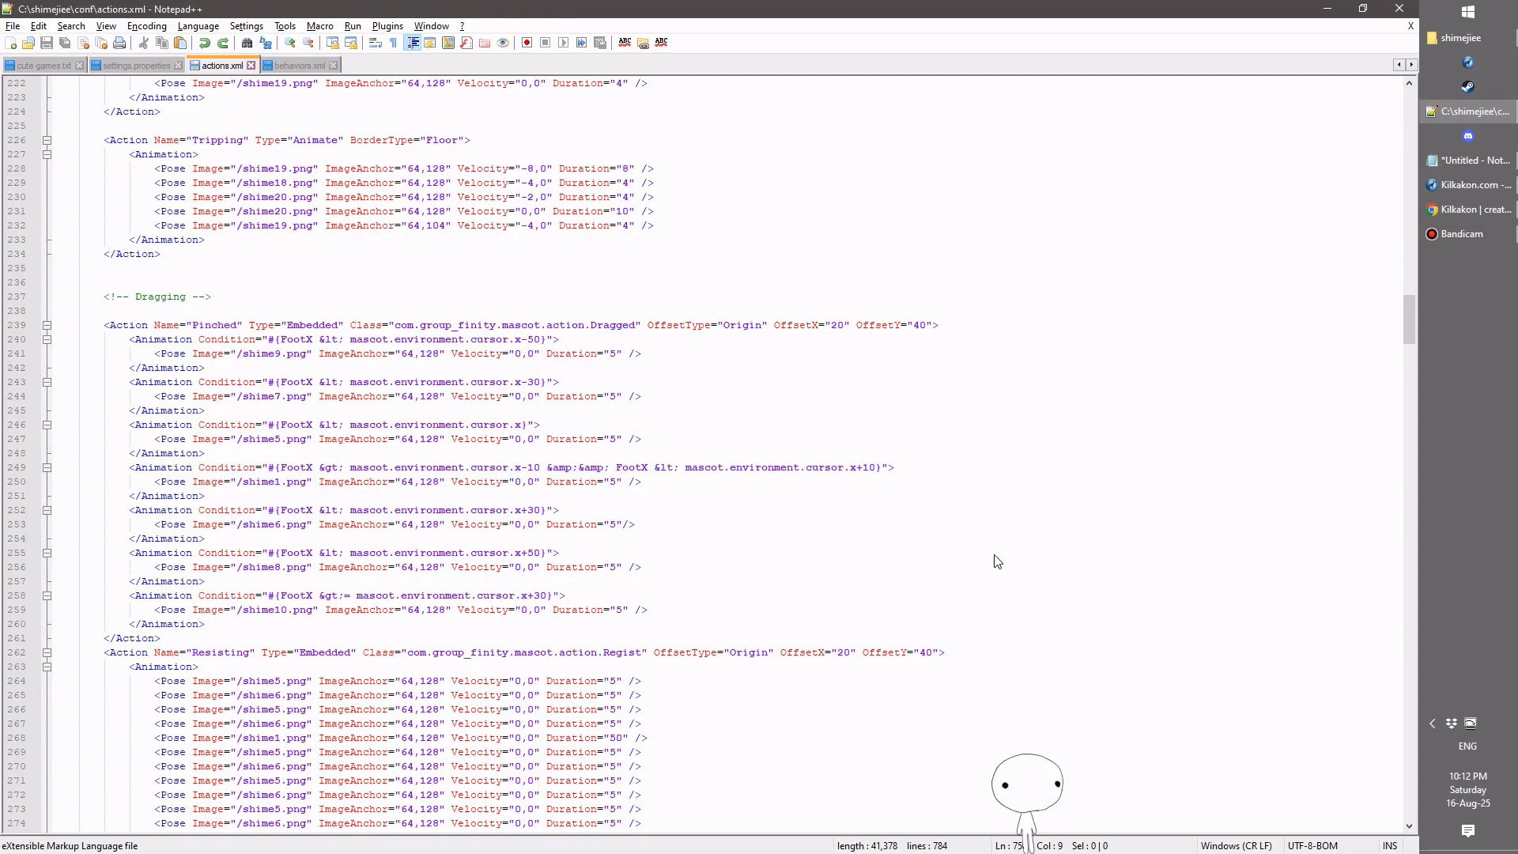
{"action": "mouse_move", "coordinate": [1045, 805]}
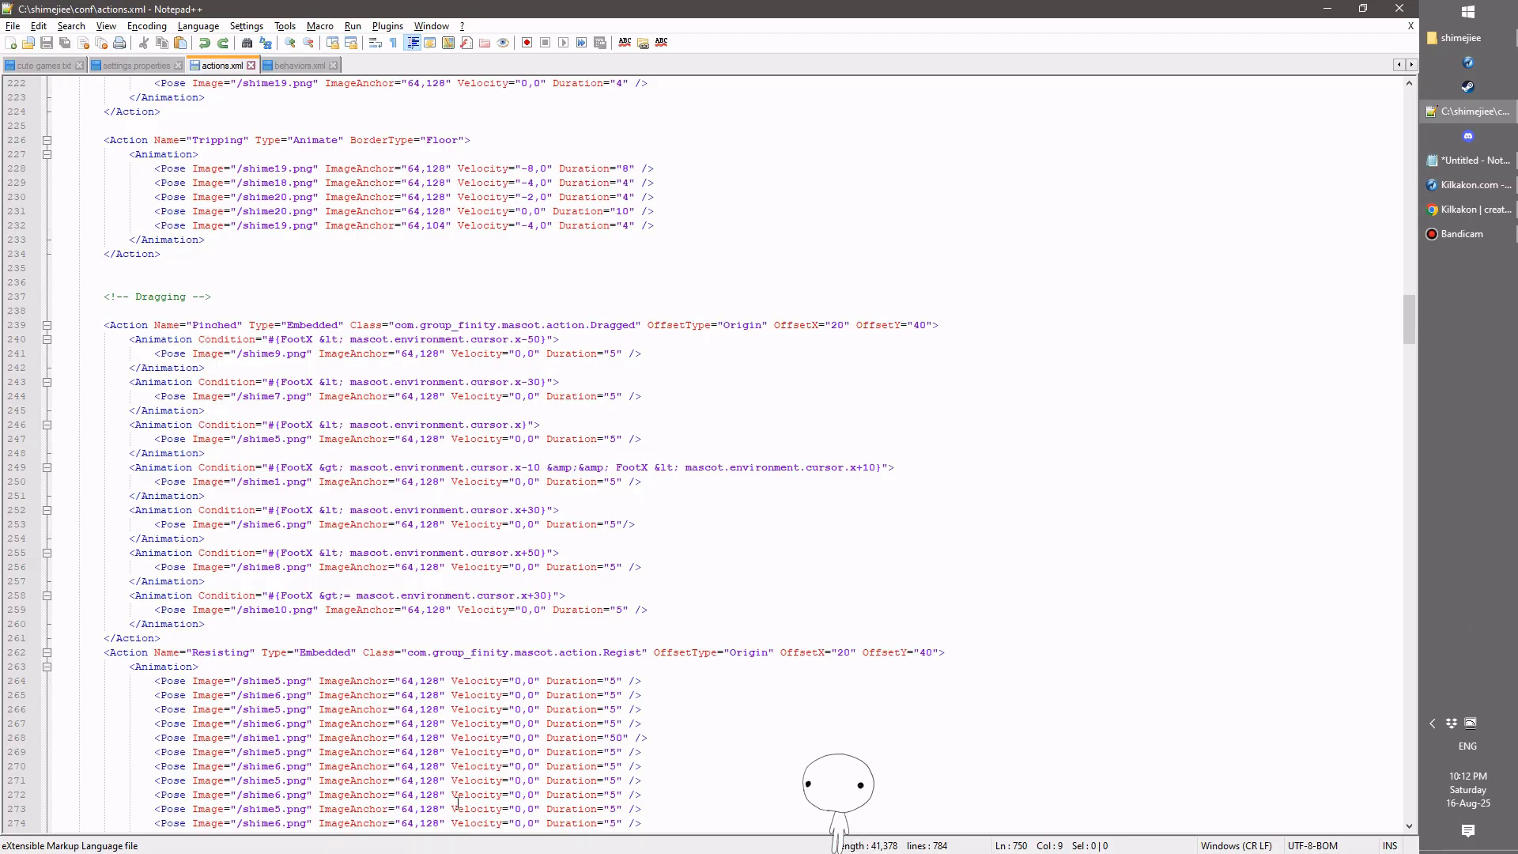
{"action": "scroll", "scroll_direction": "down", "scroll_amount": 3}
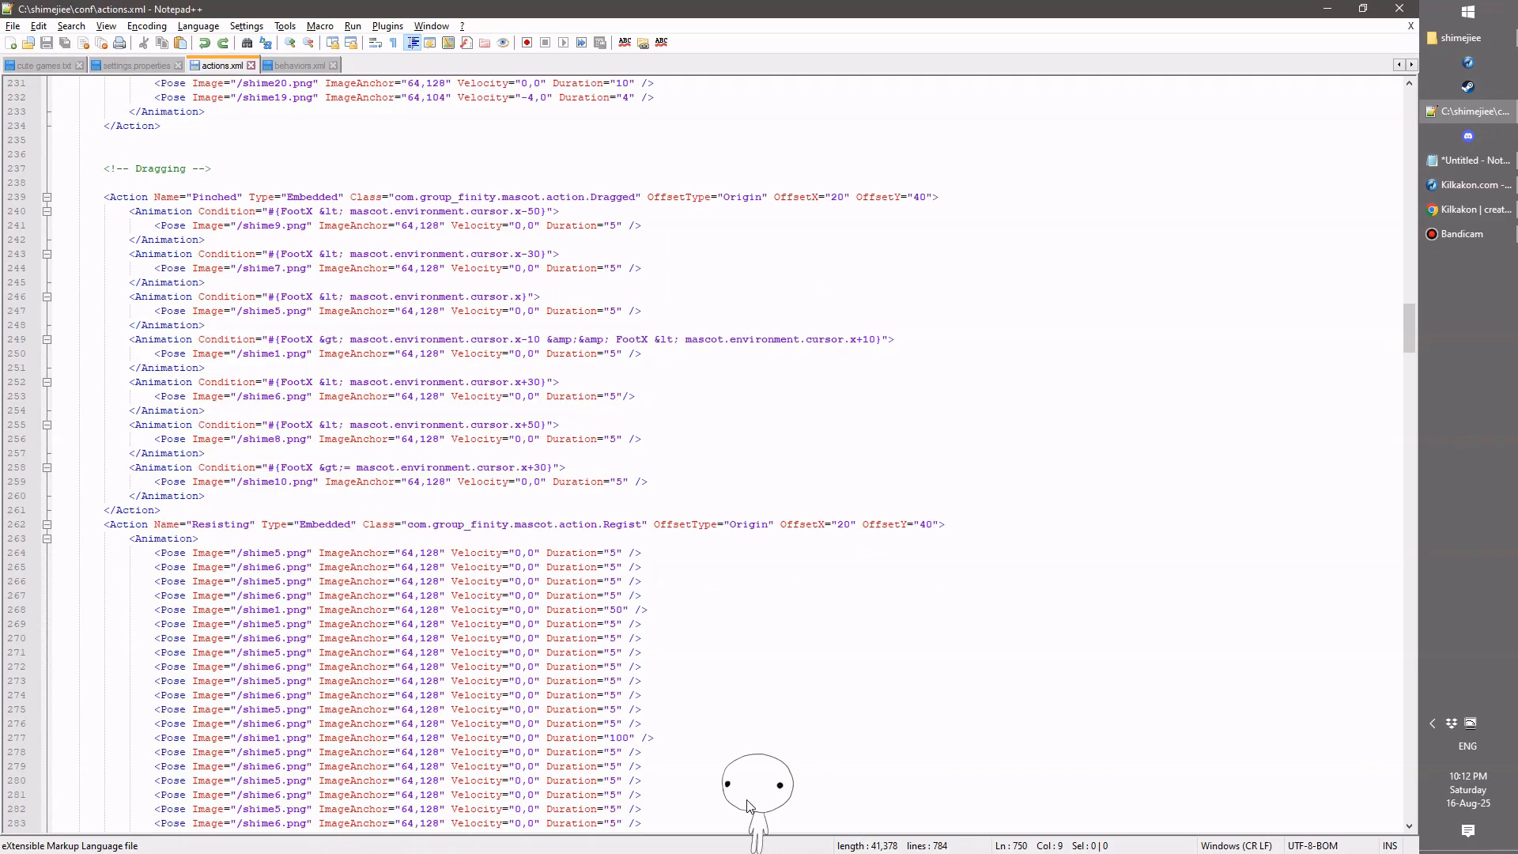
{"action": "left_click_drag", "start_coordinate": [756, 784], "coordinate": [949, 261]}
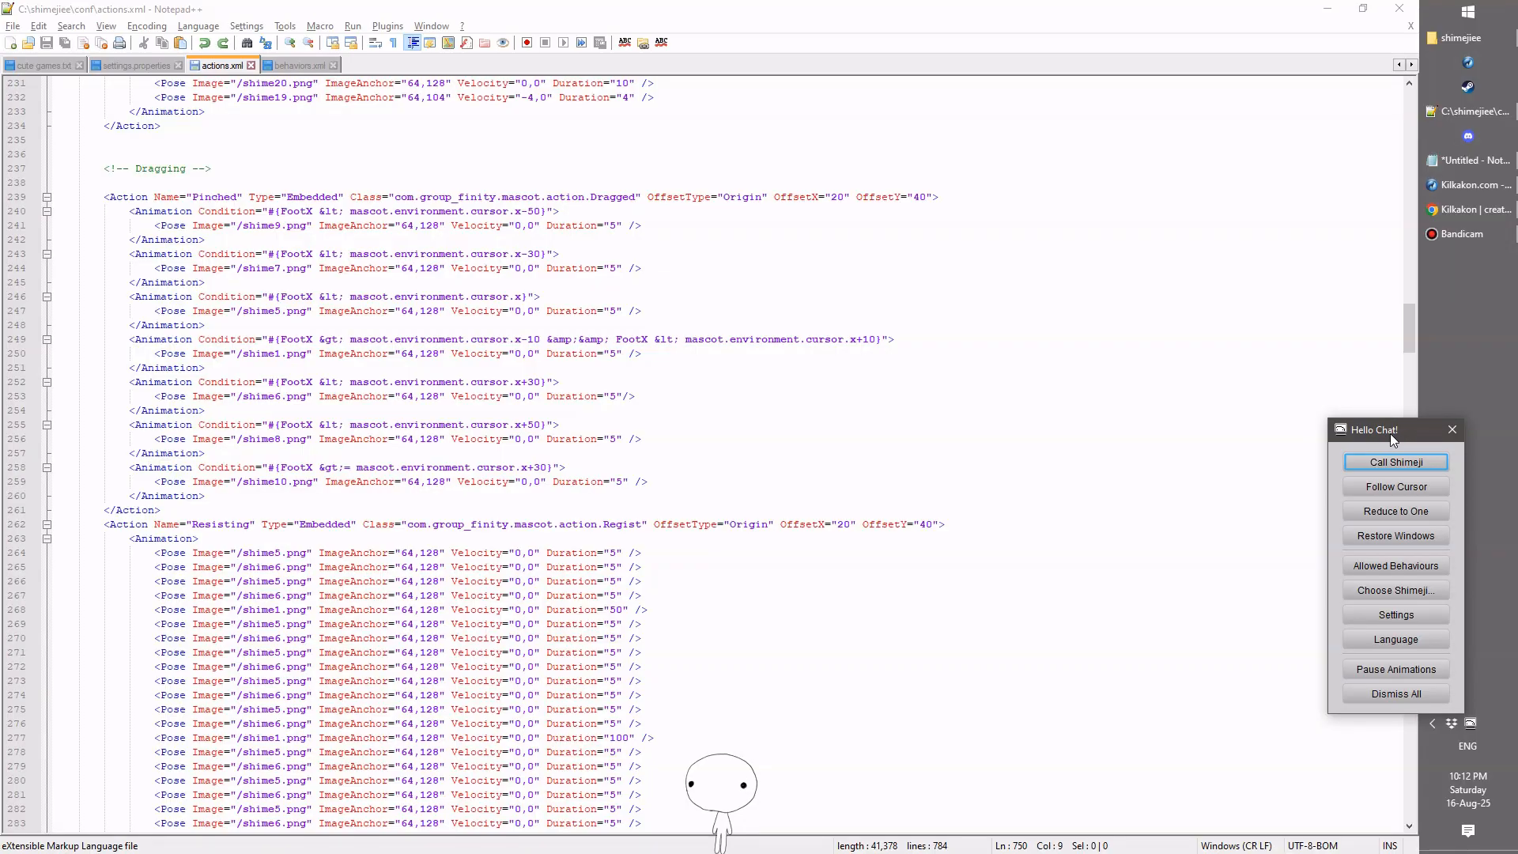
Step: Focus the control window titled Hello Chat! from the name override
{"action": "left_click", "coordinate": [119, 65]}
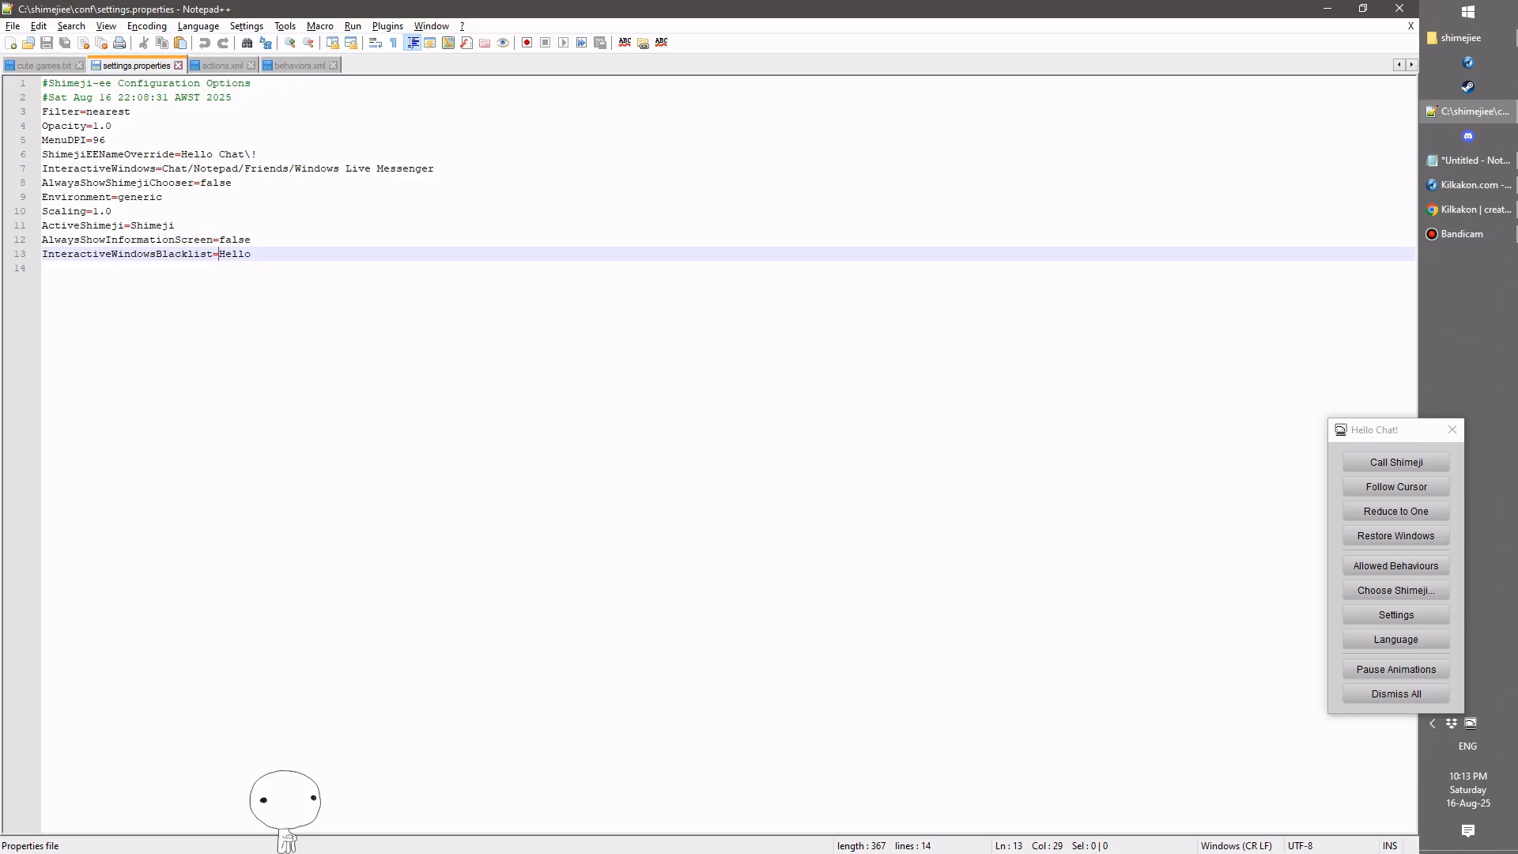
{"action": "mouse_move", "coordinate": [1395, 592]}
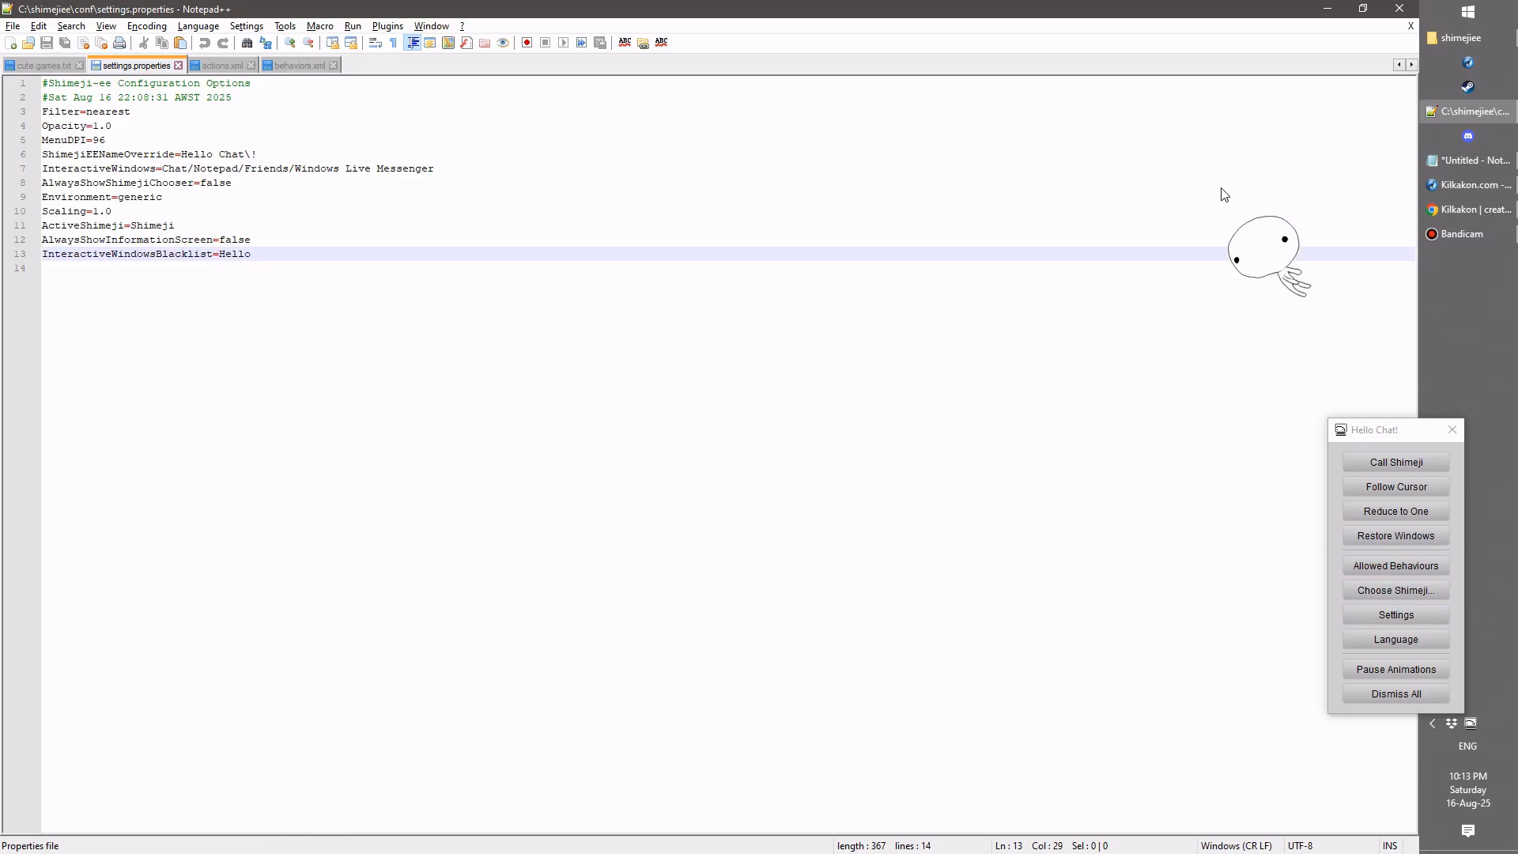
{"action": "left_click", "coordinate": [1394, 613]}
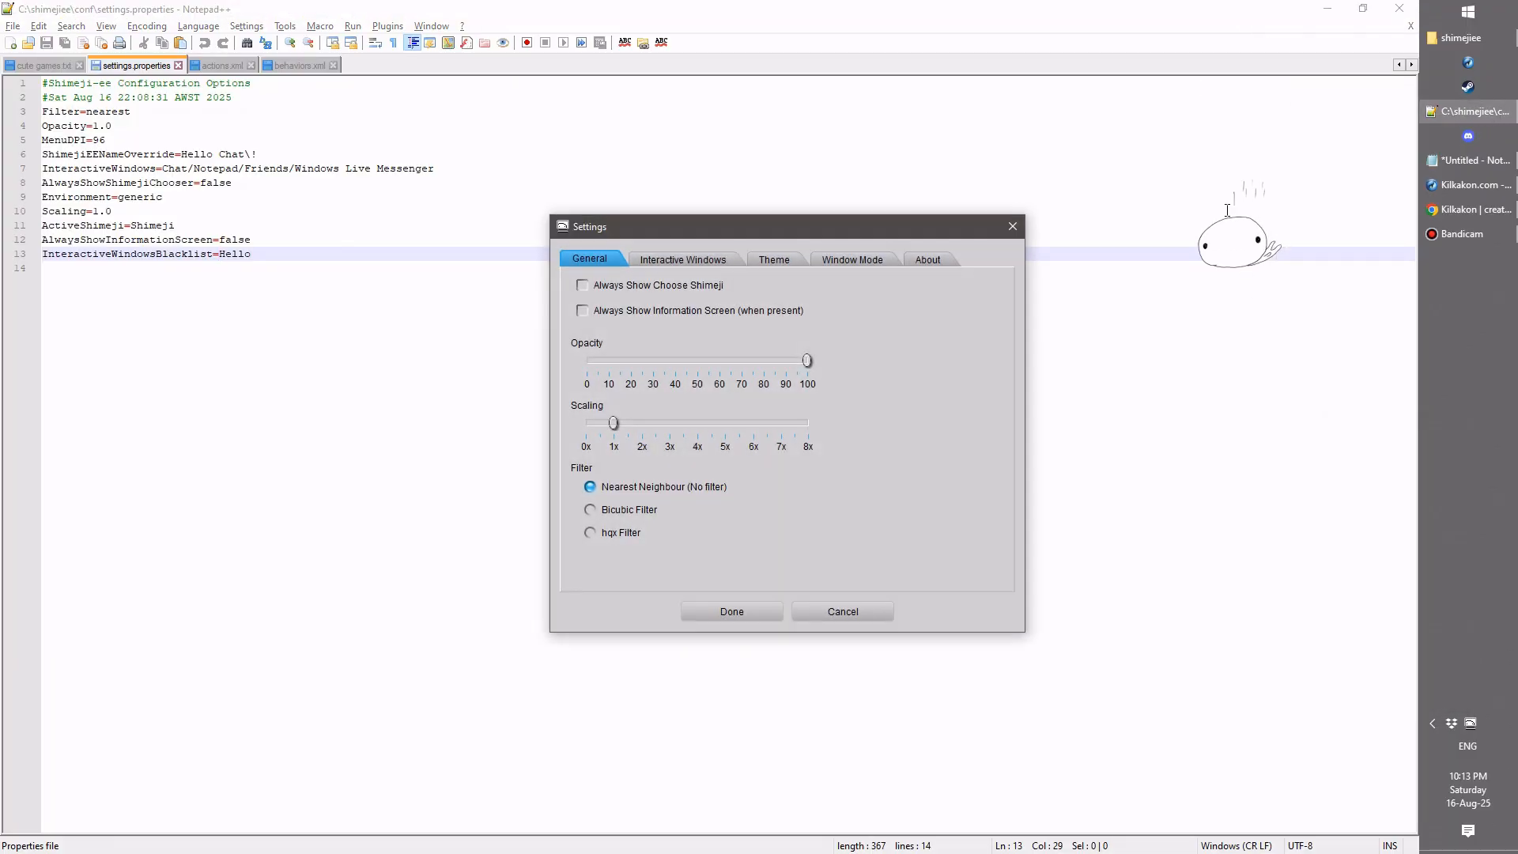
{"action": "mouse_move", "coordinate": [1213, 332]}
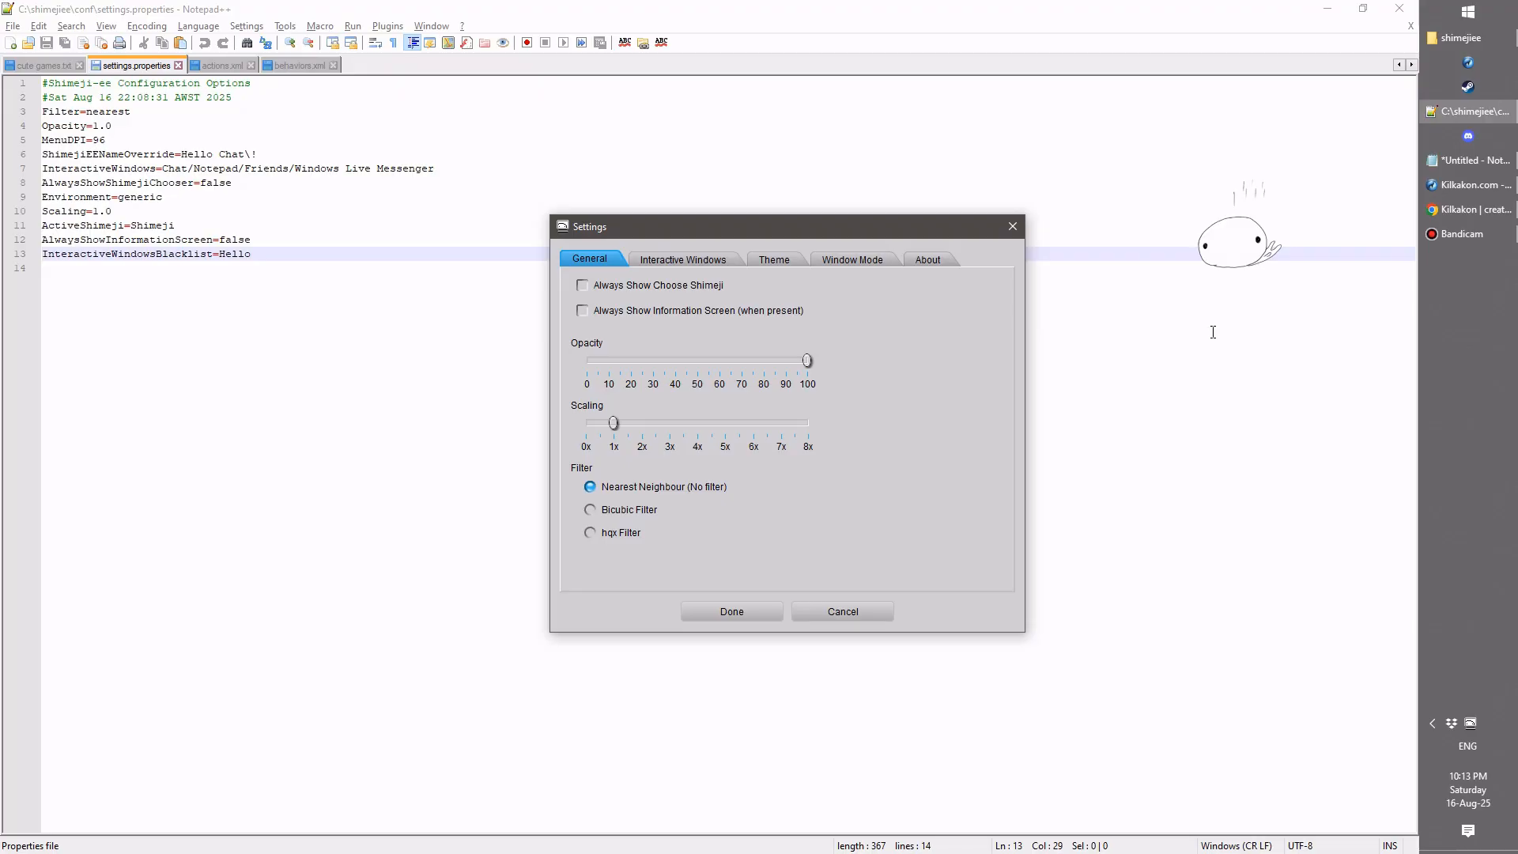
{"action": "mouse_move", "coordinate": [775, 268]}
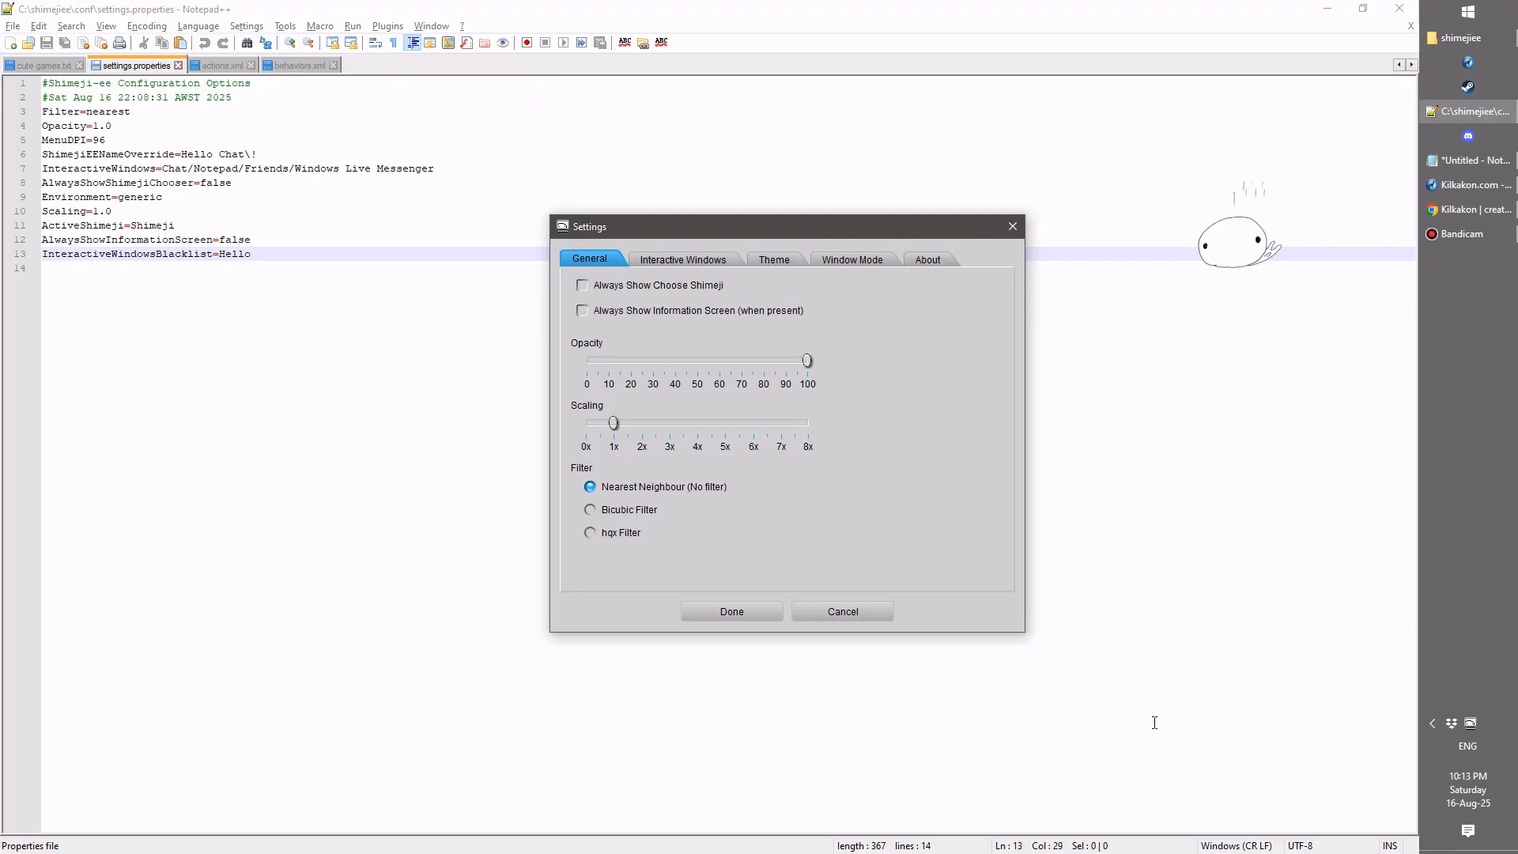
{"action": "mouse_move", "coordinate": [677, 800]}
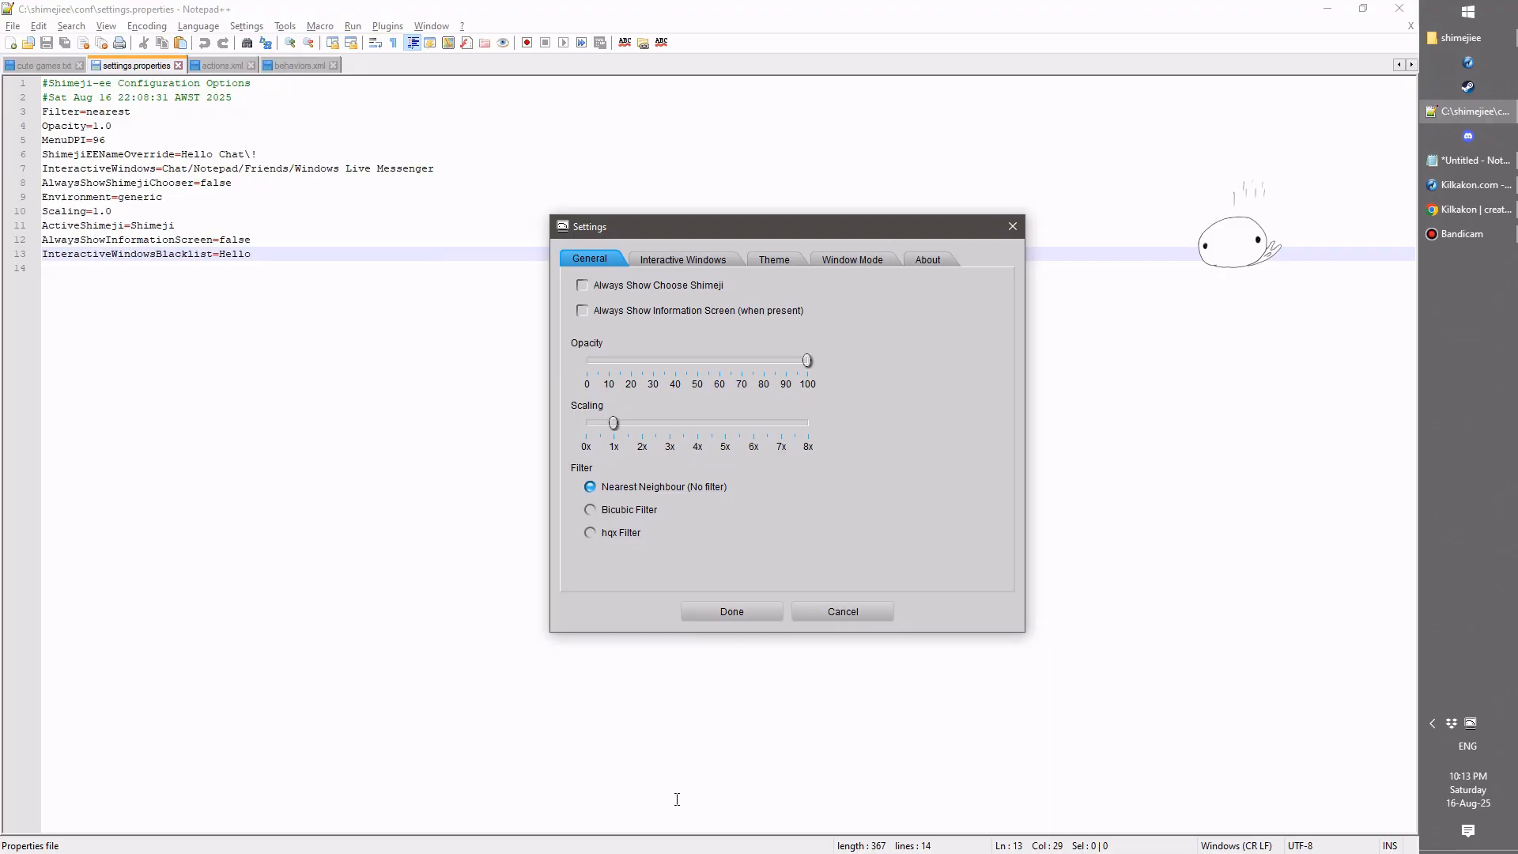
{"action": "mouse_move", "coordinate": [931, 709]}
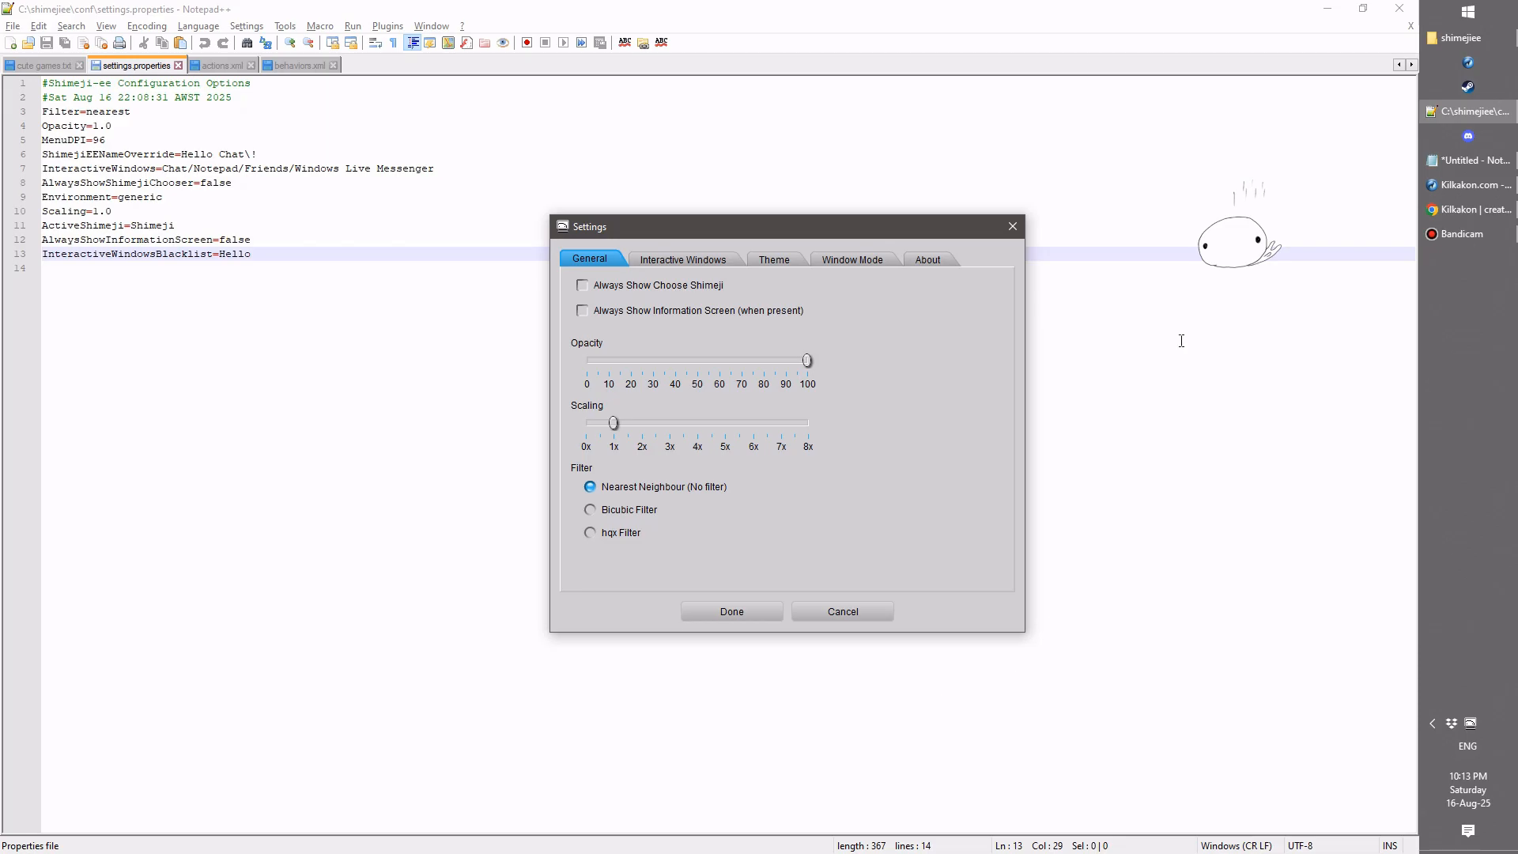
{"action": "mouse_move", "coordinate": [1041, 297]}
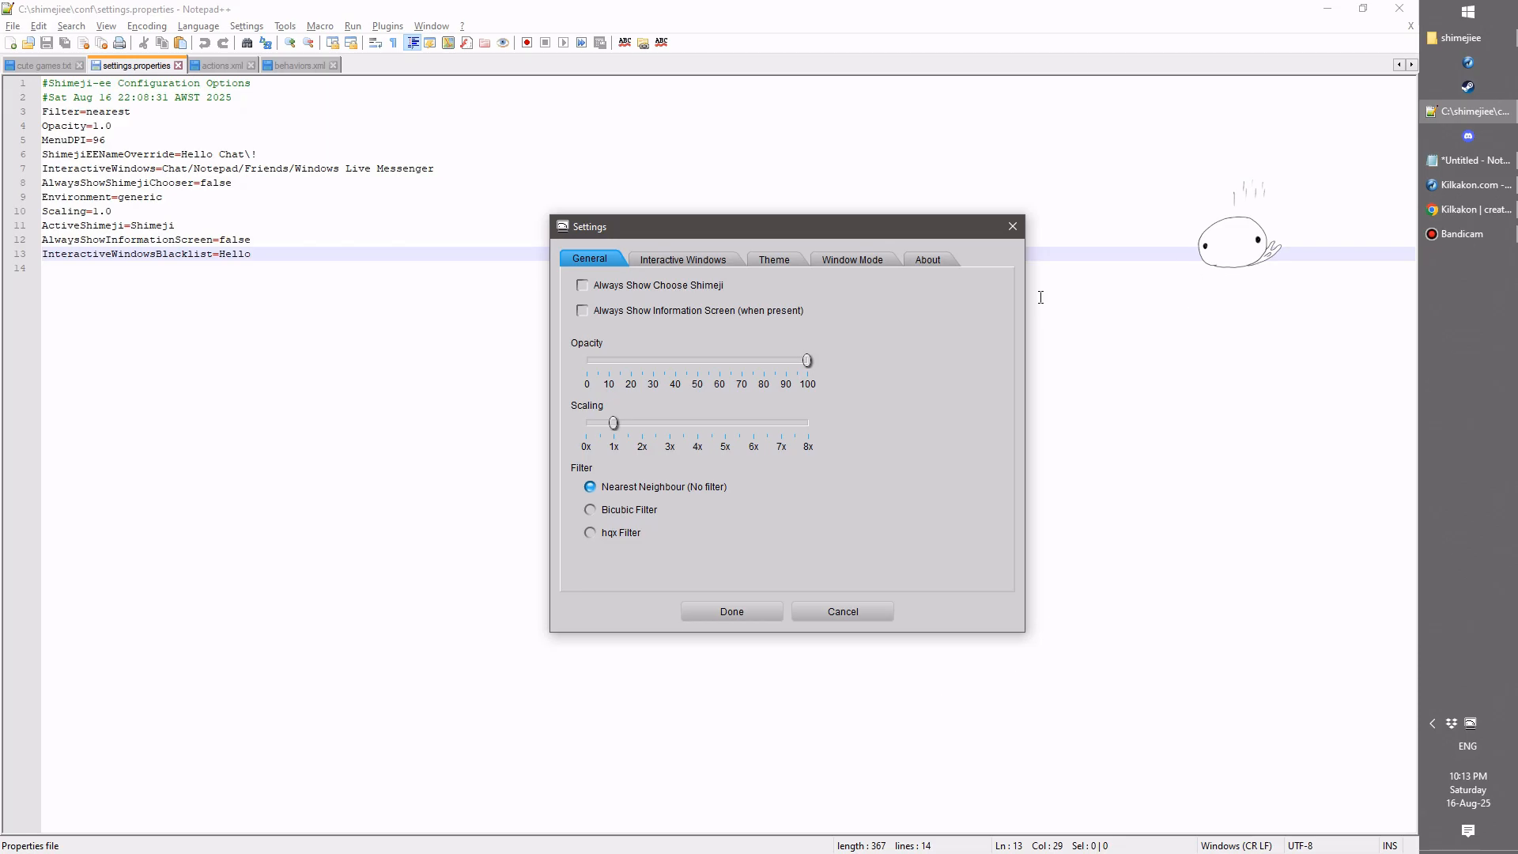
{"action": "mouse_move", "coordinate": [796, 269]}
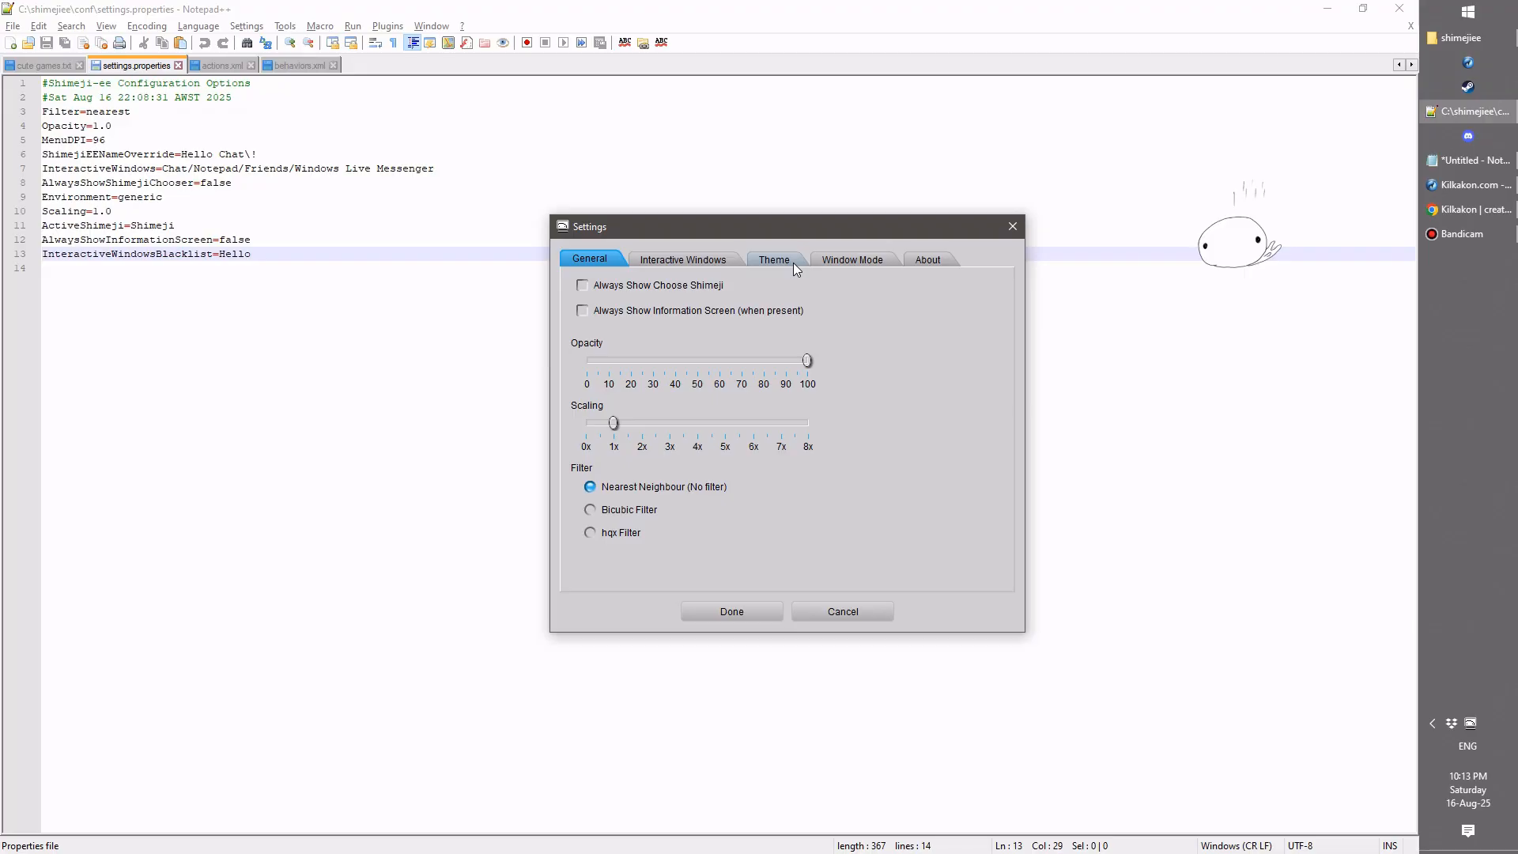
Step: Edit Primary Colour 1 and 2 (green), inspect Secondary Colour 2 and List Background, then Reset to Default
{"action": "left_click", "coordinate": [775, 259]}
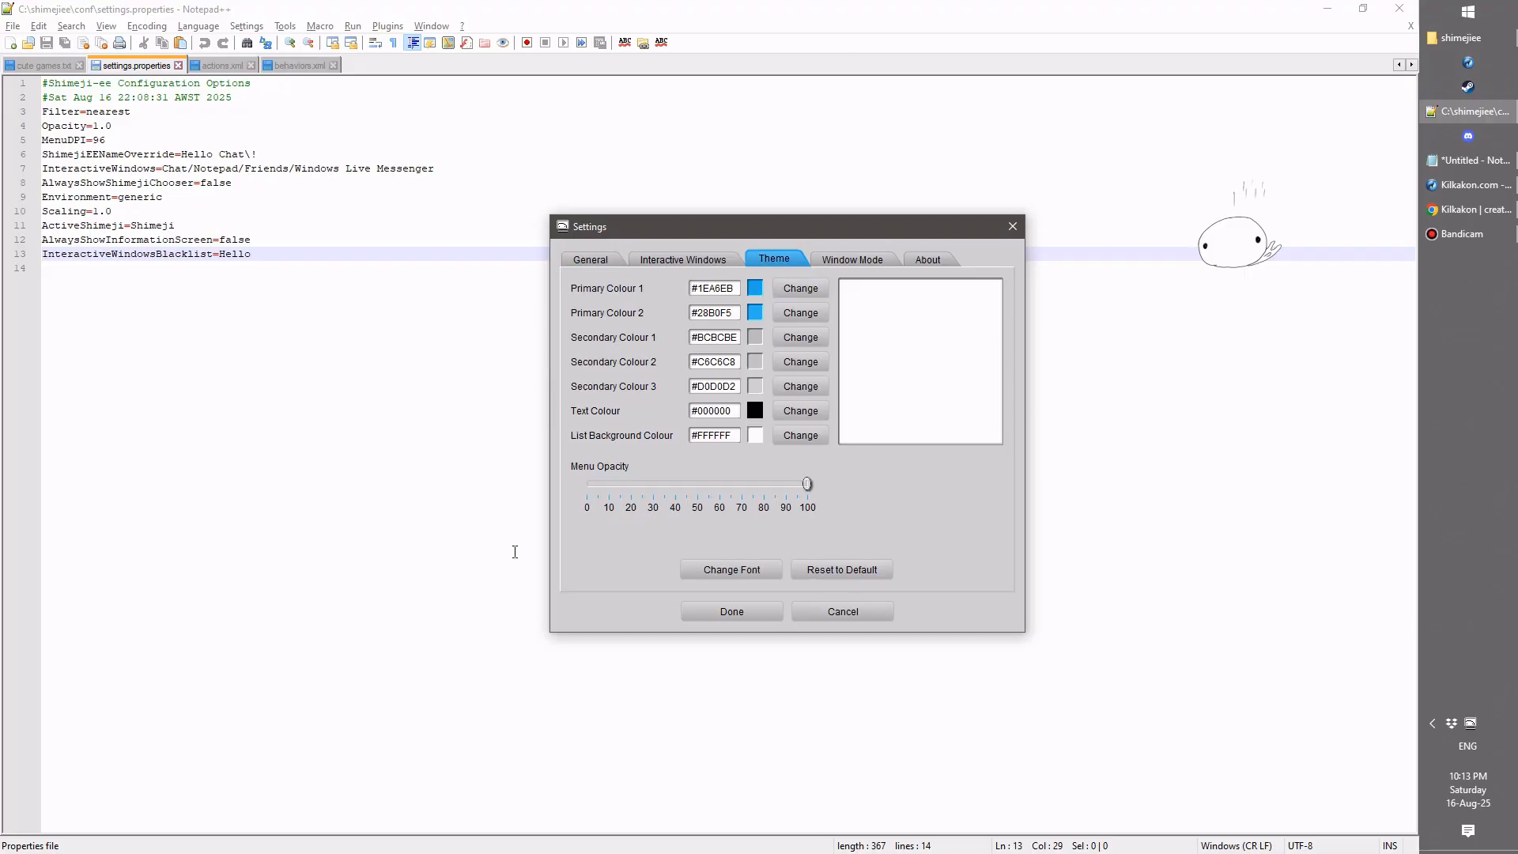
{"action": "mouse_move", "coordinate": [568, 330]}
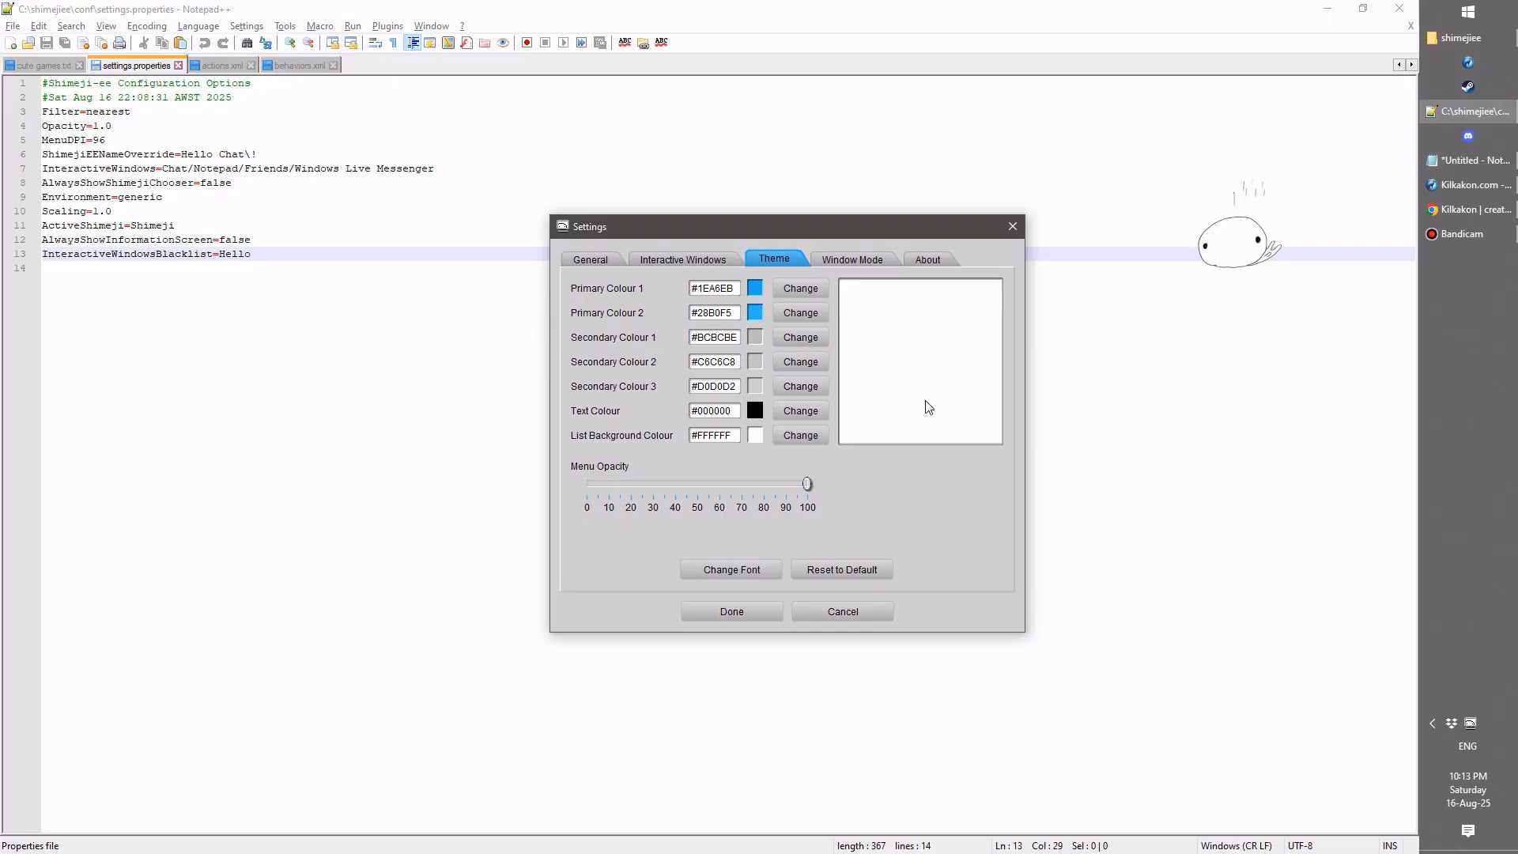
{"action": "left_click", "coordinate": [713, 288]}
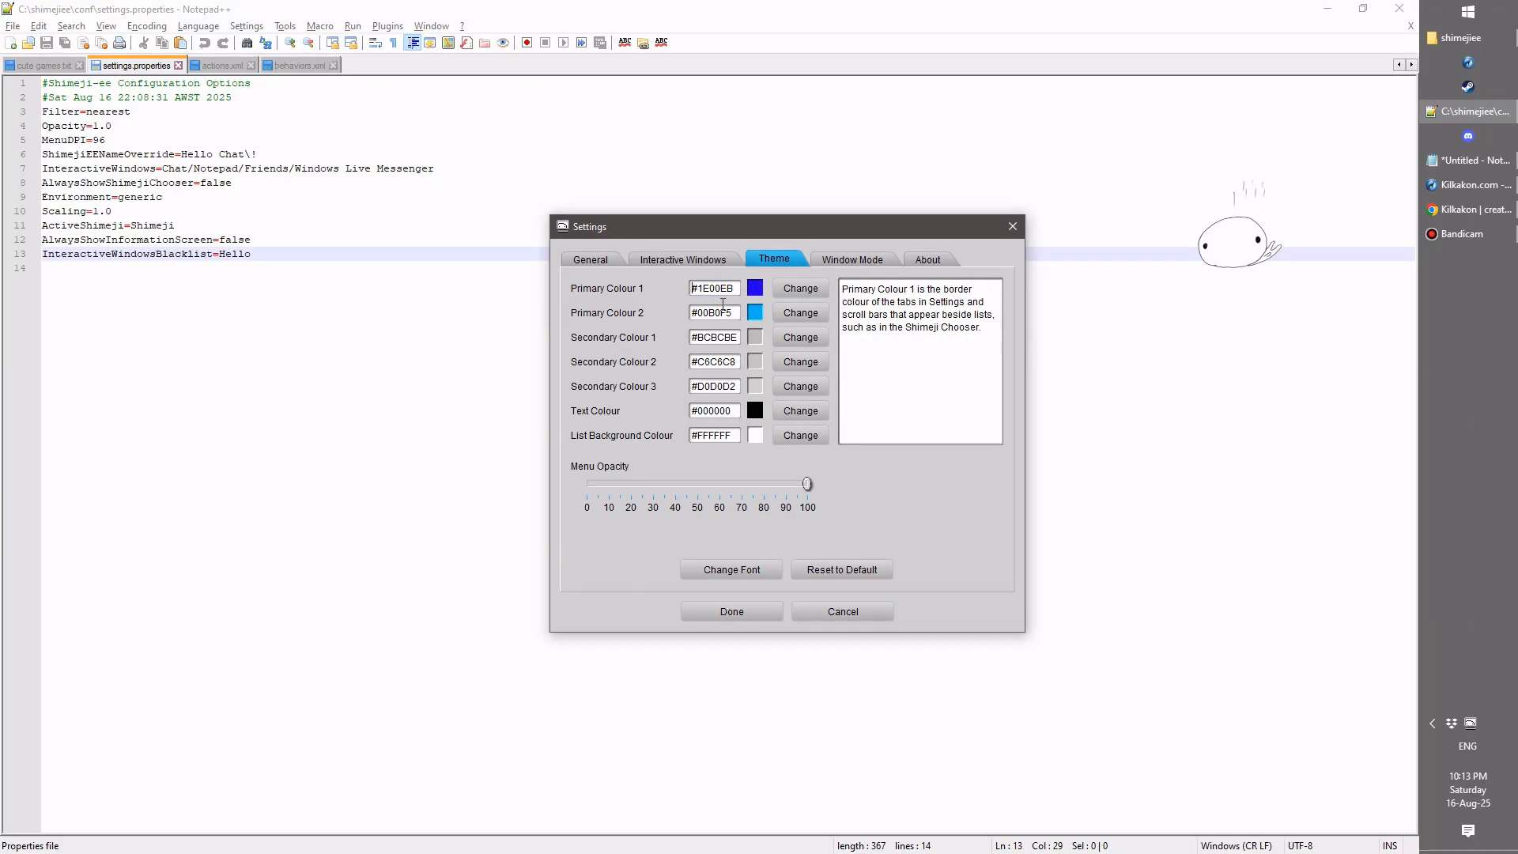
{"action": "left_click", "coordinate": [713, 311]}
{"action": "type", "text": "00"}
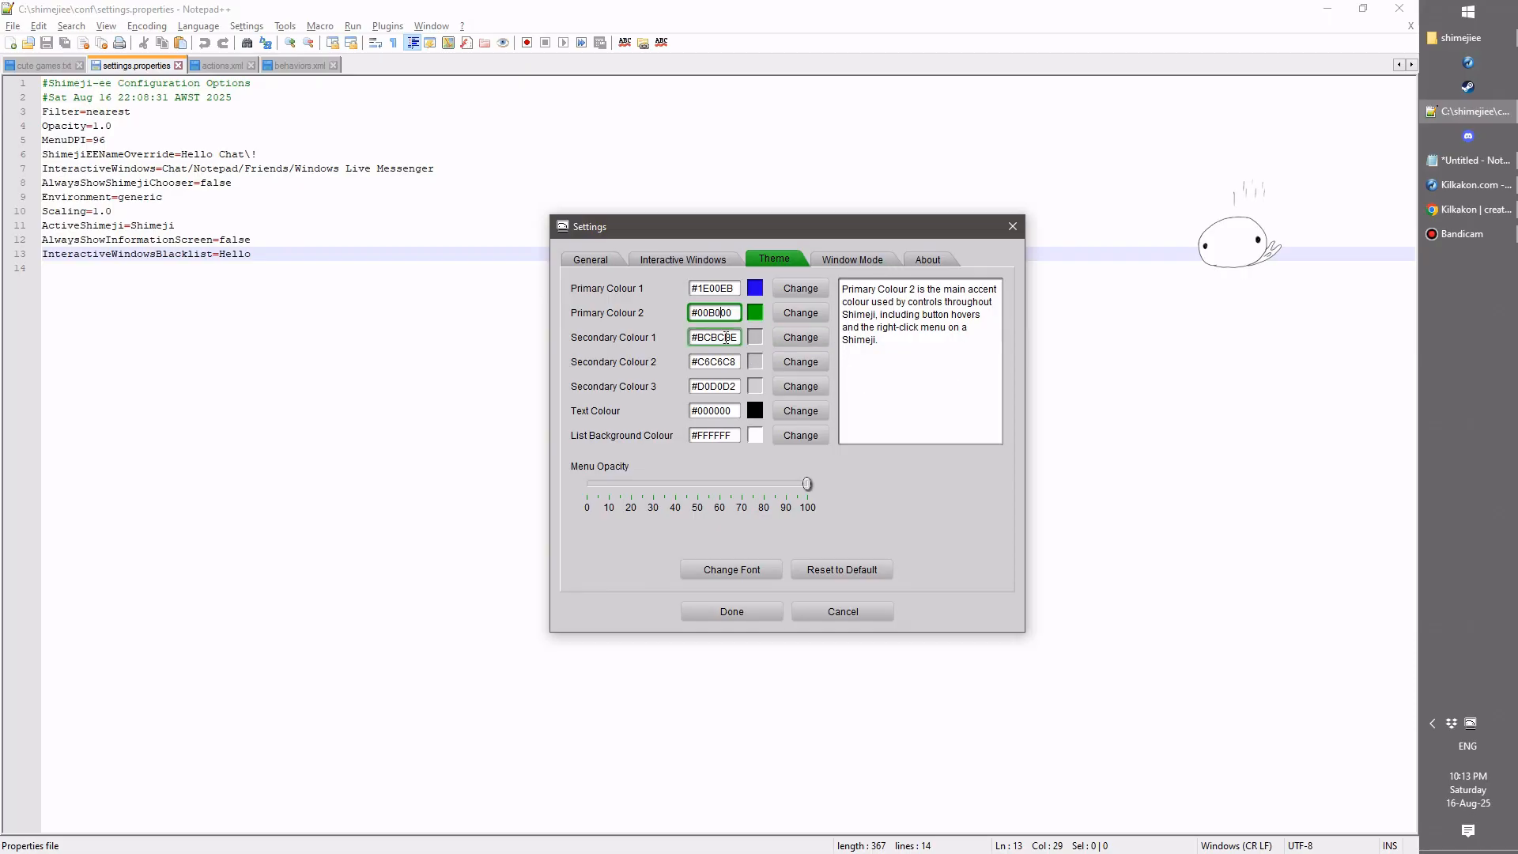
{"action": "left_click", "coordinate": [713, 361]}
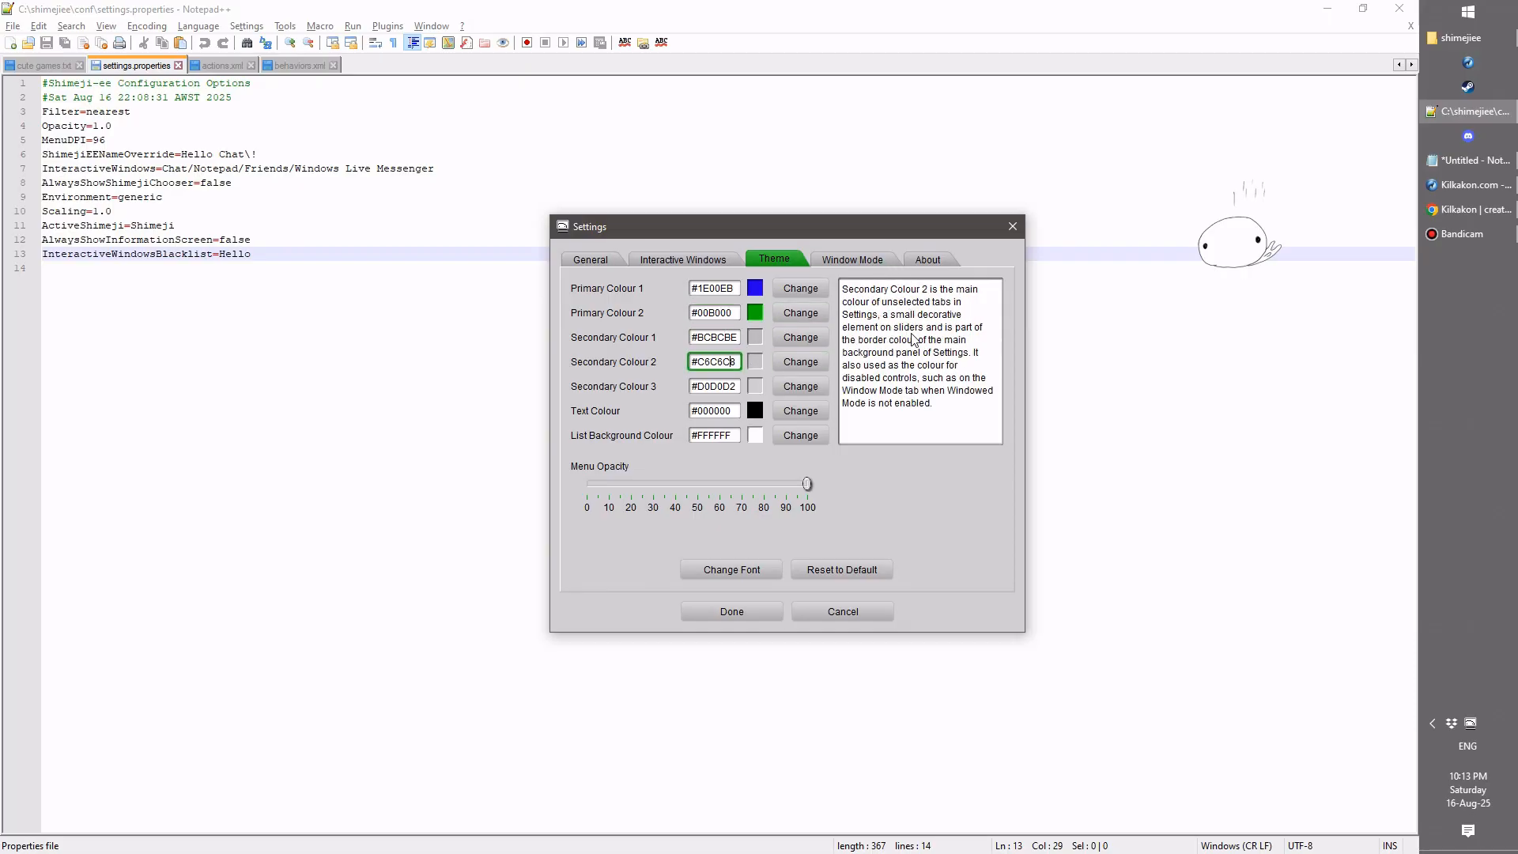
{"action": "left_click", "coordinate": [713, 411]}
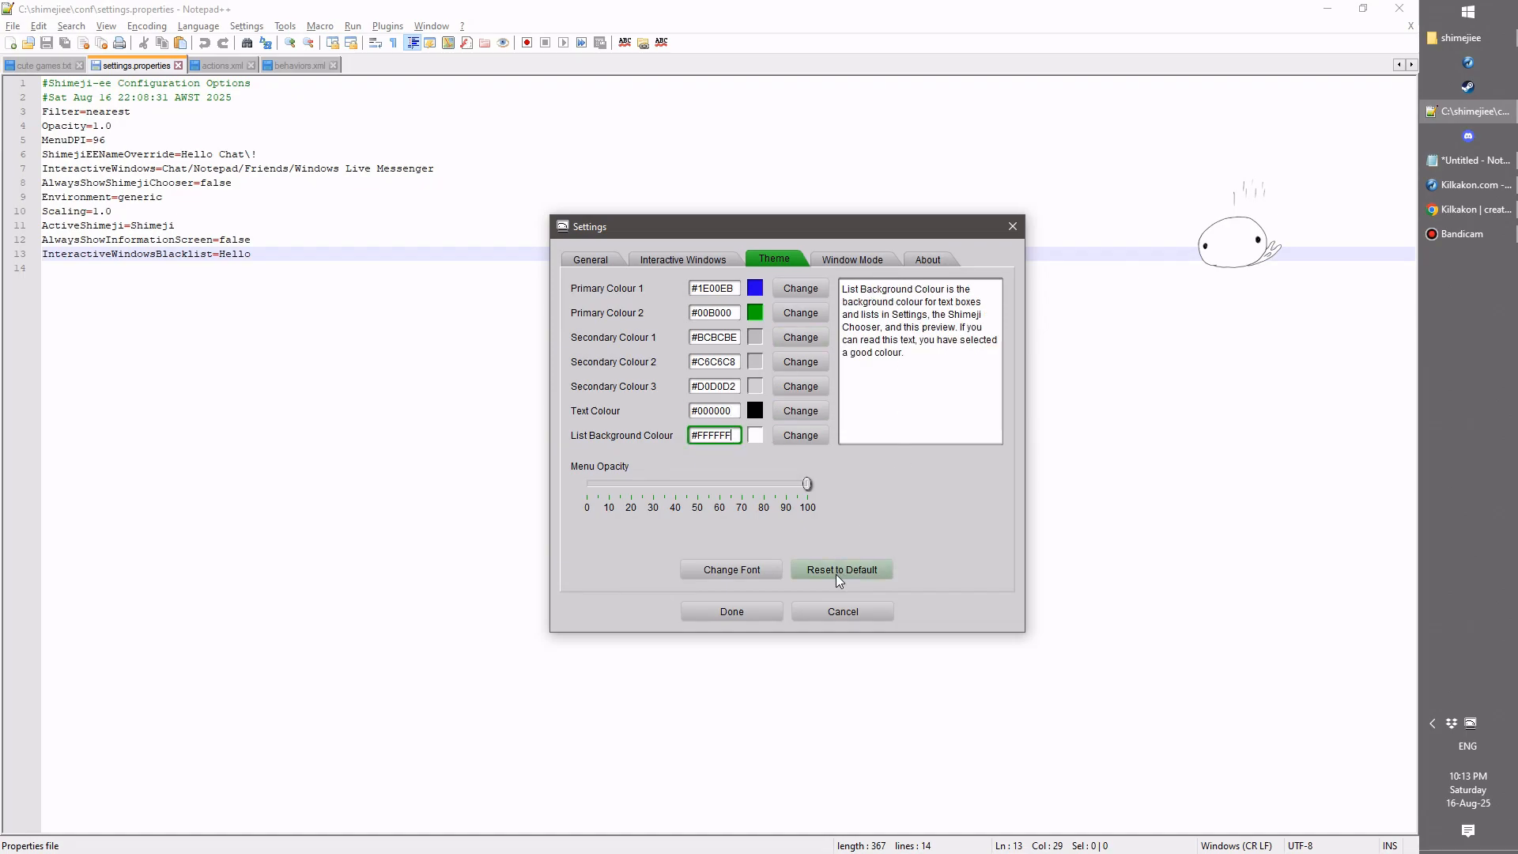
{"action": "left_click", "coordinate": [841, 569]}
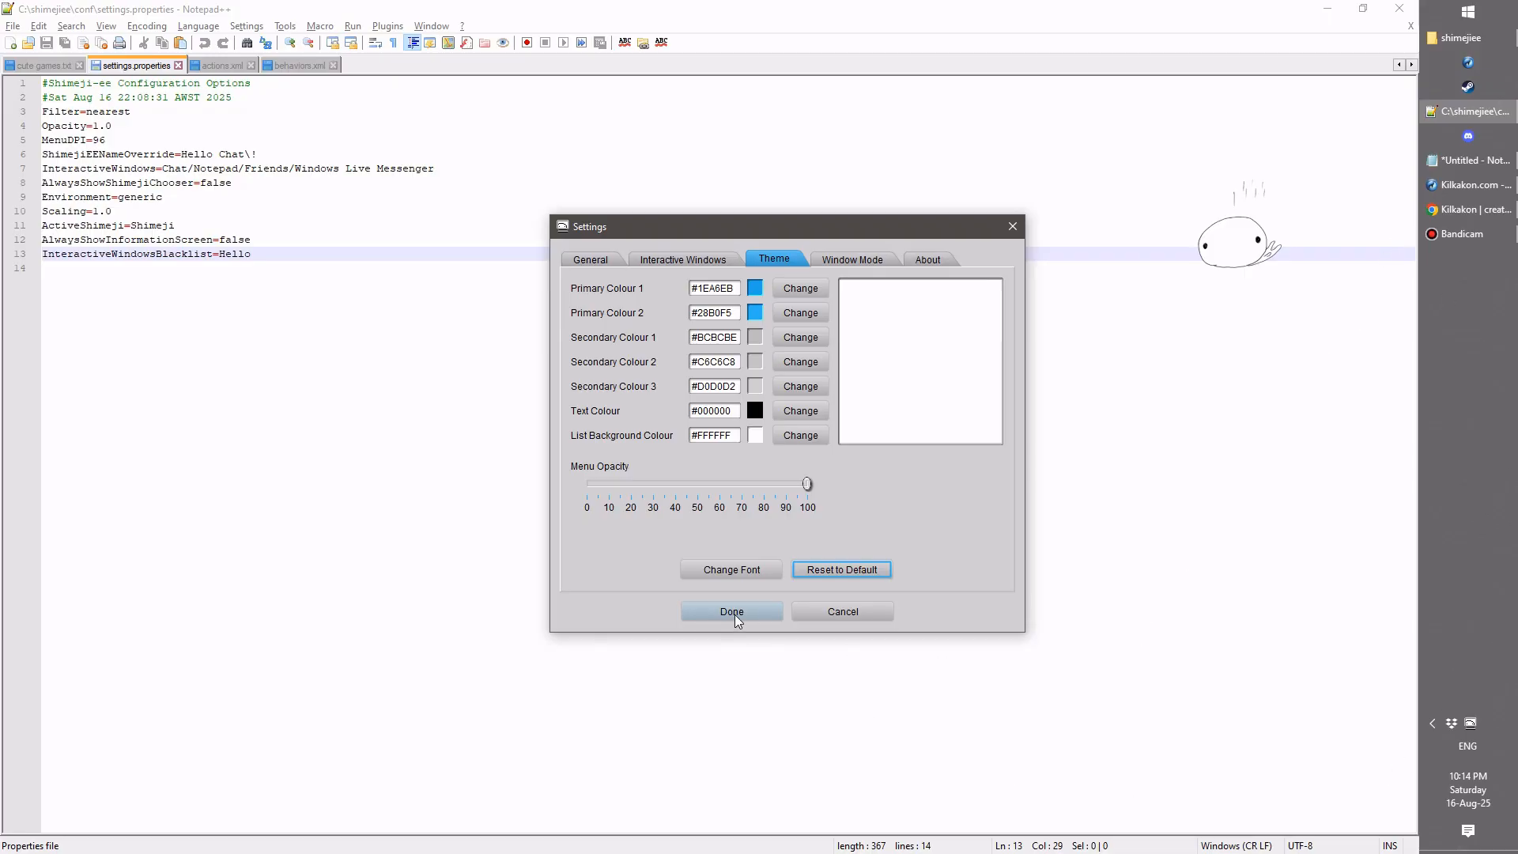
Step: Confirm Done in Settings and accept Notepad++'s reload of settings.properties
{"action": "left_click", "coordinate": [731, 611]}
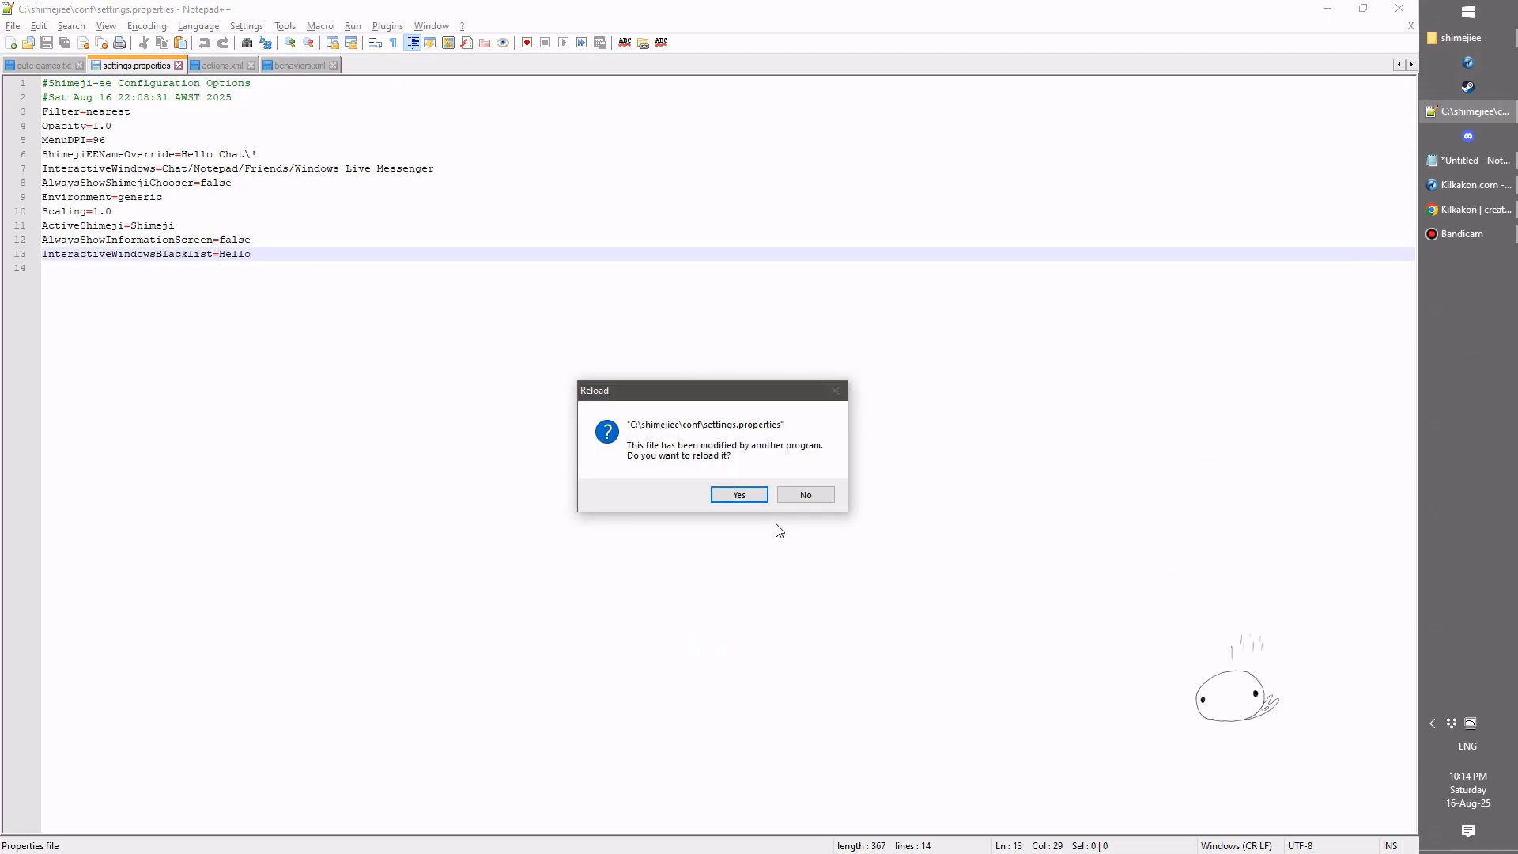
{"action": "left_click", "coordinate": [738, 493]}
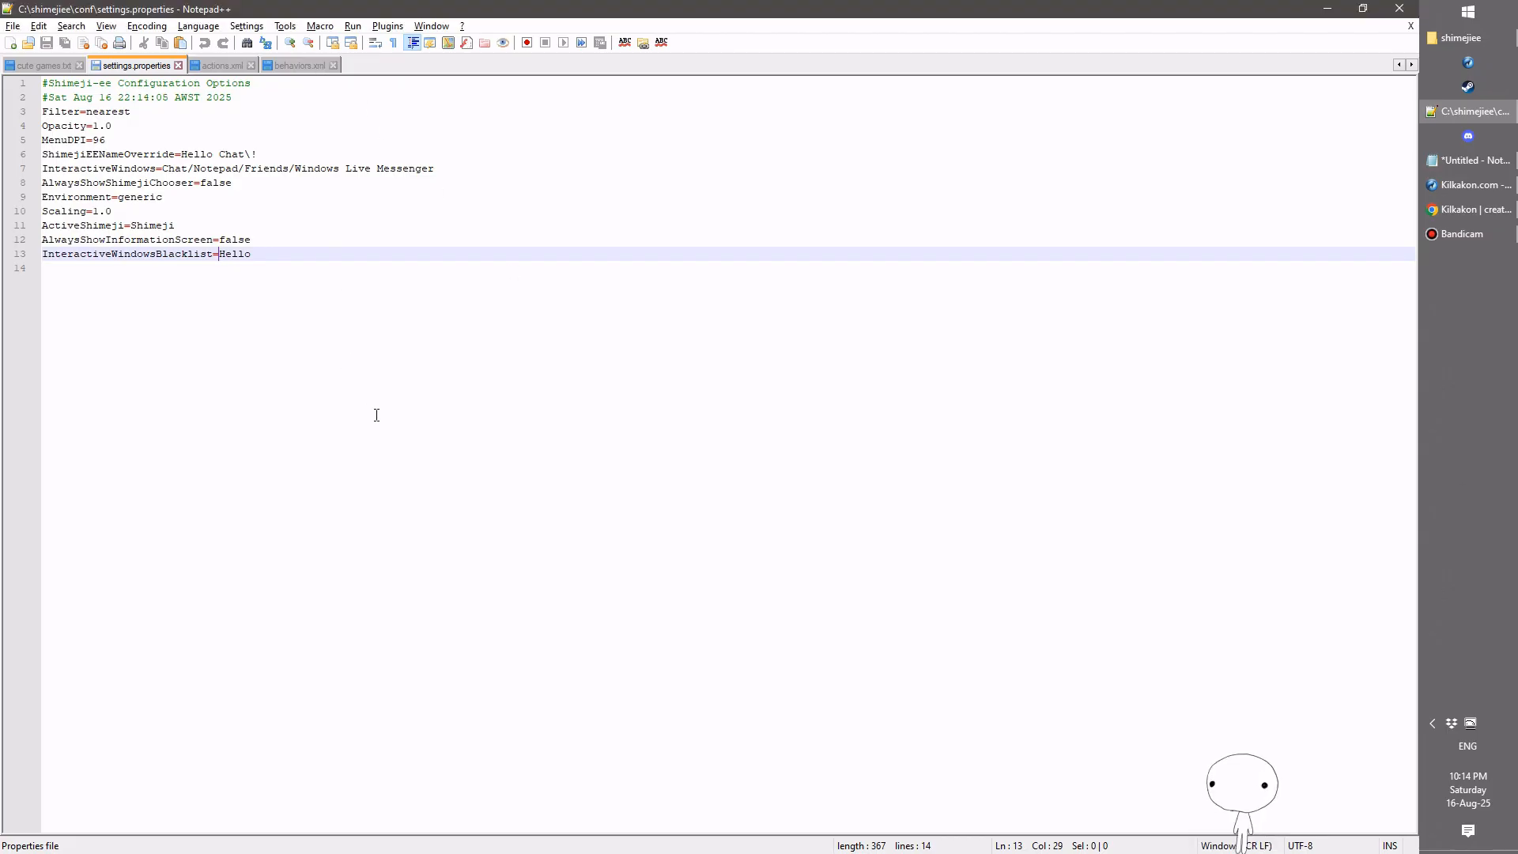
{"action": "mouse_move", "coordinate": [381, 405]}
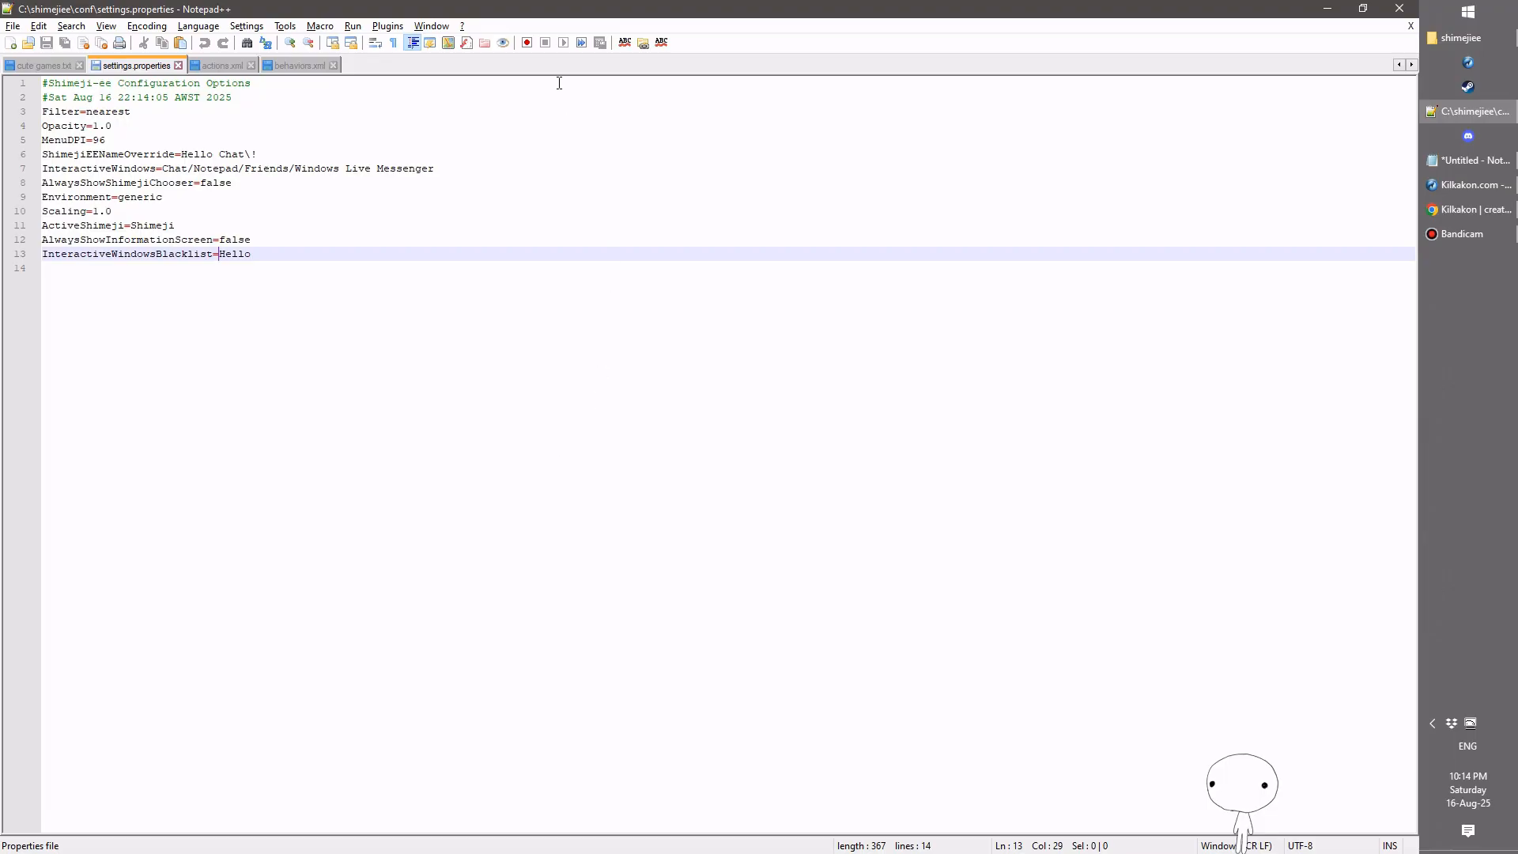
{"action": "mouse_move", "coordinate": [373, 190]}
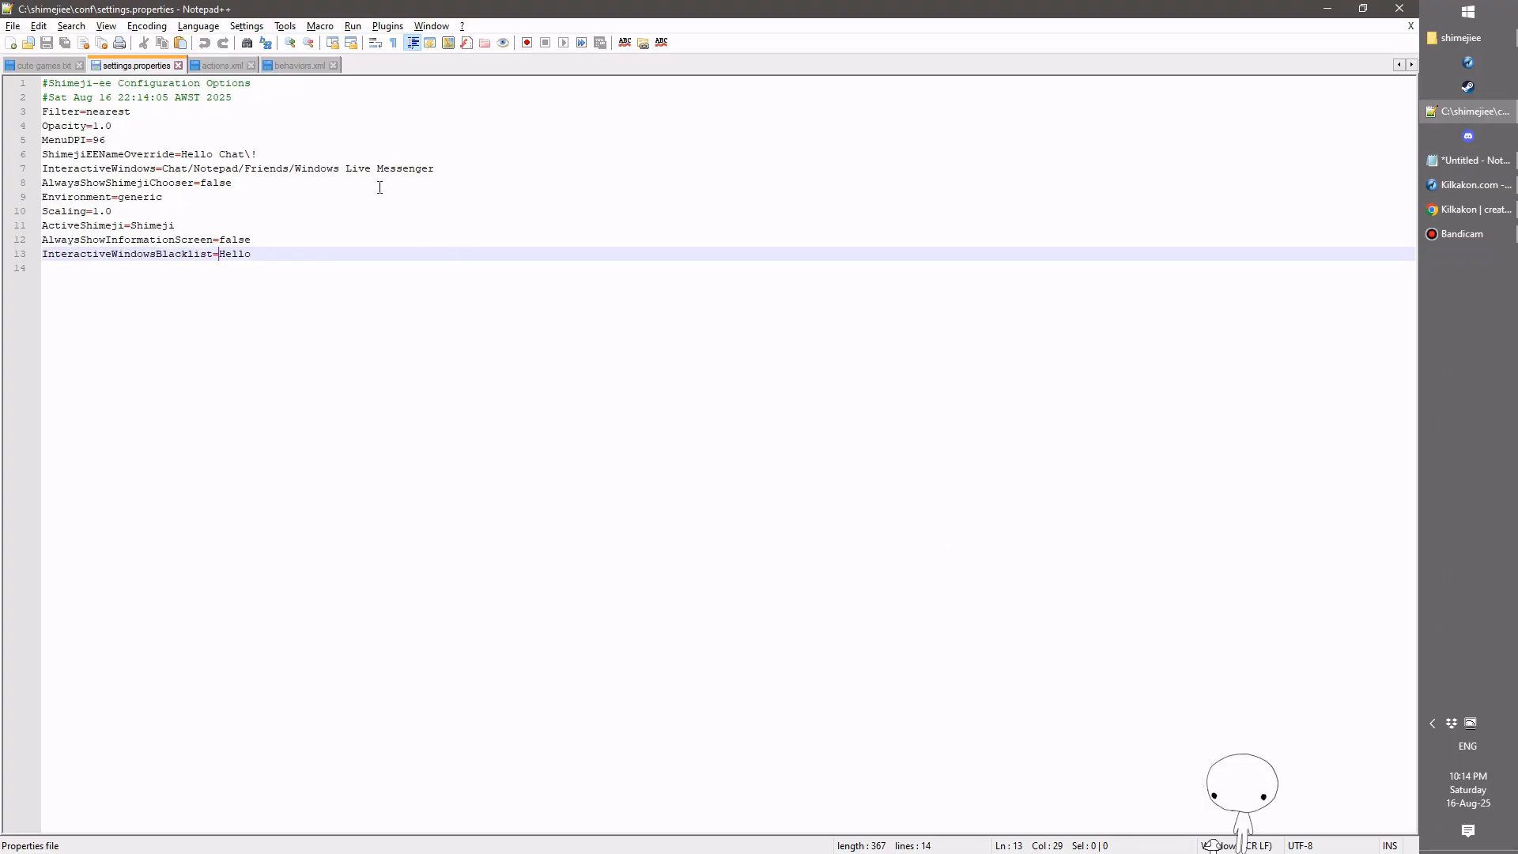
Step: Delete the Duration="100" attribute from a Resisting pose on line 277 of actions.xml
{"action": "left_click", "coordinate": [225, 65]}
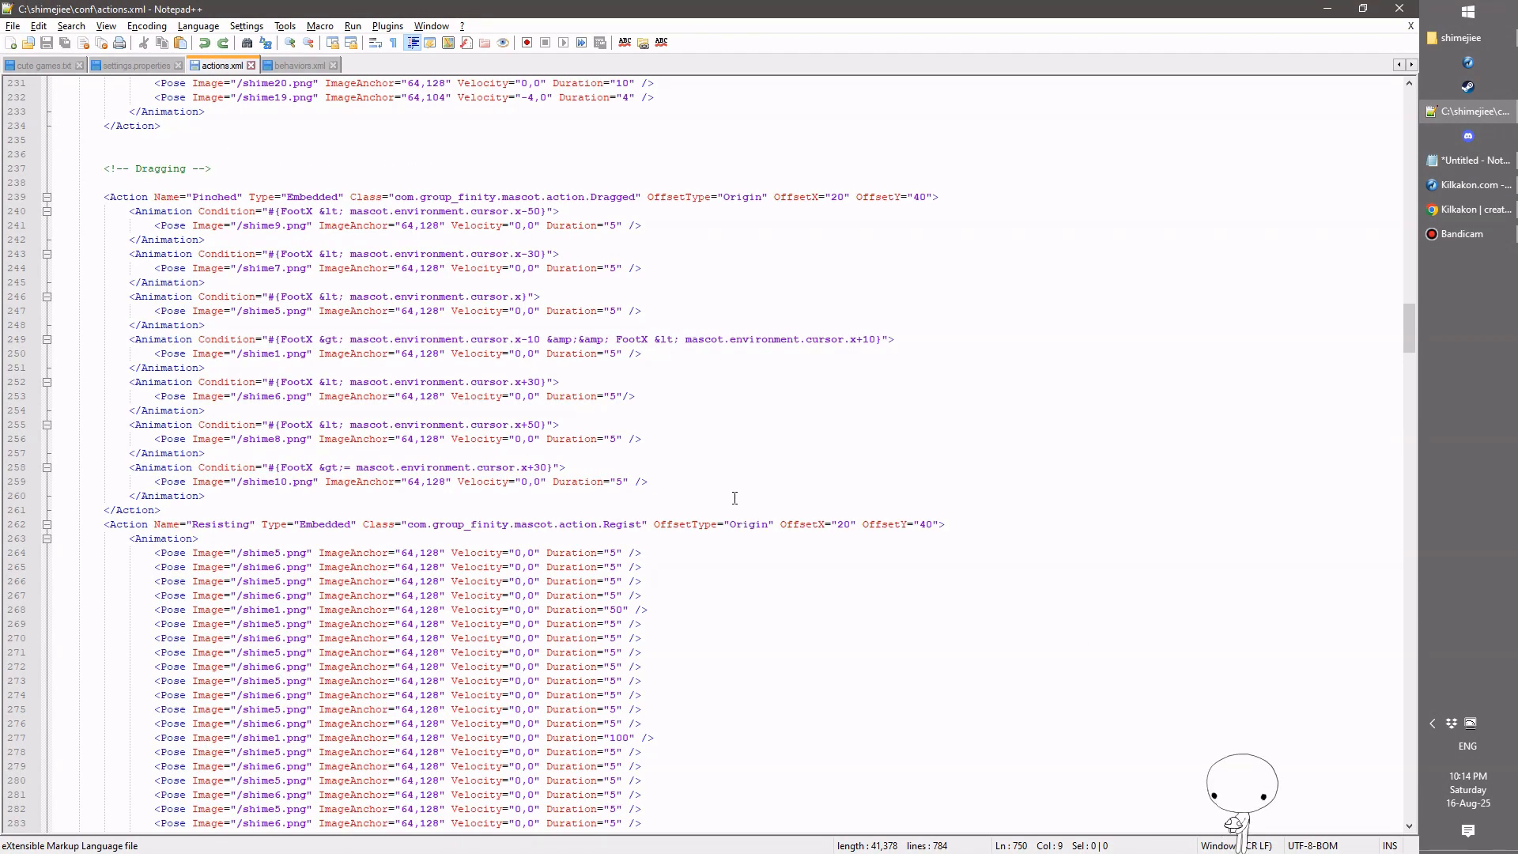
{"action": "scroll", "scroll_direction": "down", "scroll_amount": 3}
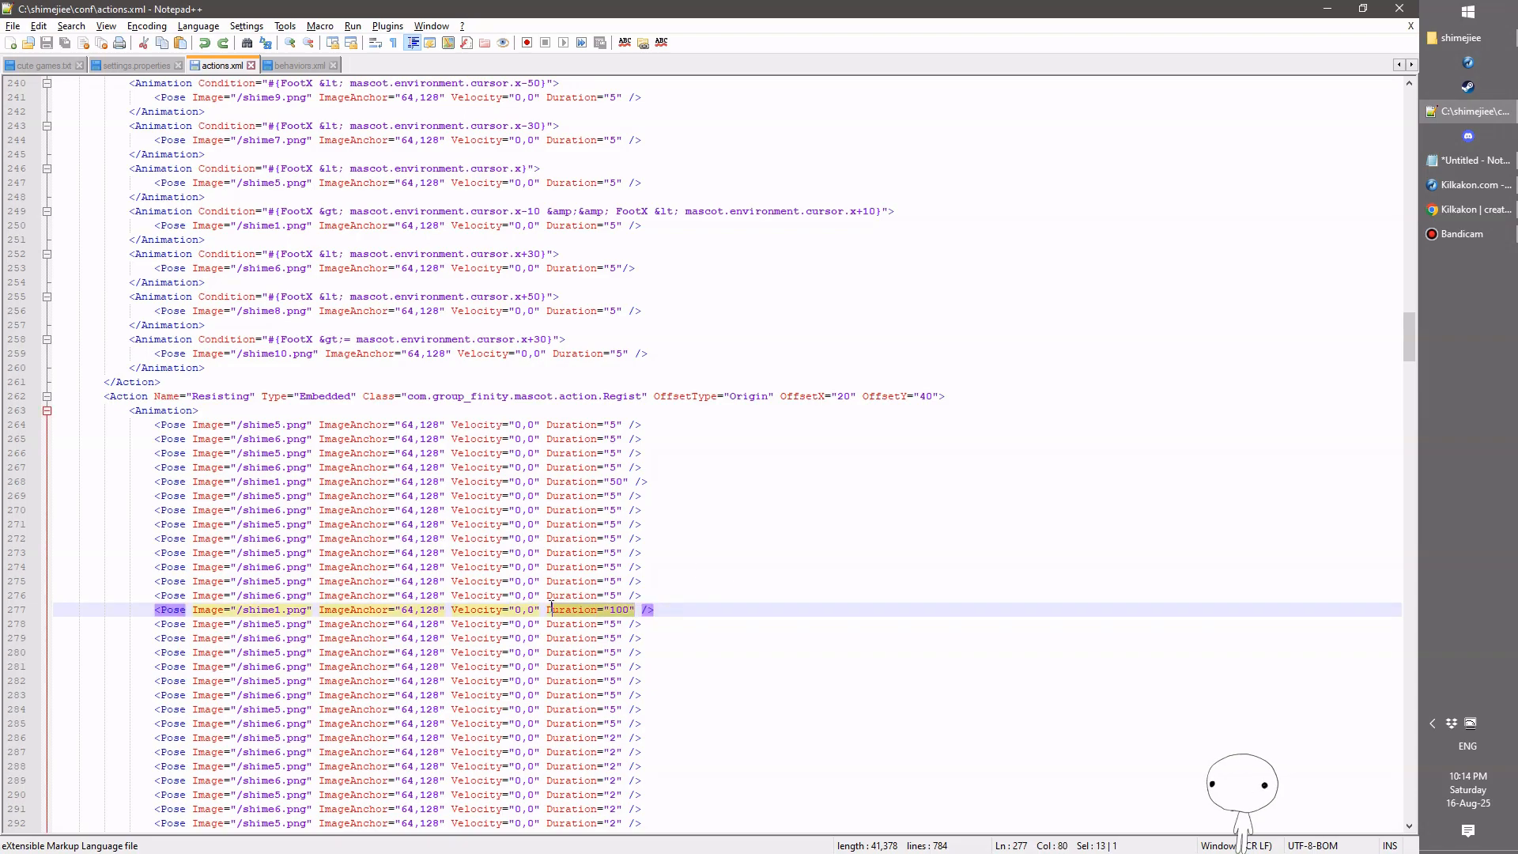
{"action": "key", "text": "Delete"}
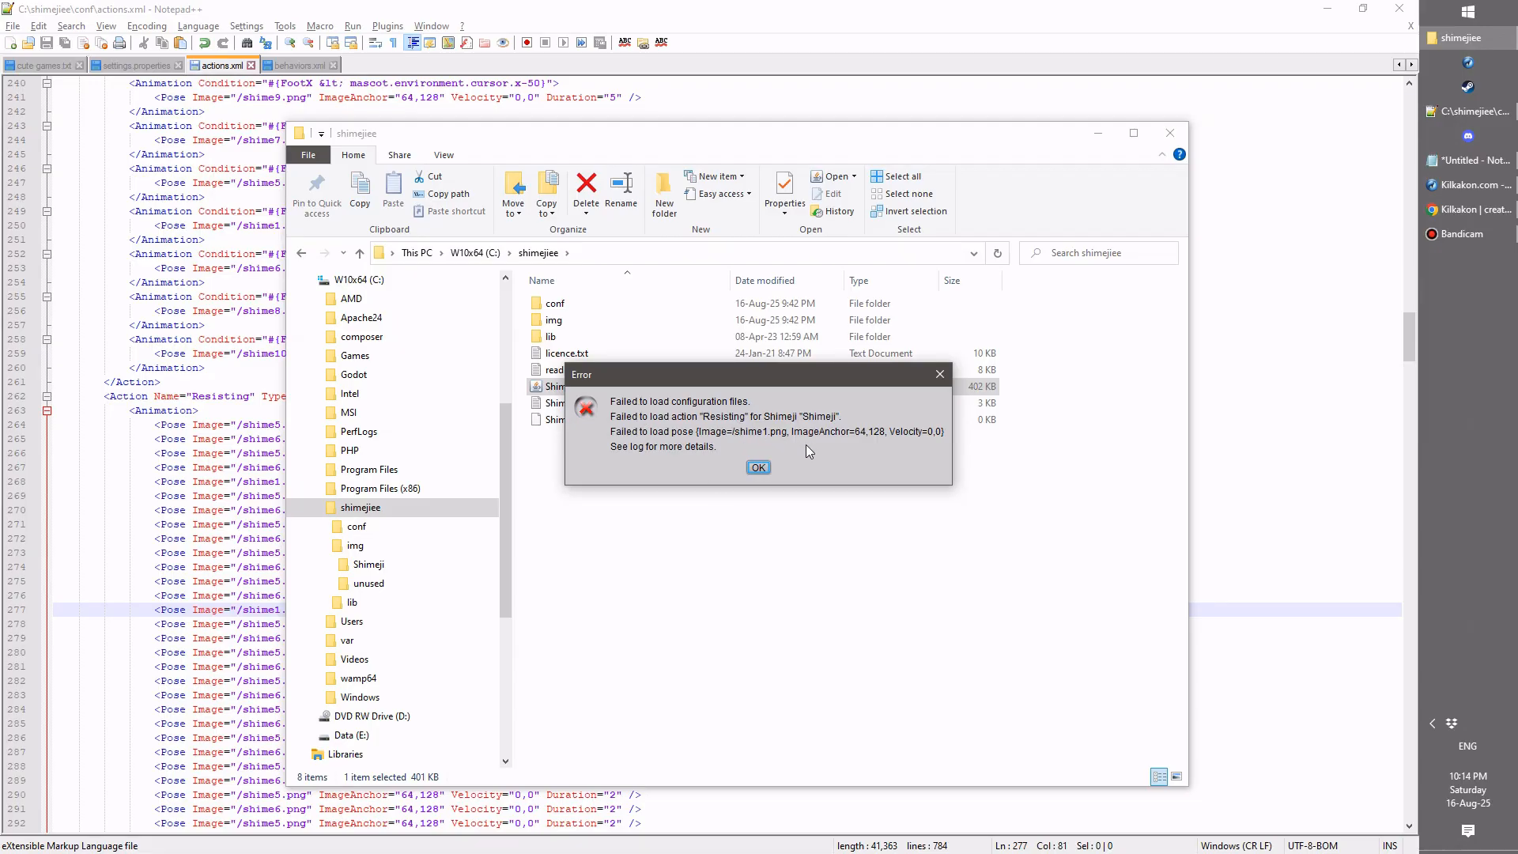
{"action": "mouse_move", "coordinate": [866, 462]}
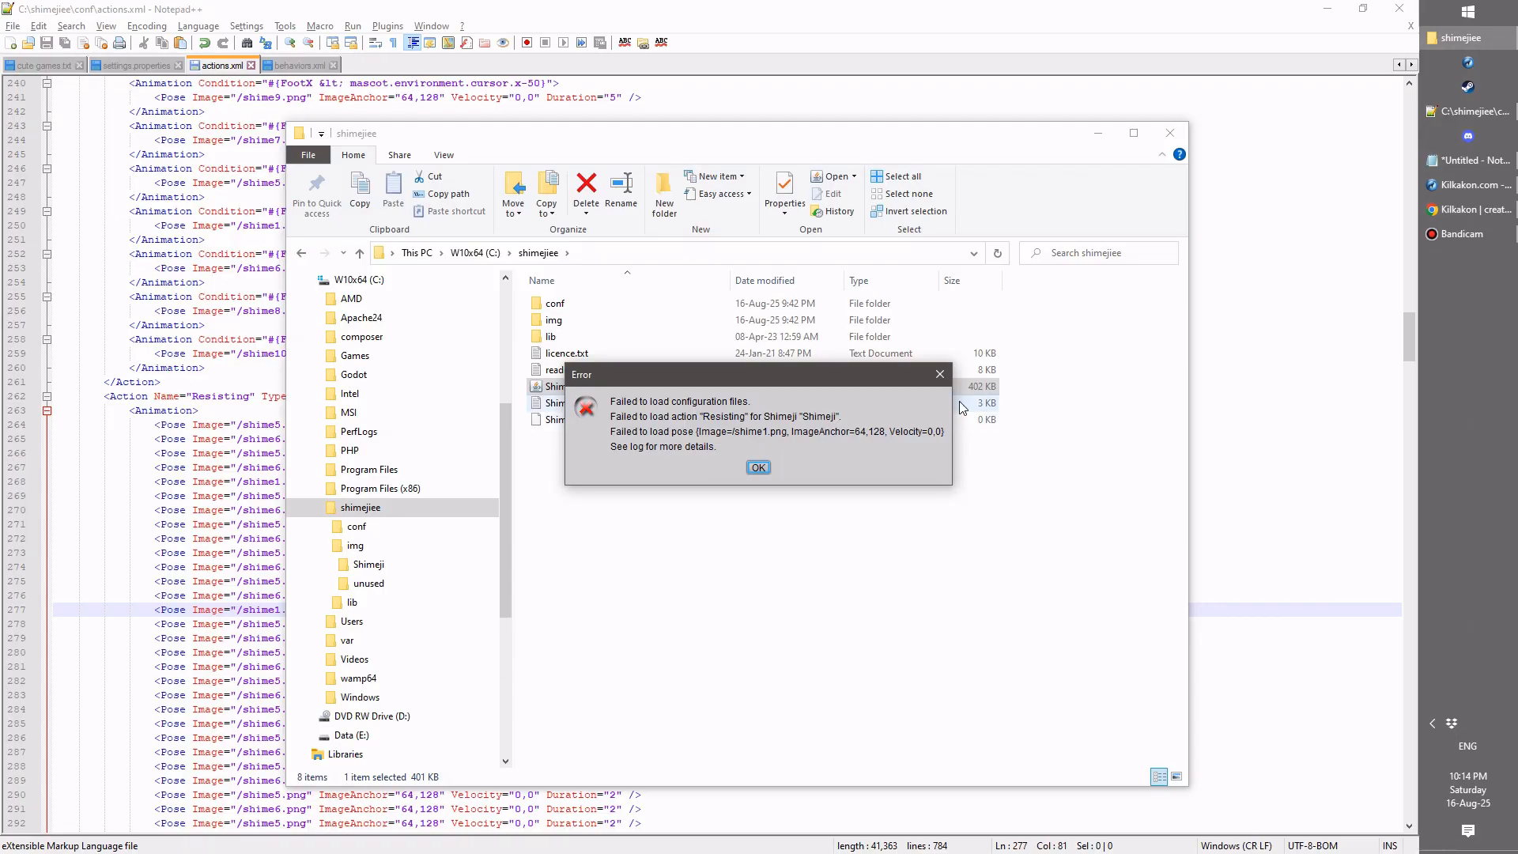
{"action": "mouse_move", "coordinate": [851, 423]}
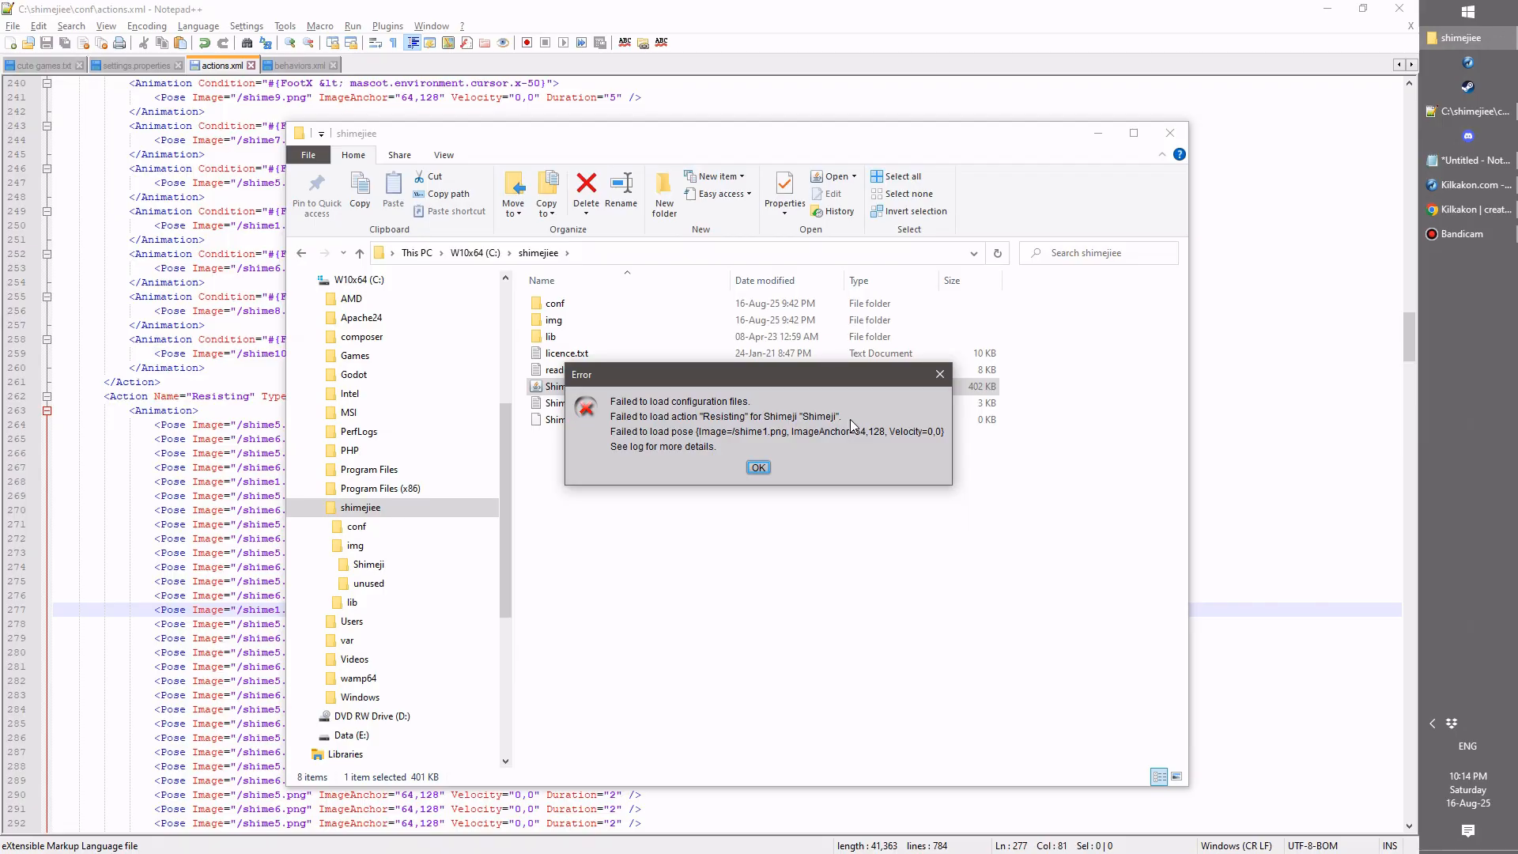
{"action": "mouse_move", "coordinate": [712, 419]}
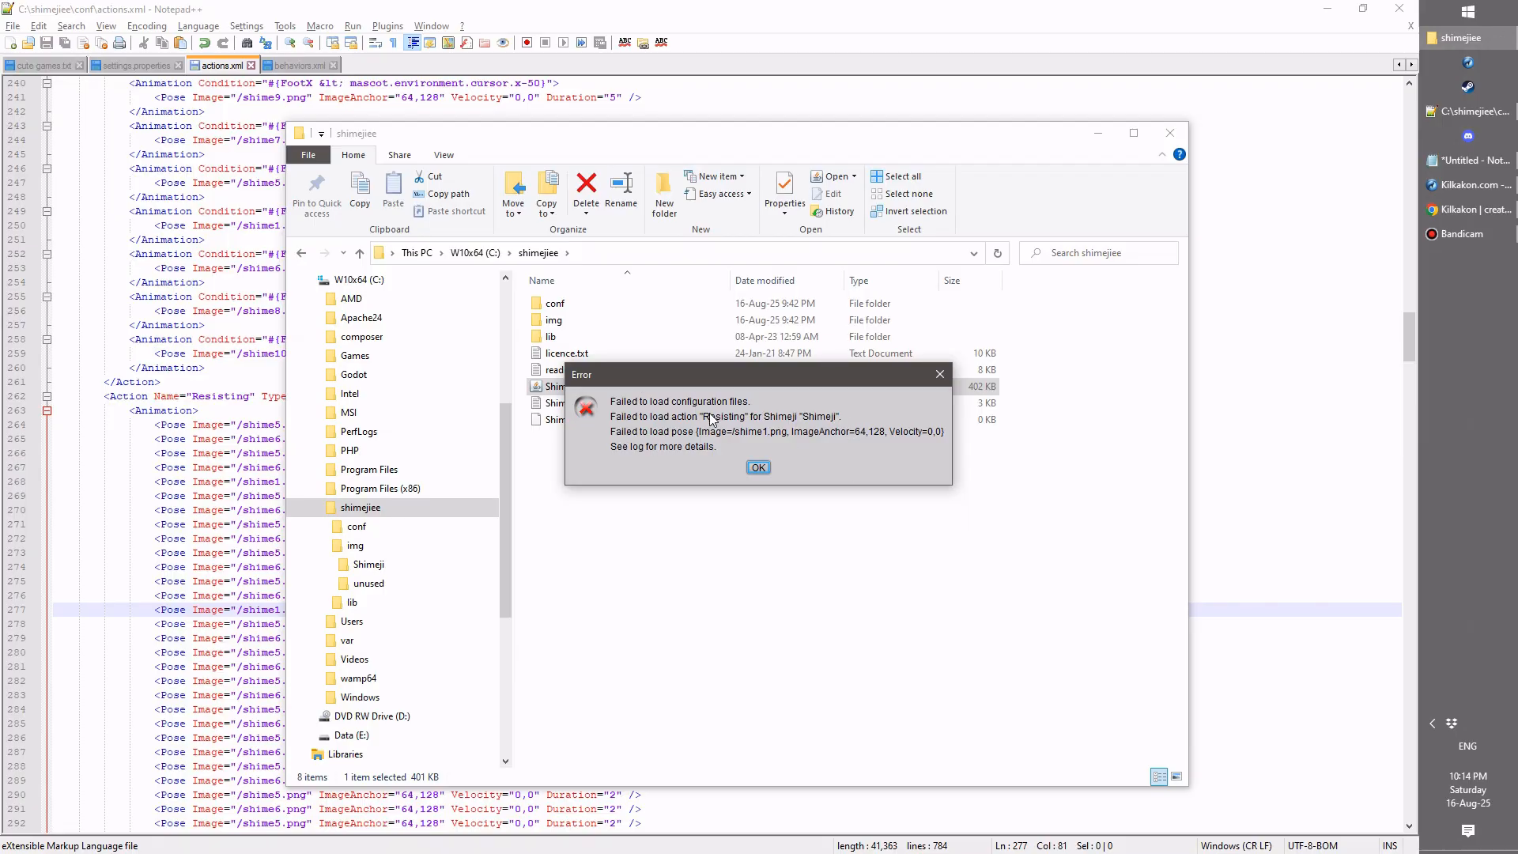
{"action": "mouse_move", "coordinate": [804, 420]}
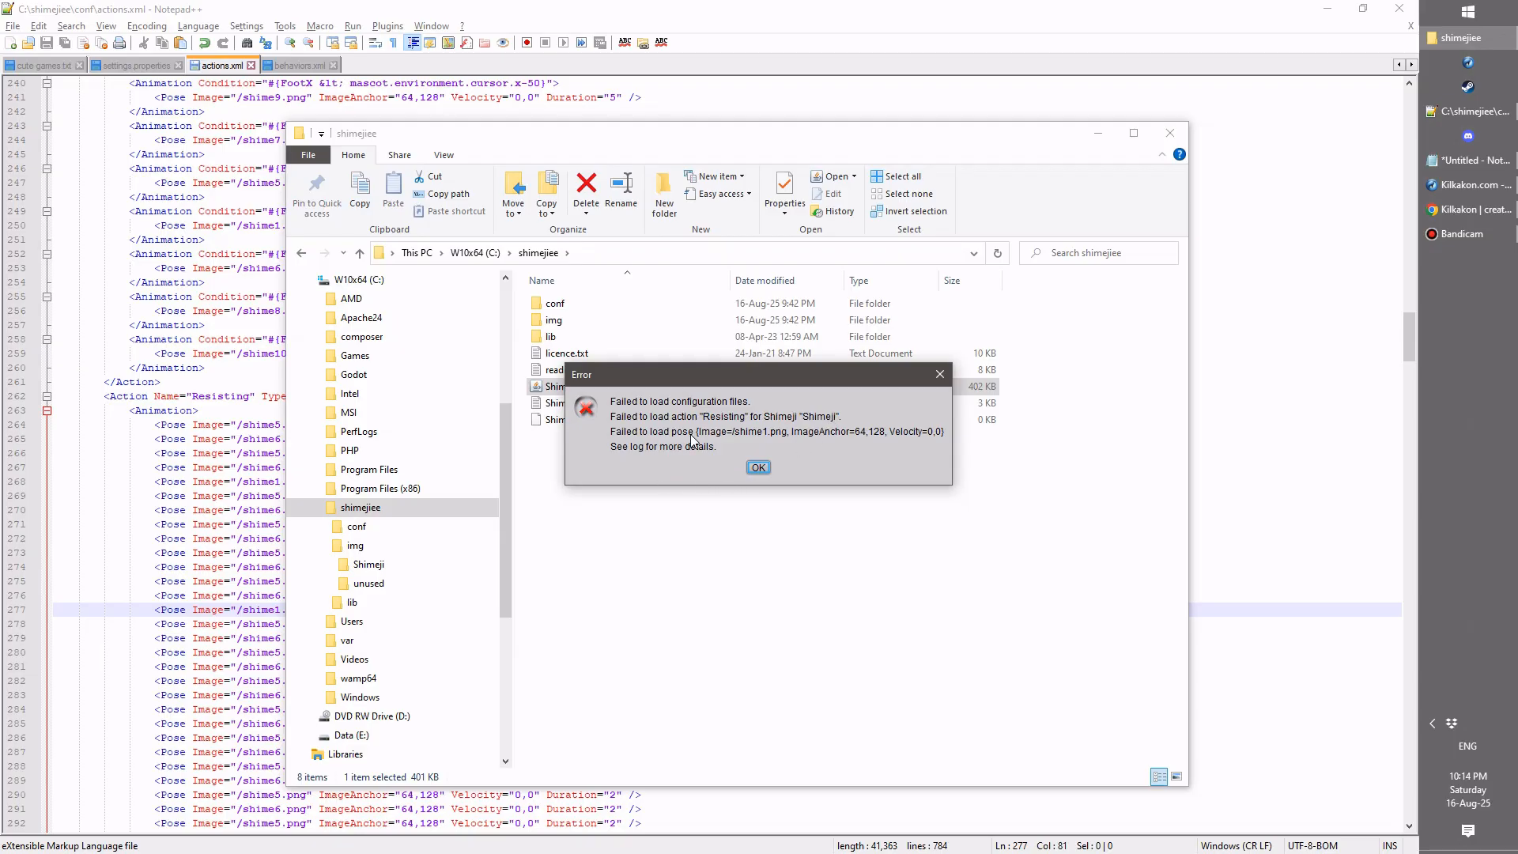
{"action": "mouse_move", "coordinate": [784, 492]}
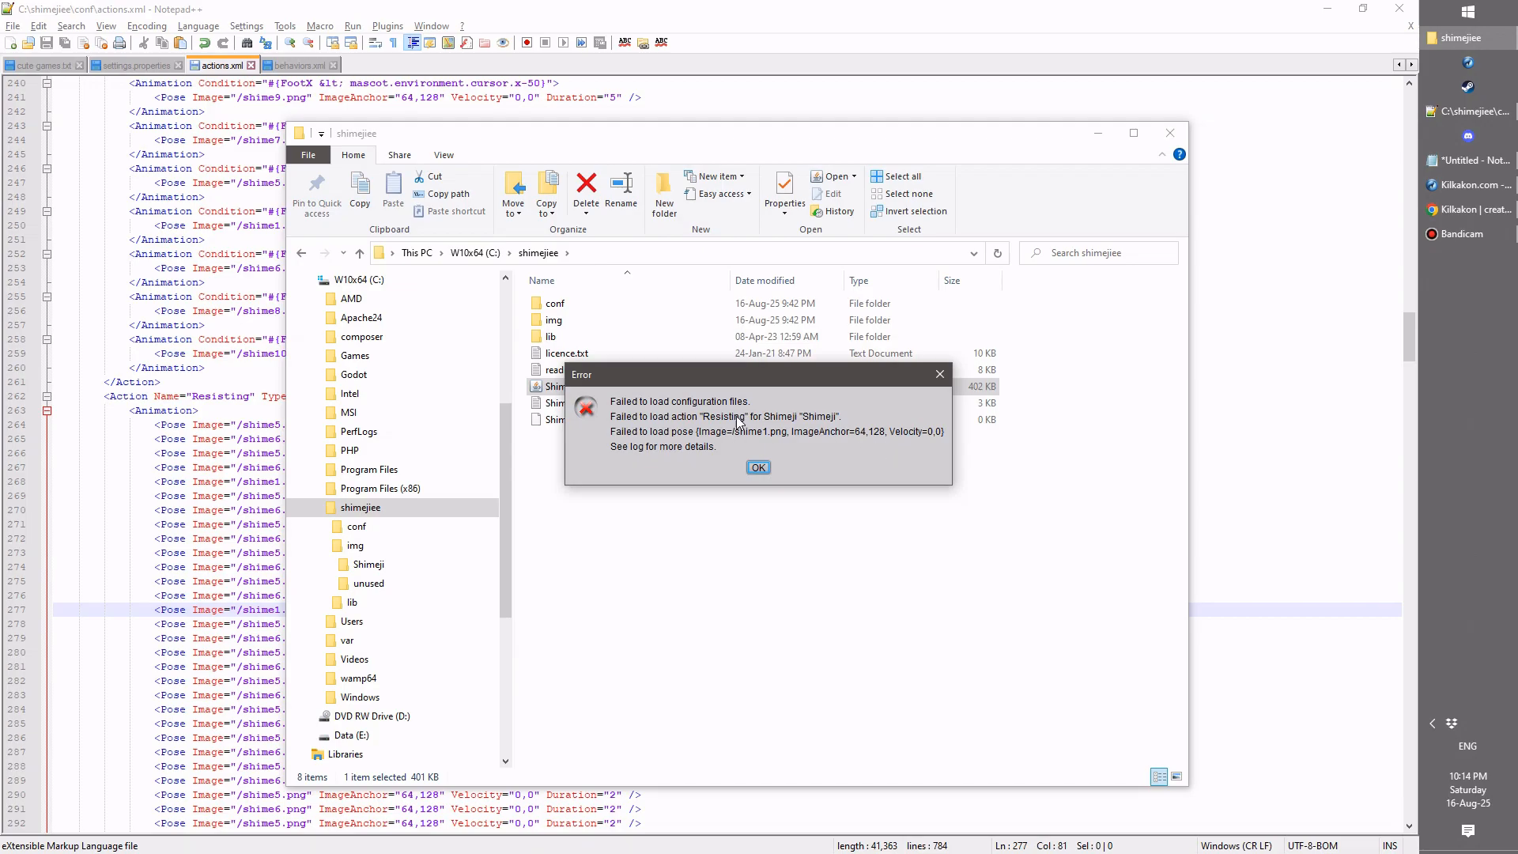
Step: Acknowledge the Resisting-pose loading error to reach the Image Set Chooser
{"action": "left_click", "coordinate": [759, 466]}
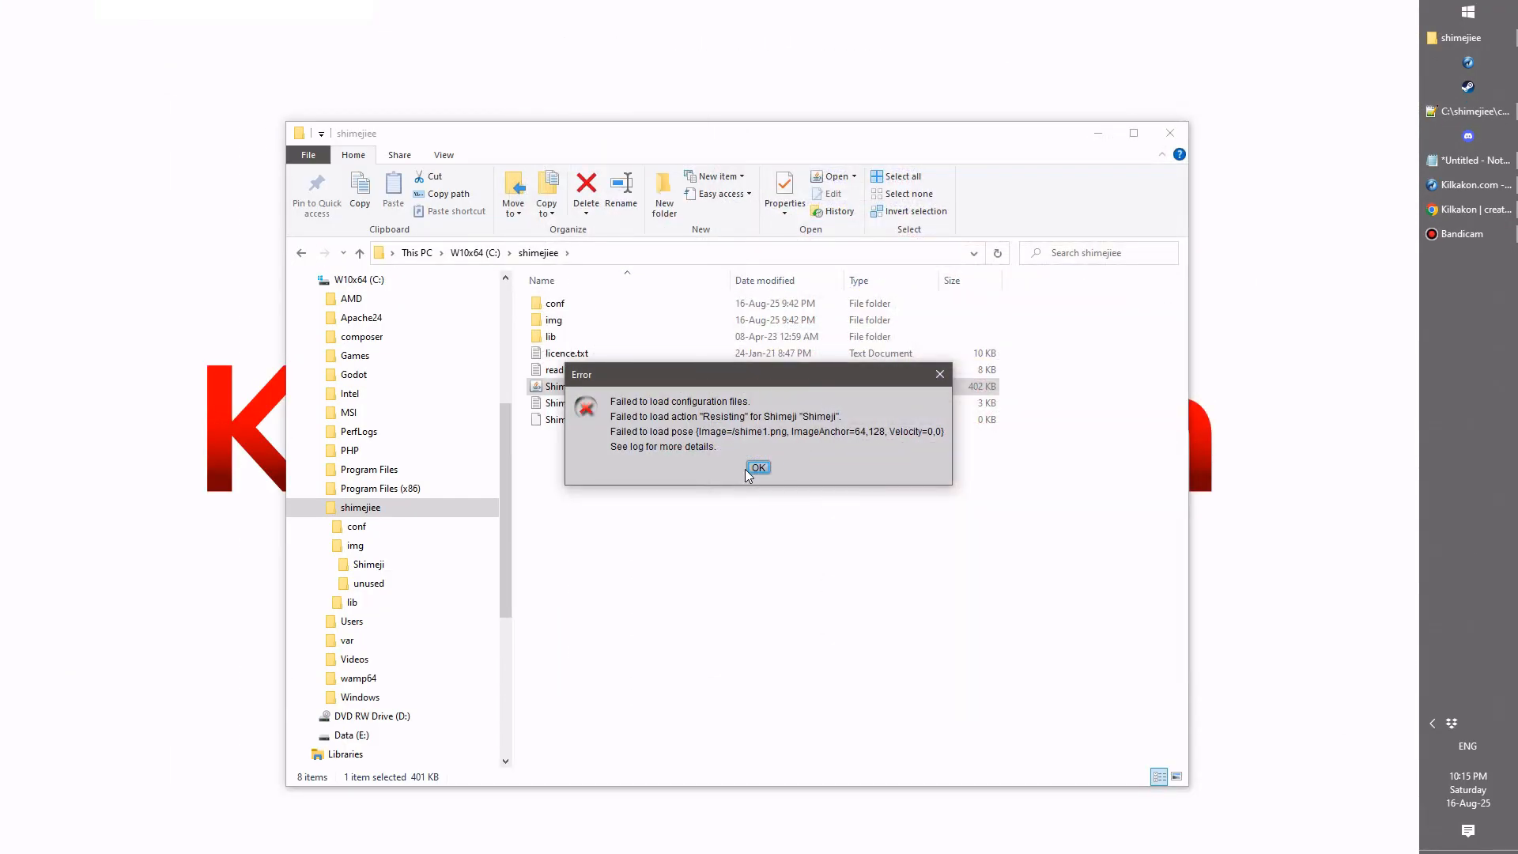
{"action": "left_click", "coordinate": [757, 466]}
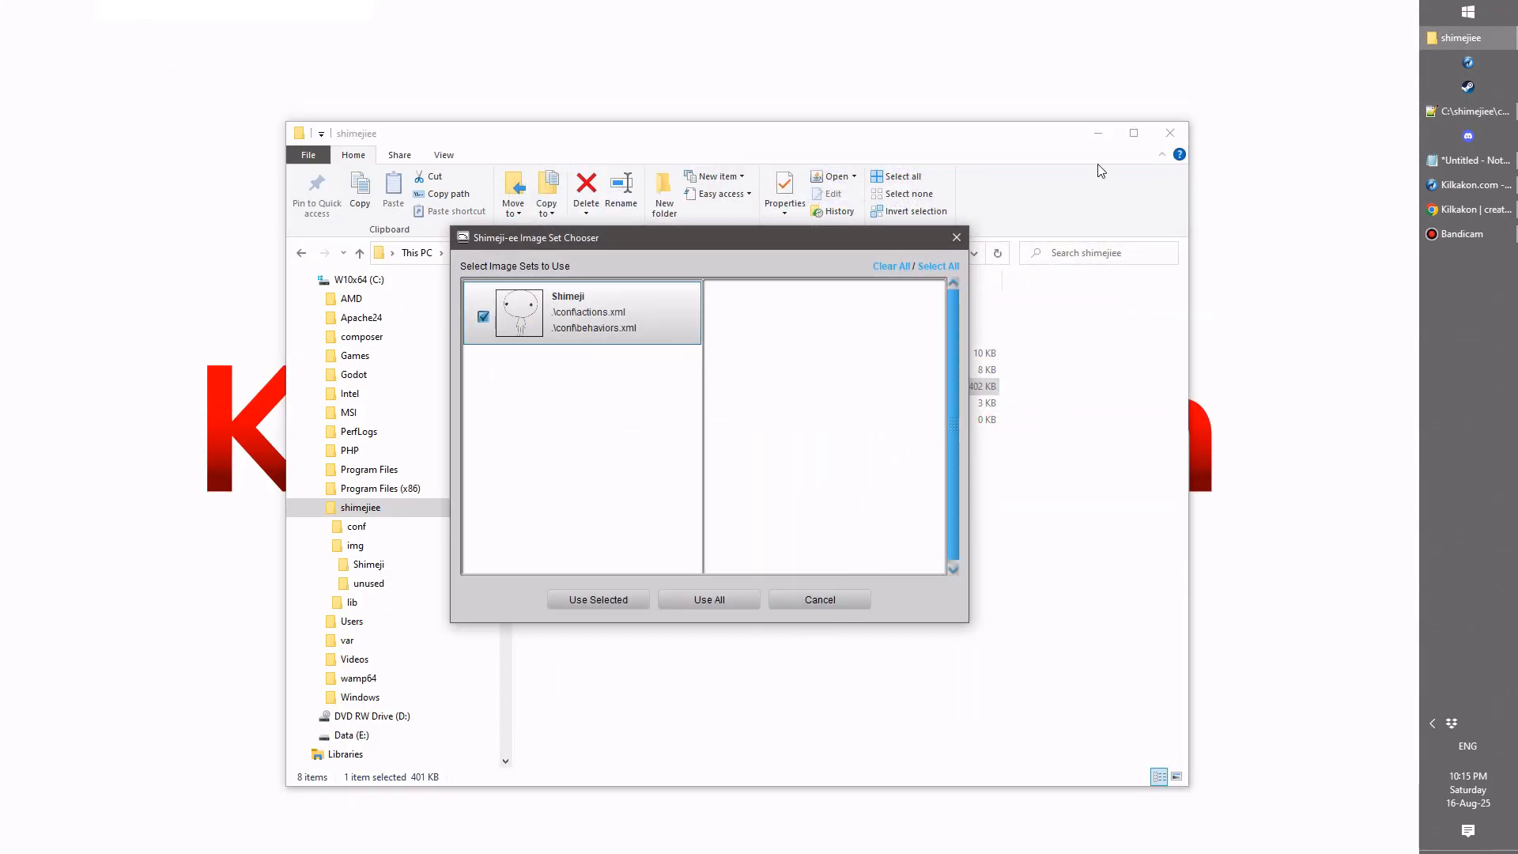